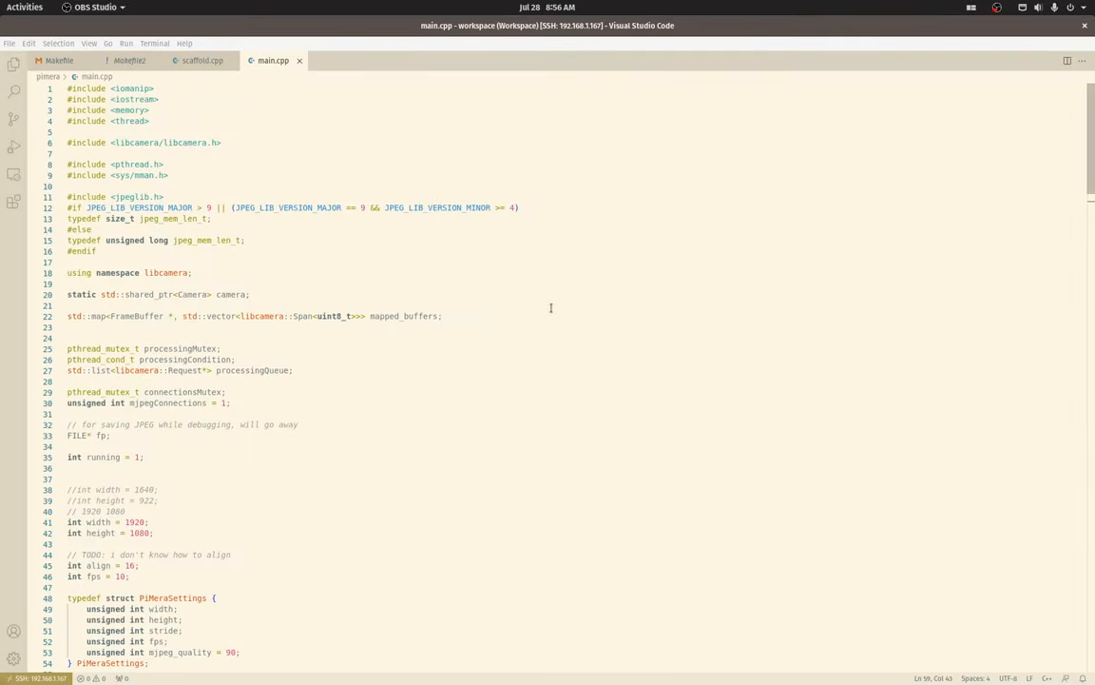
# Step: Review the Makefile's pimera build rule, then switch to Makefile2's package list
pyautogui.click(13, 63)
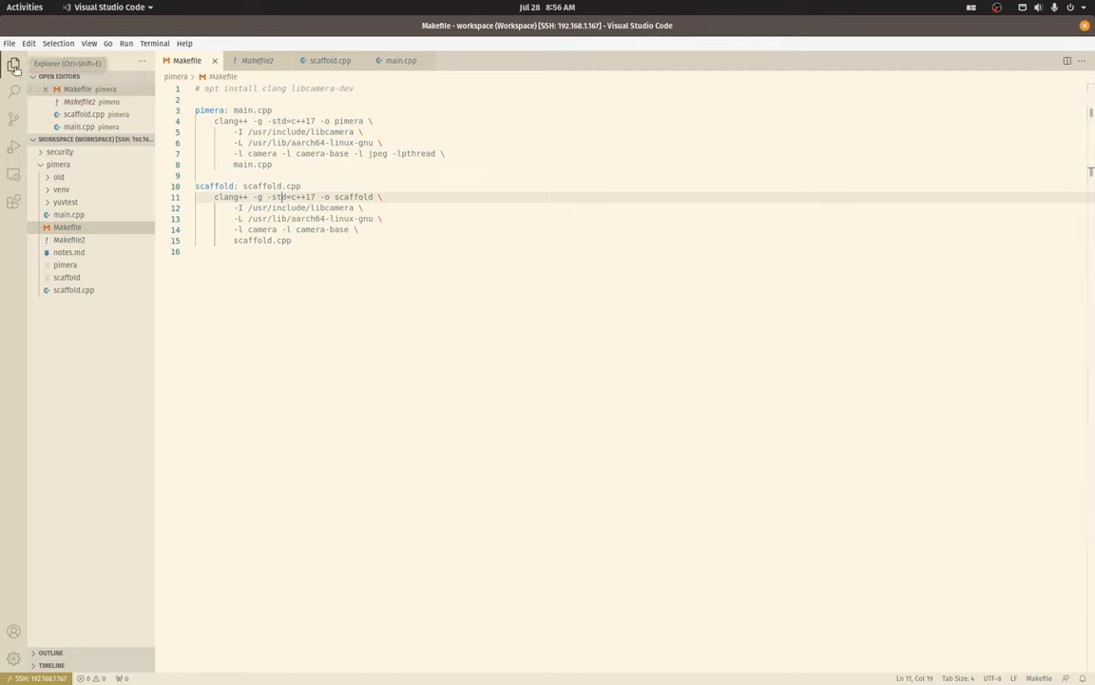
pyautogui.click(13, 65)
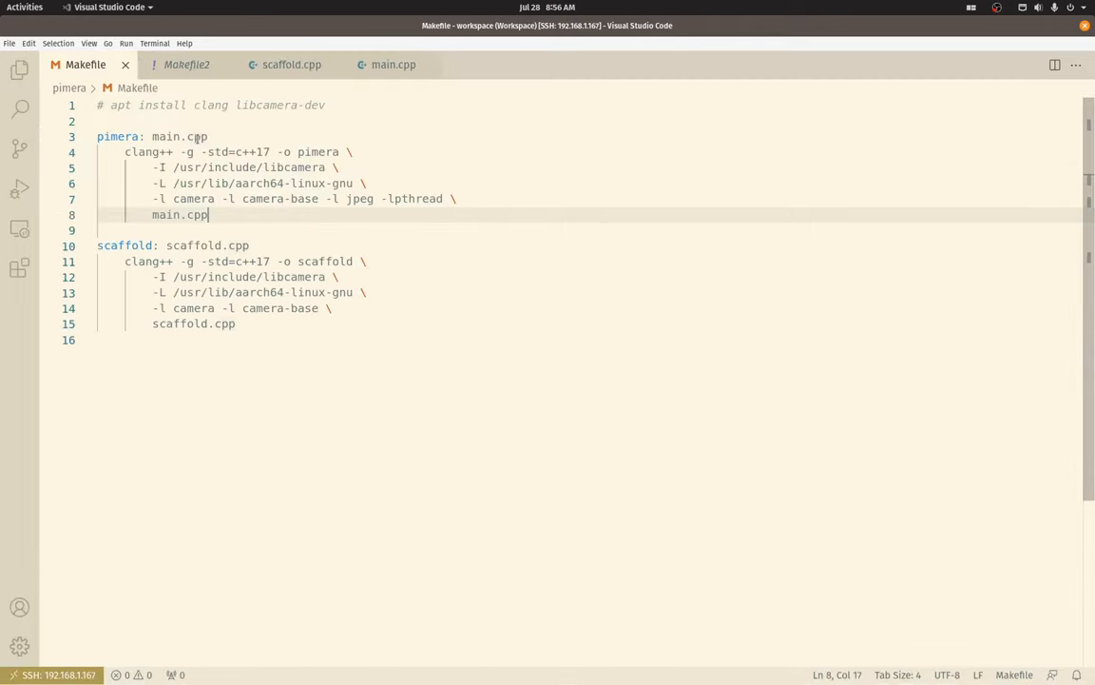
pyautogui.click(236, 324)
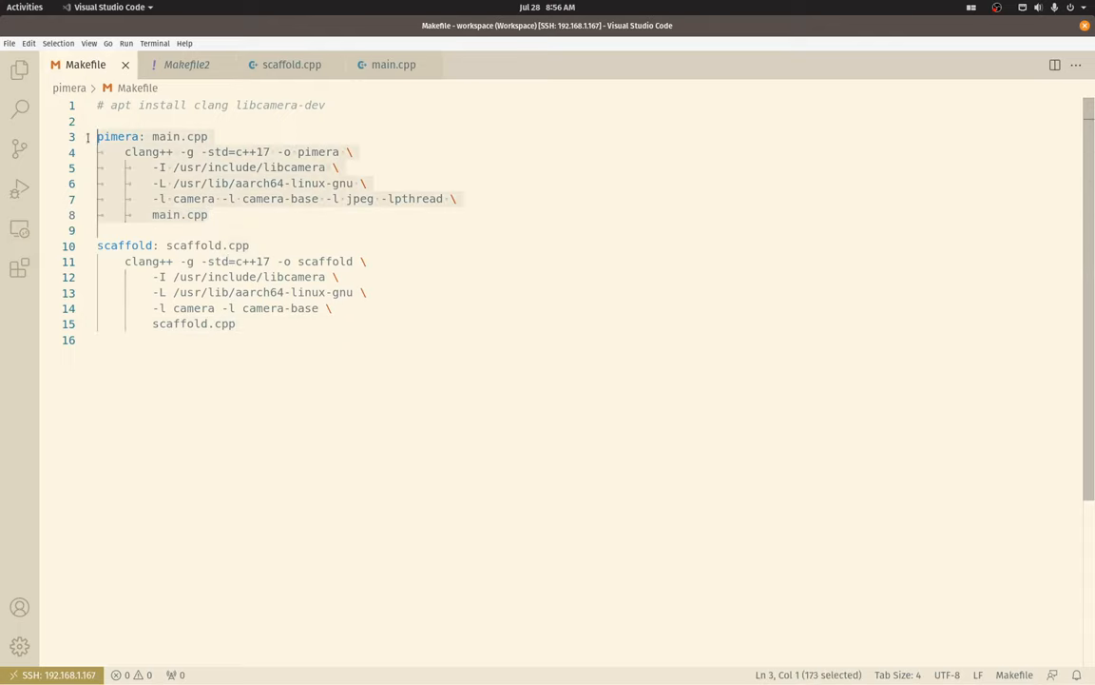
pyautogui.click(210, 214)
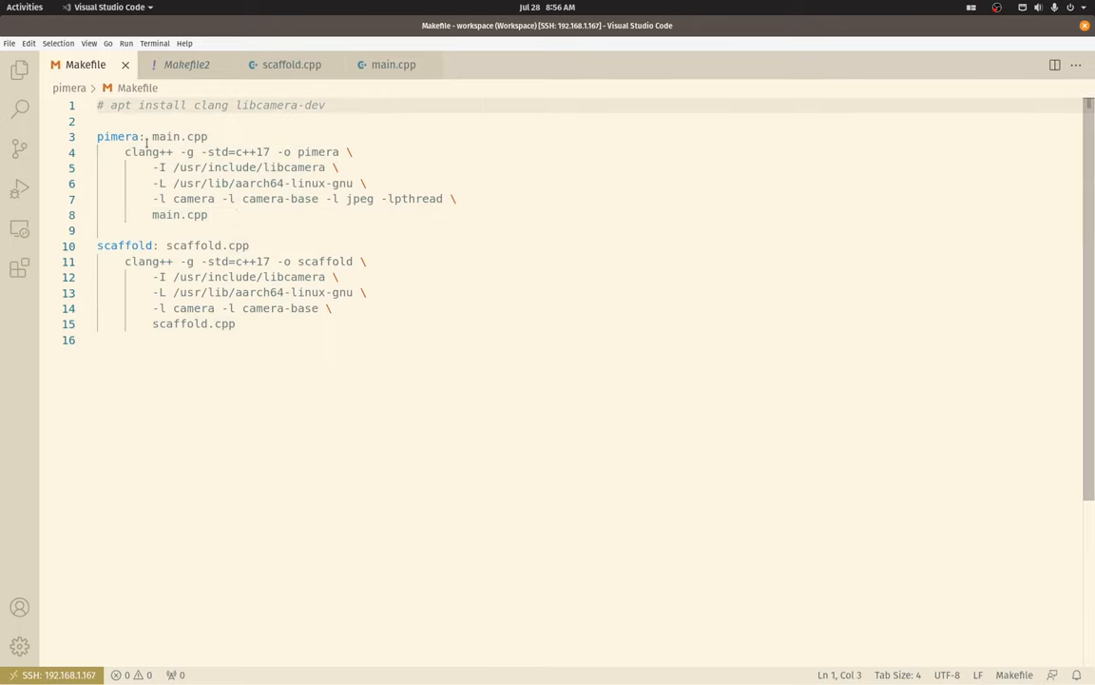
pyautogui.click(325, 105)
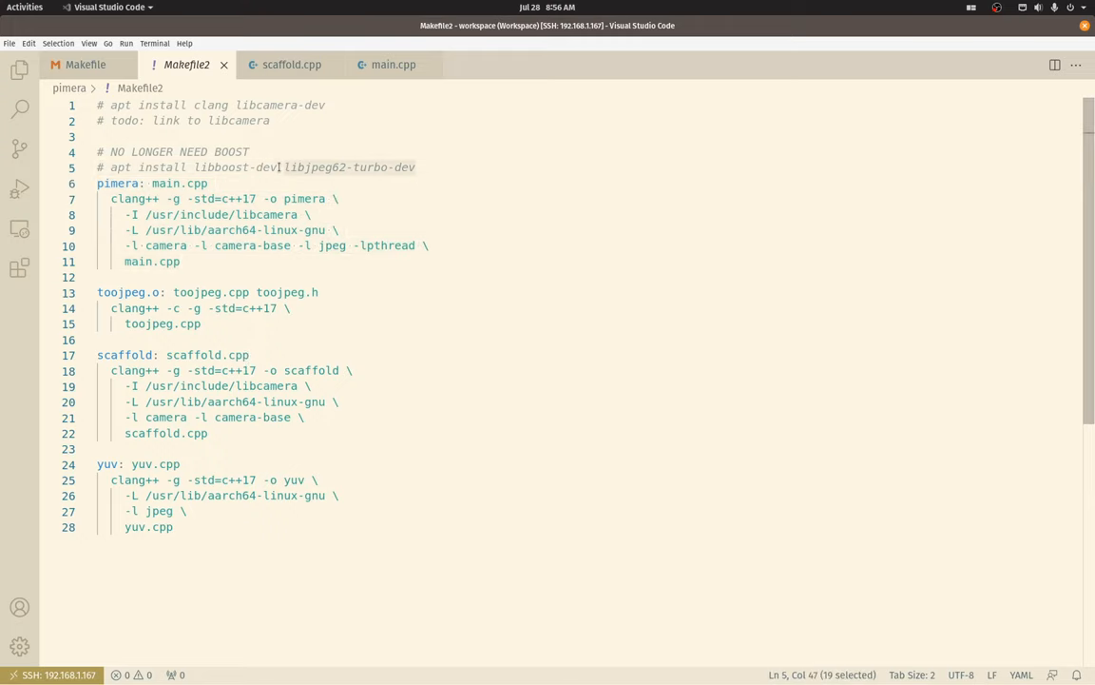
# Step: Append libjpeg62-turbo-dev to line 1's install comment, save, and mark the link flags line
pyautogui.click(85, 63)
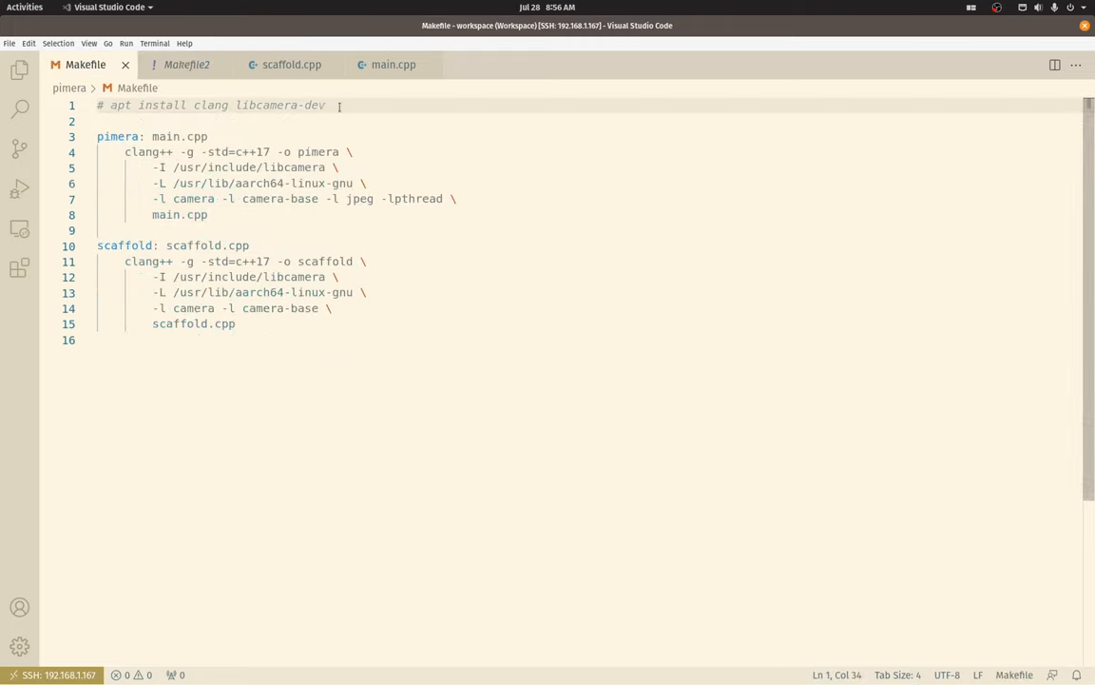
pyautogui.write('libjpeg62-turbo-dev')
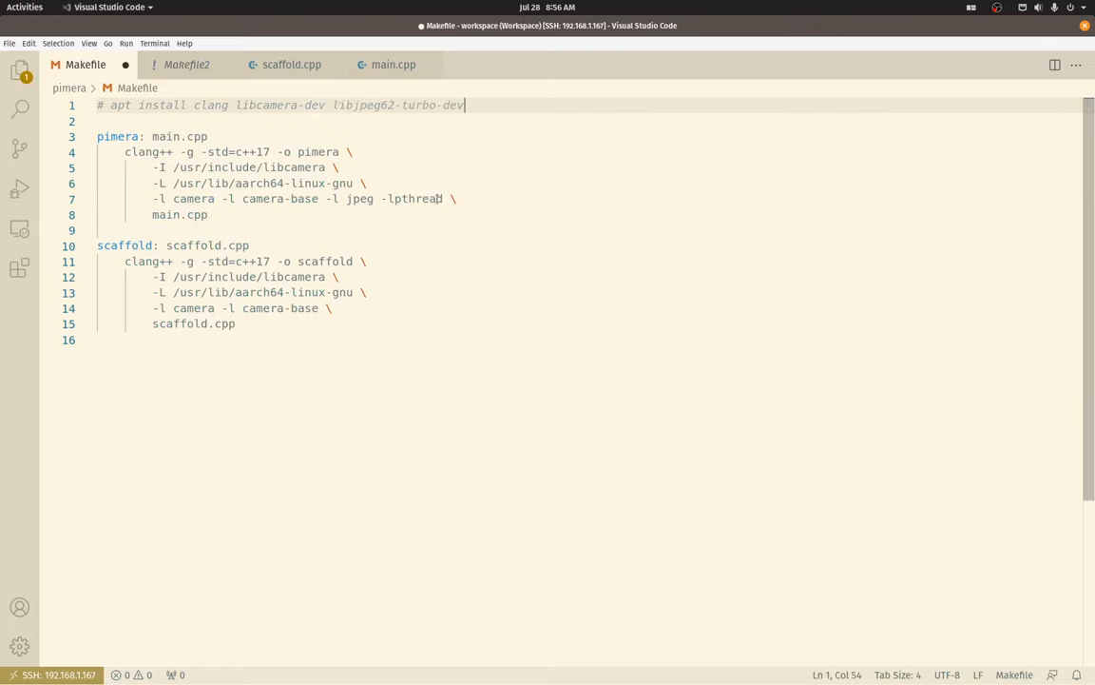
pyautogui.press('ctrl+s')
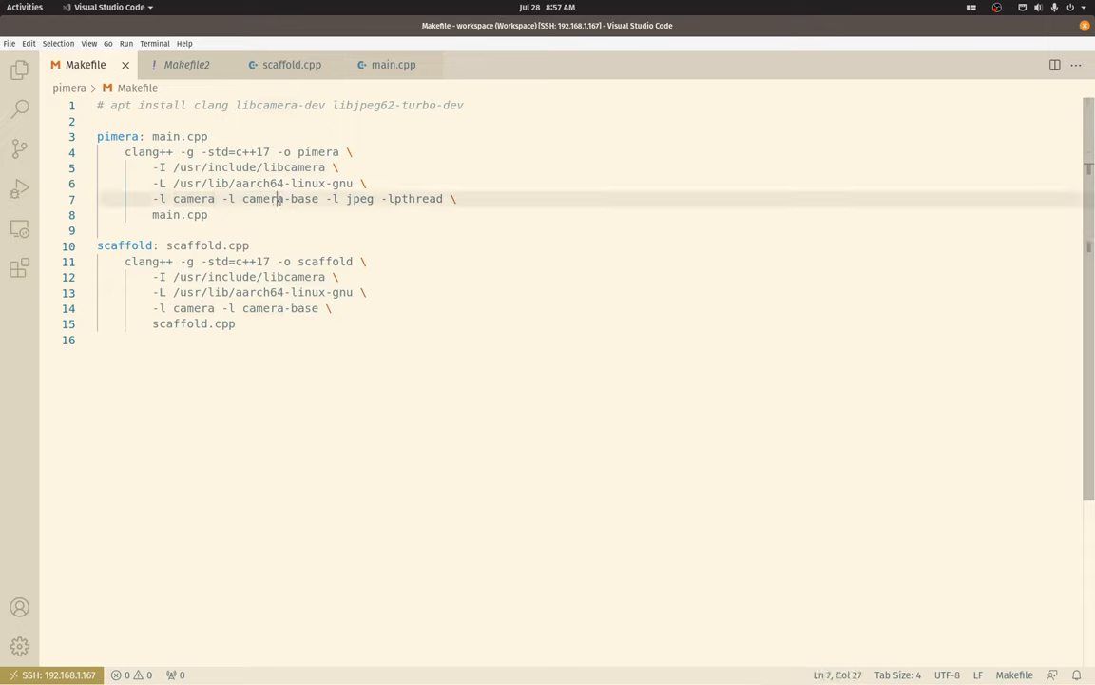
pyautogui.click(396, 198)
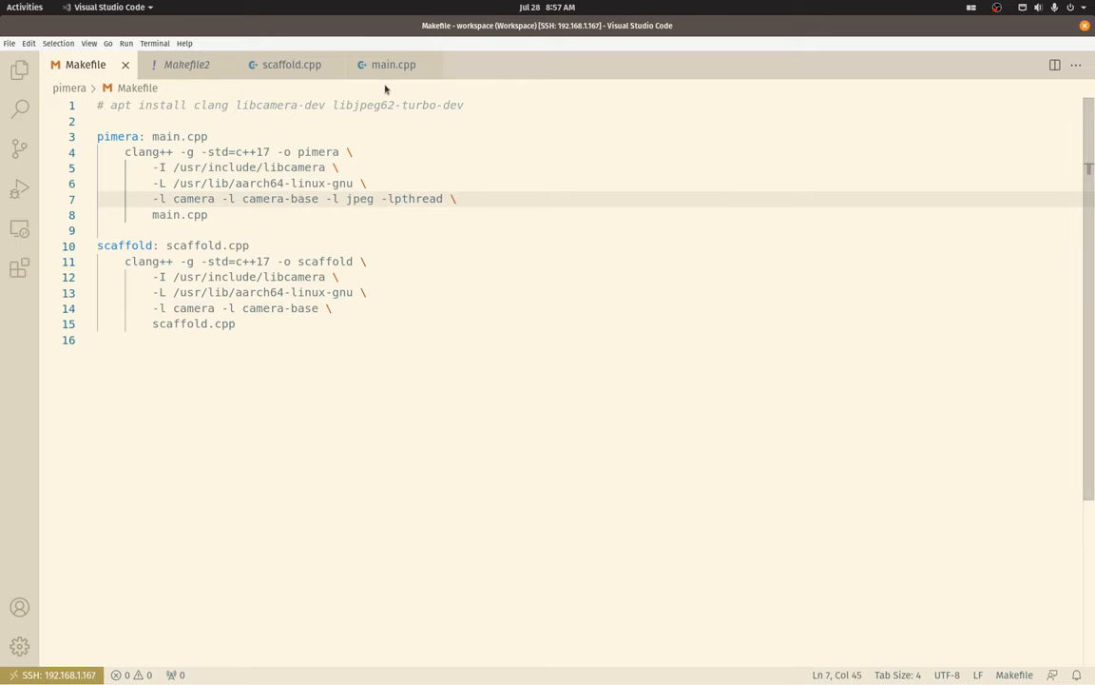
pyautogui.moveTo(393, 65)
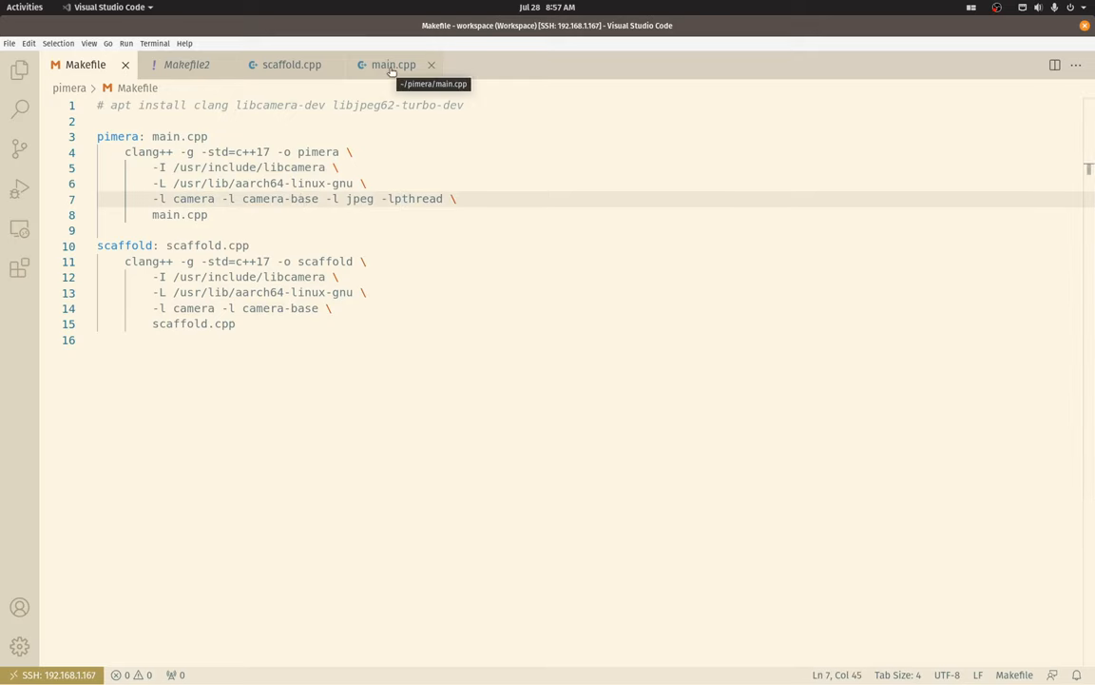
# Step: Open main.cpp and mark the pthread include and static camera declaration
pyautogui.click(394, 64)
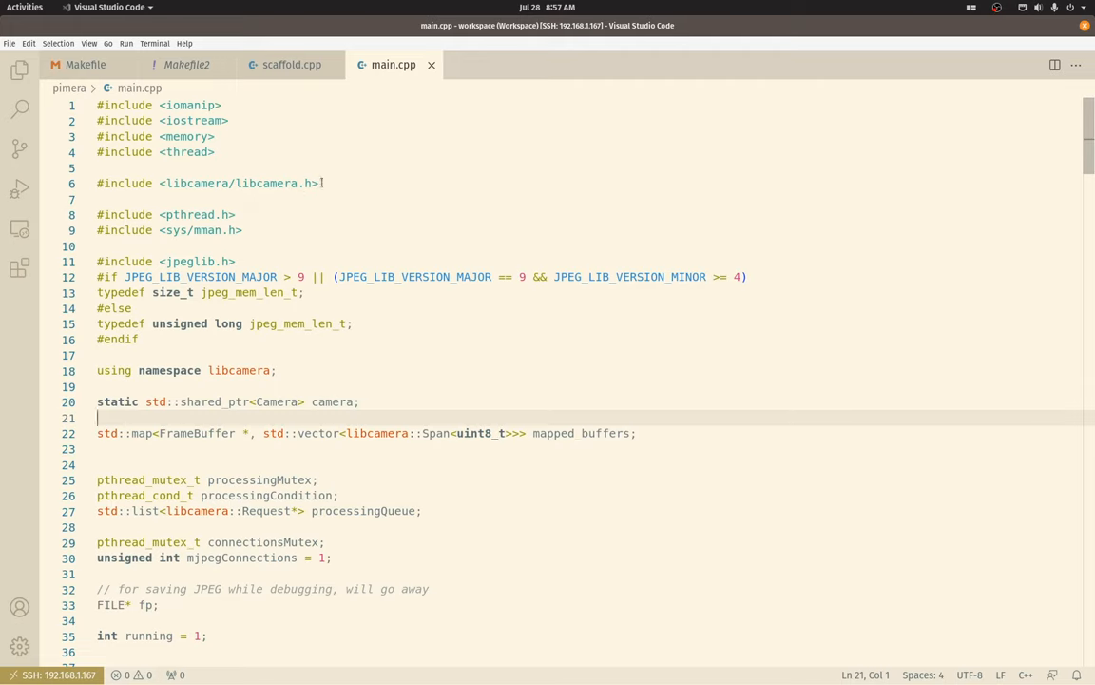
pyautogui.click(236, 214)
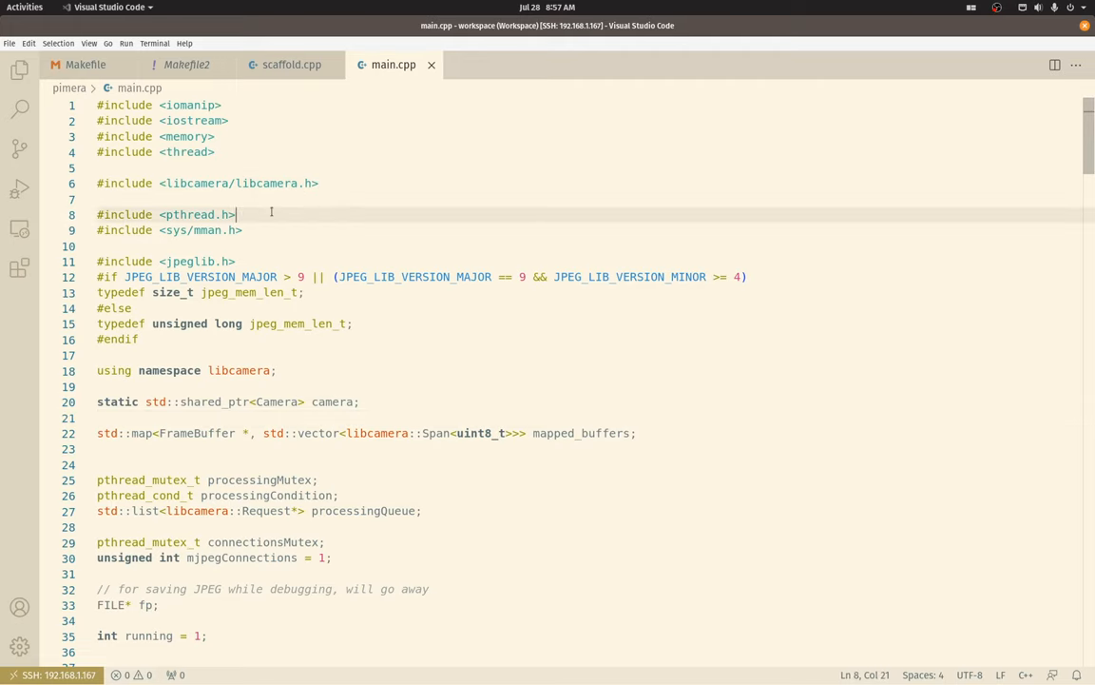
pyautogui.click(243, 230)
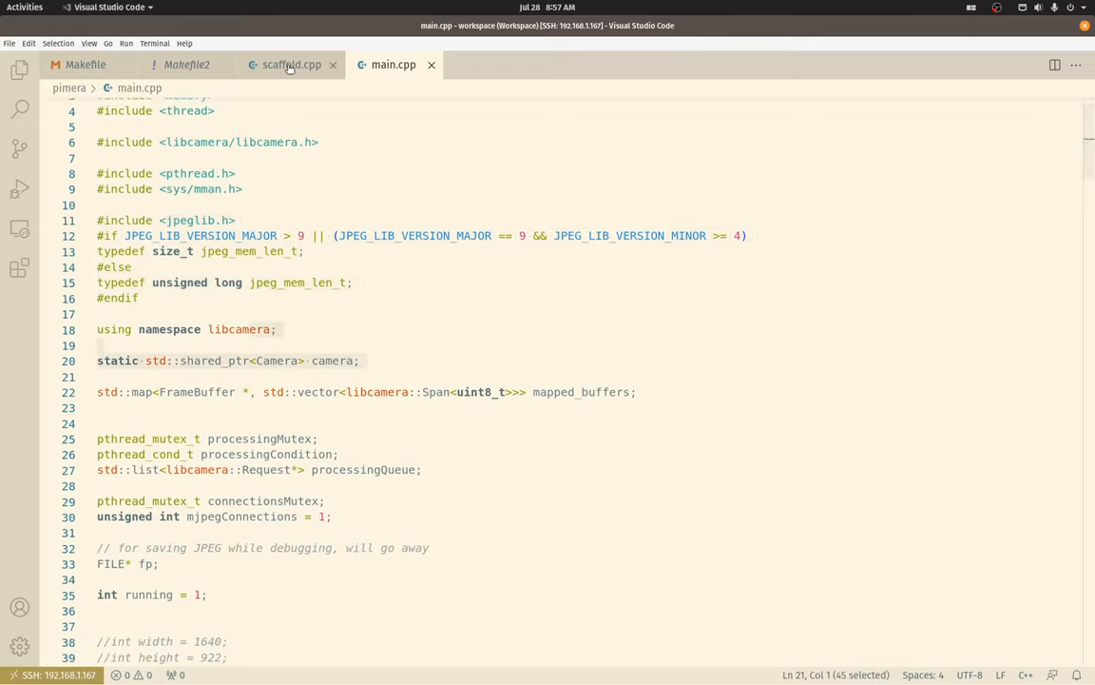
# Step: Compare against scaffold.cpp, then select mapped_buffers and FrameBuffer in main.cpp's buffer map
pyautogui.click(292, 64)
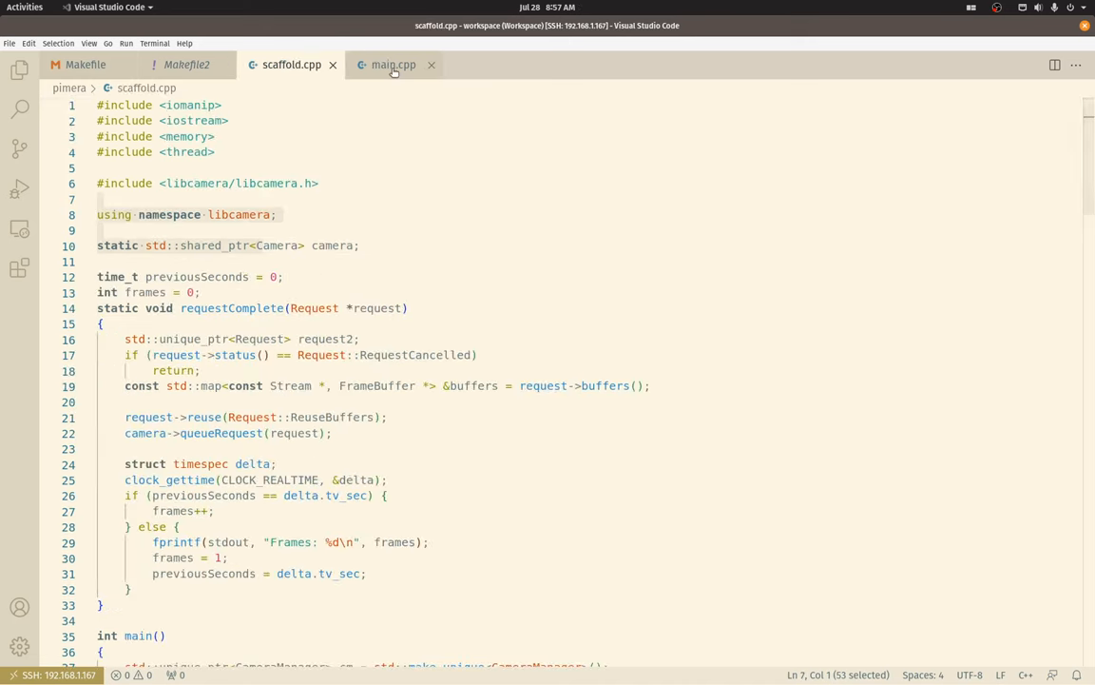
pyautogui.click(394, 63)
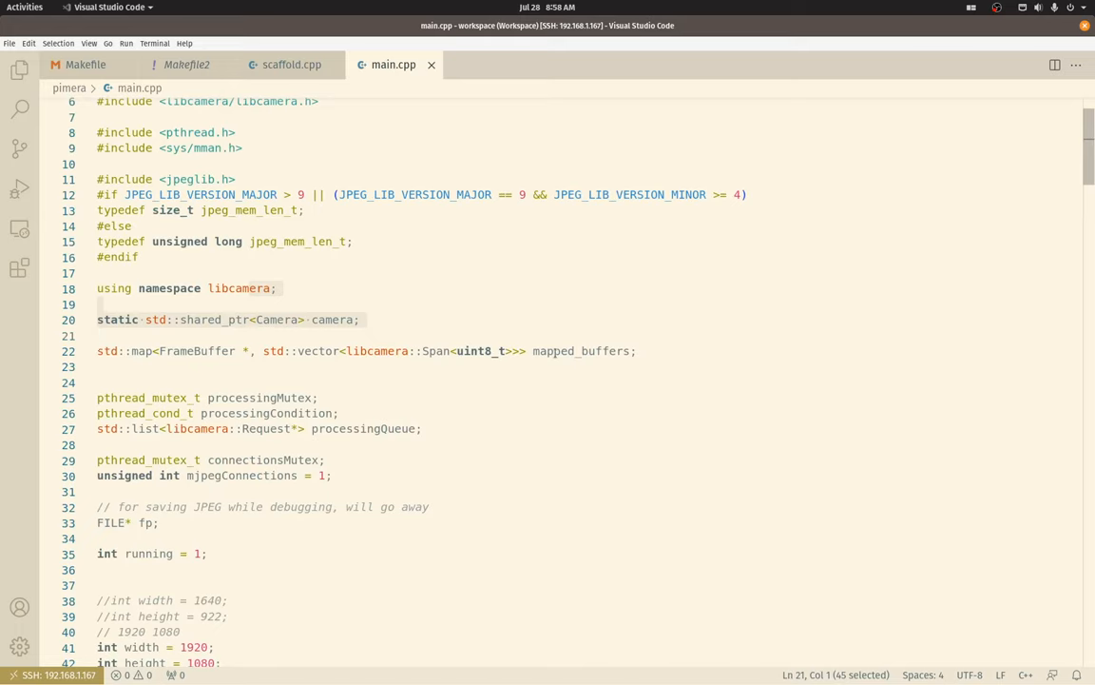
pyautogui.click(553, 351)
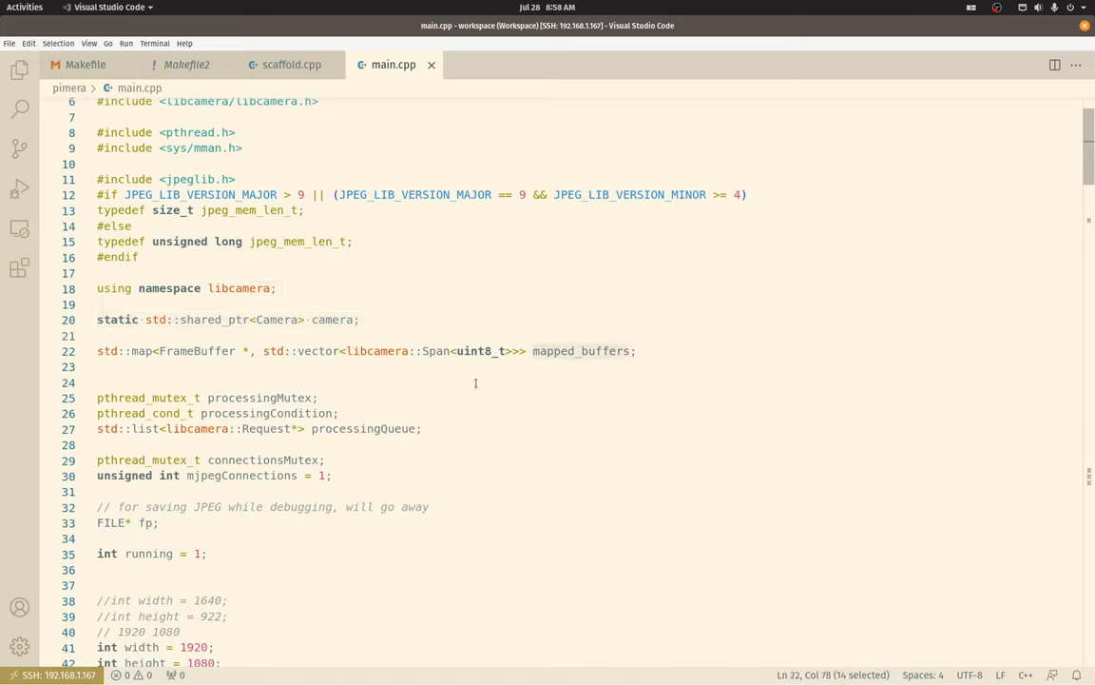
pyautogui.click(407, 351)
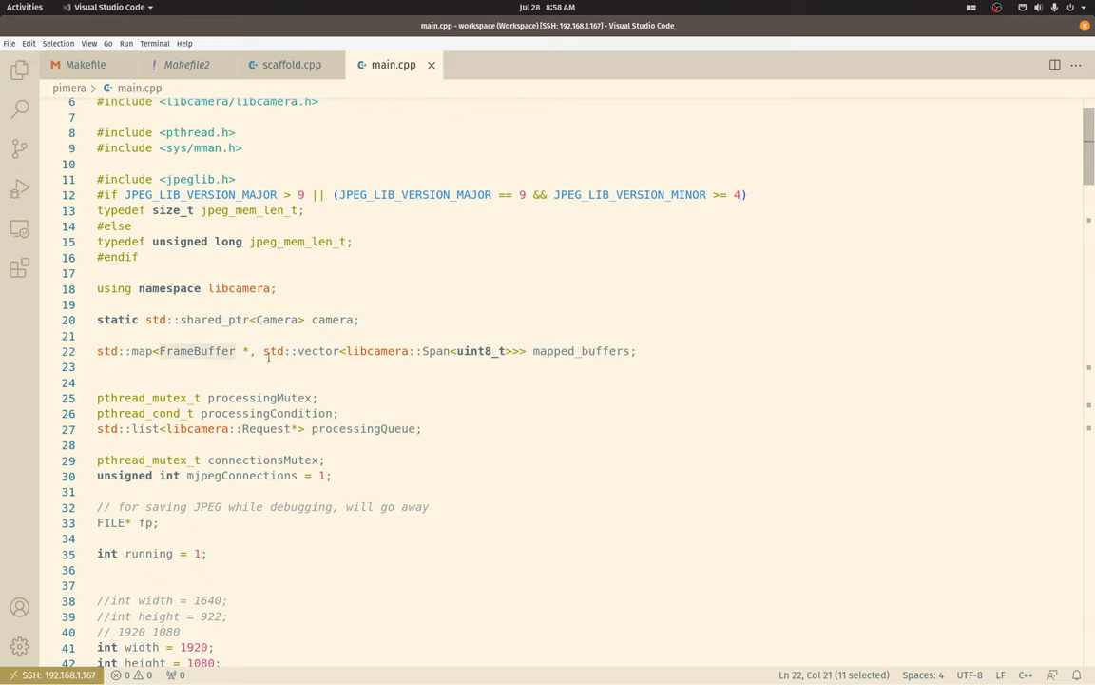
pyautogui.moveTo(442, 351)
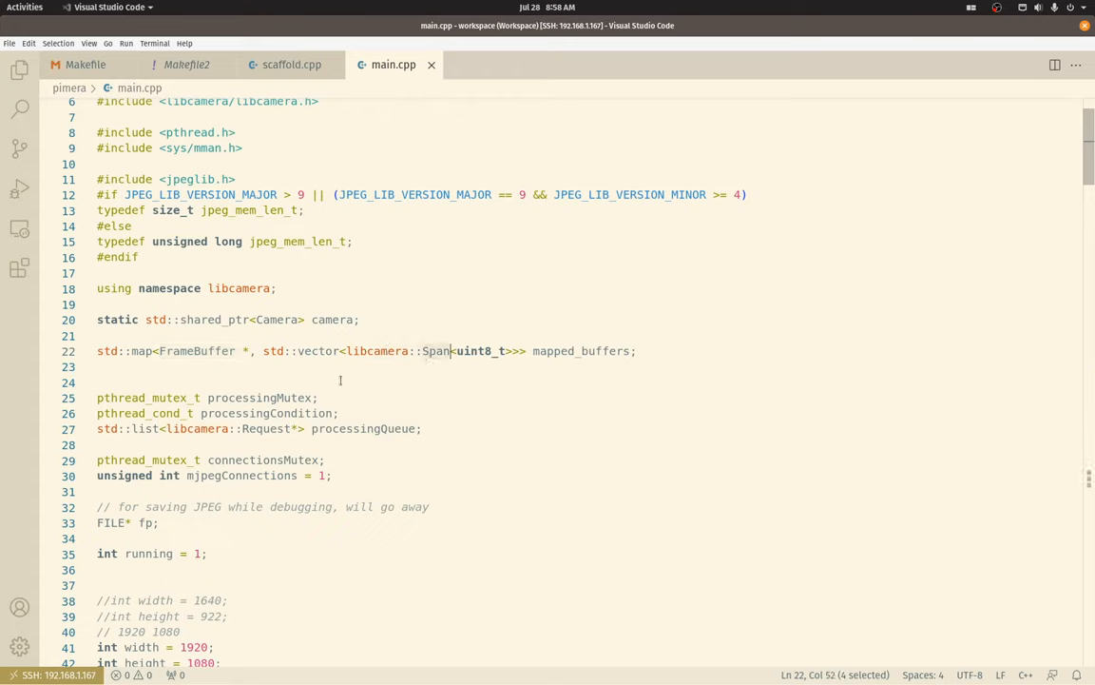
pyautogui.scroll(-3)
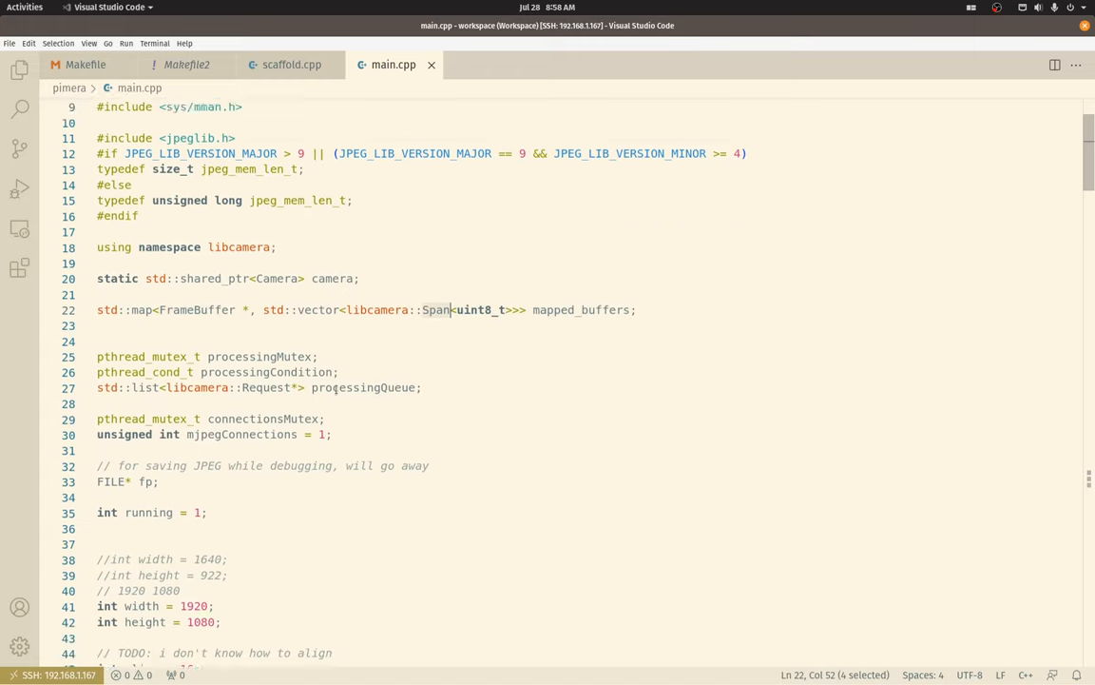
pyautogui.scroll(-3)
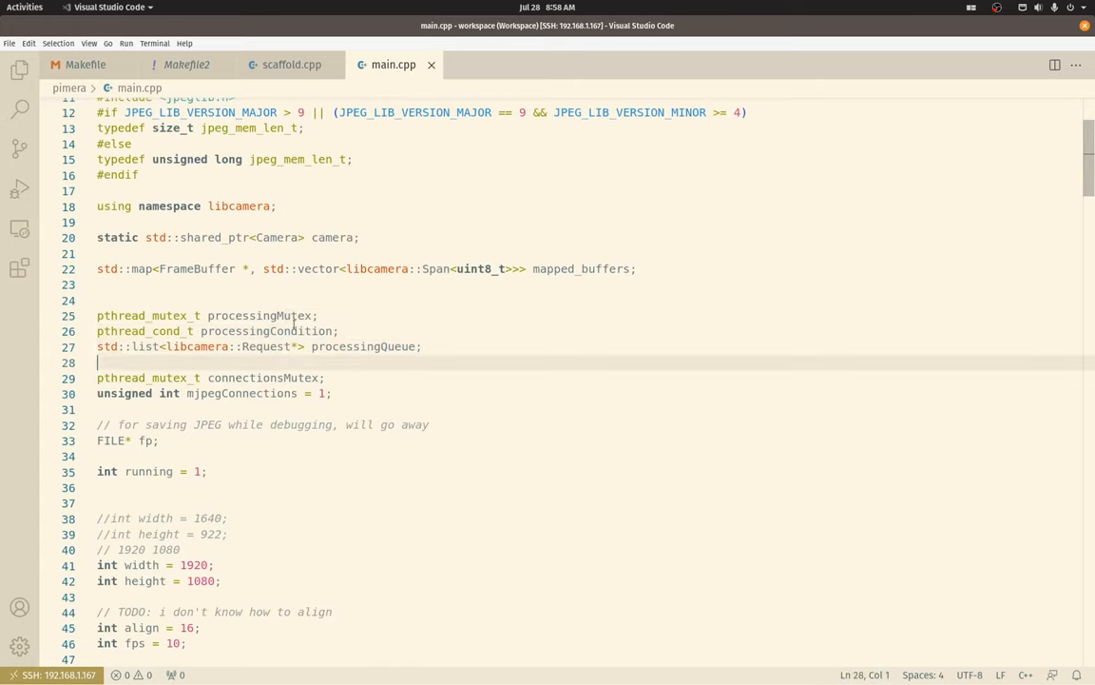
pyautogui.click(293, 314)
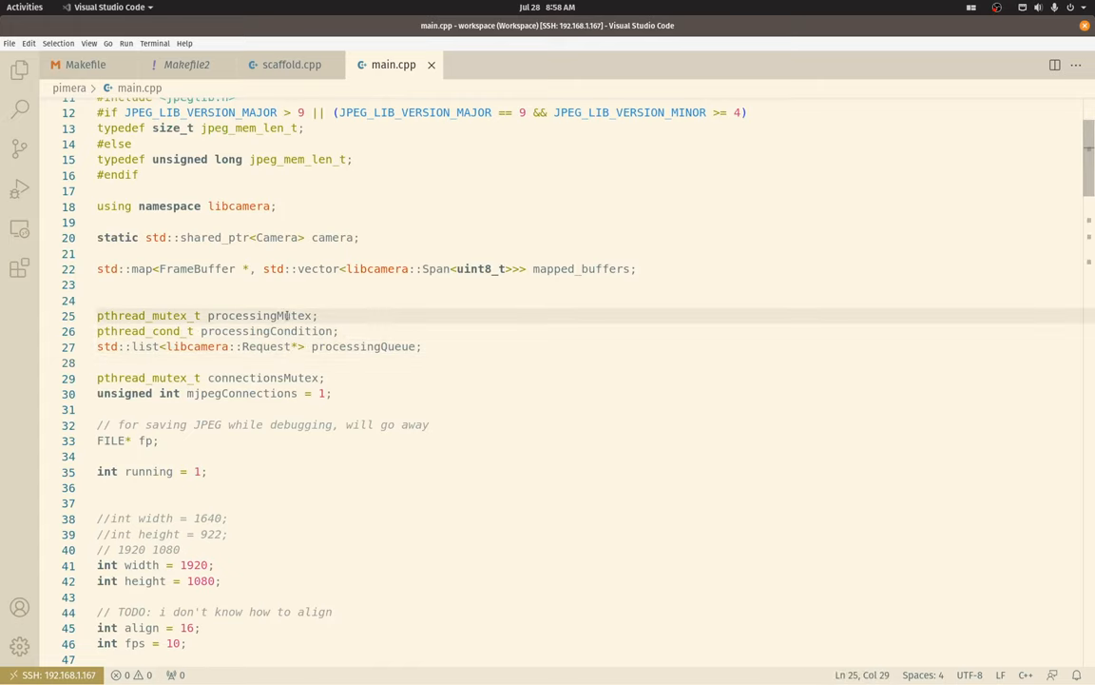
pyautogui.click(288, 331)
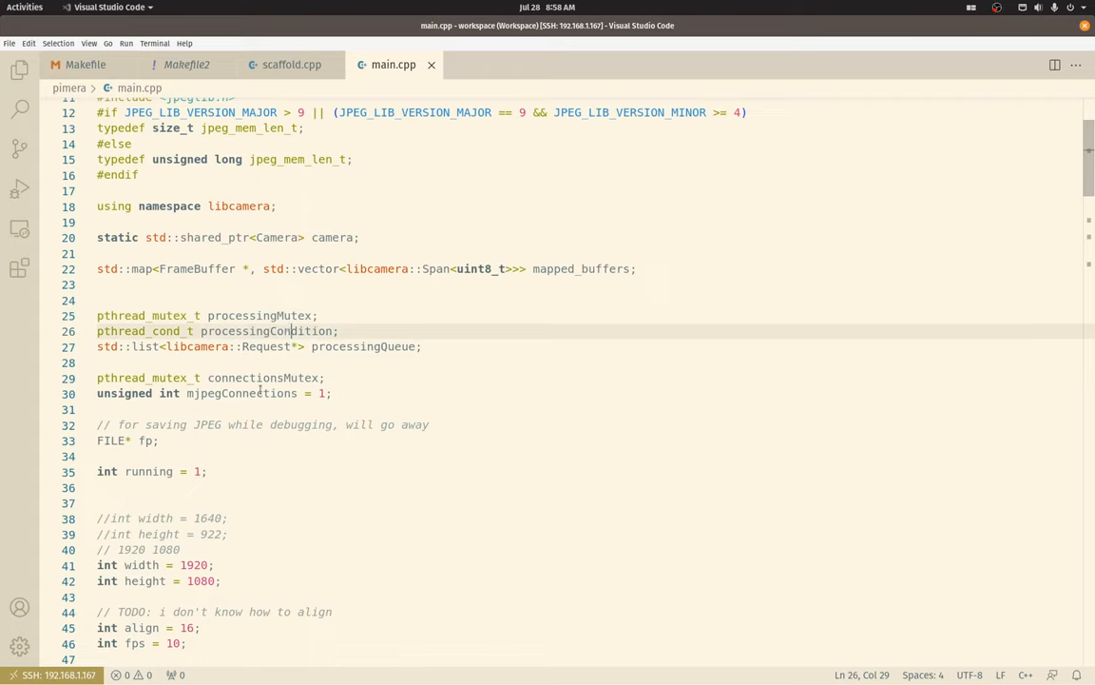
pyautogui.scroll(-3)
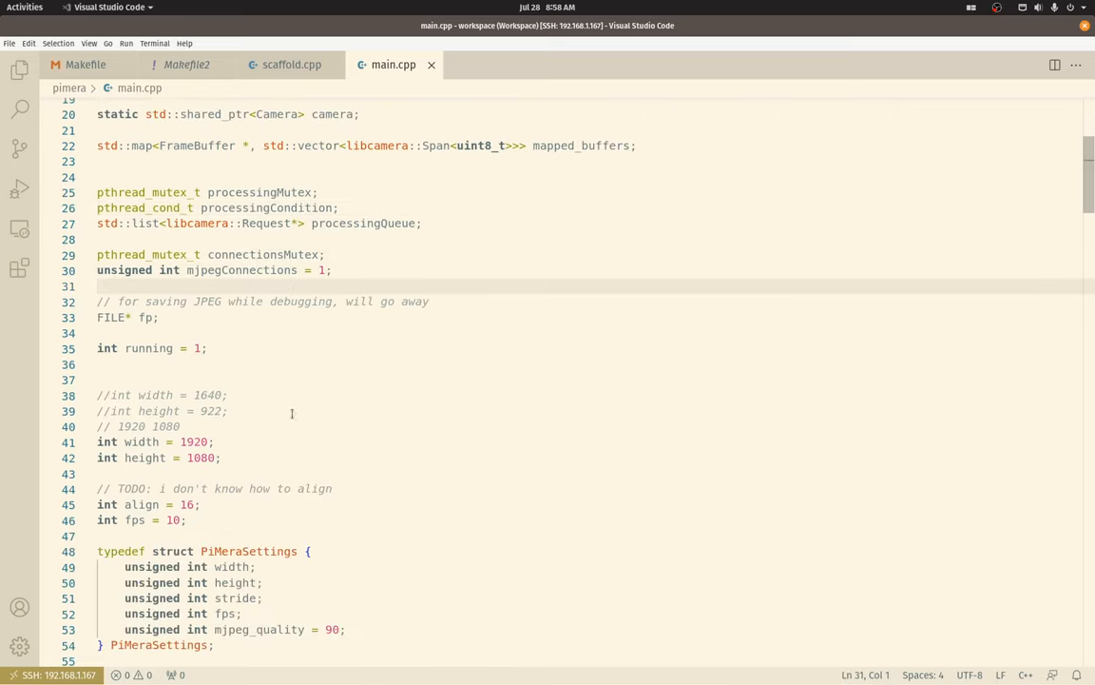
pyautogui.click(143, 316)
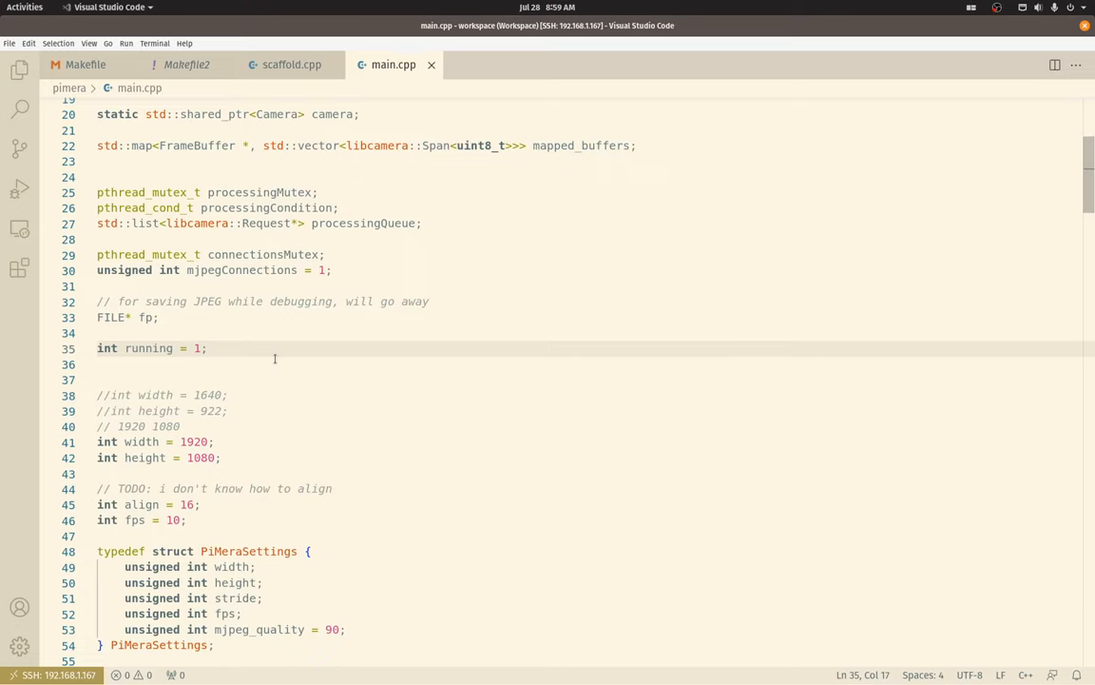
pyautogui.scroll(-3)
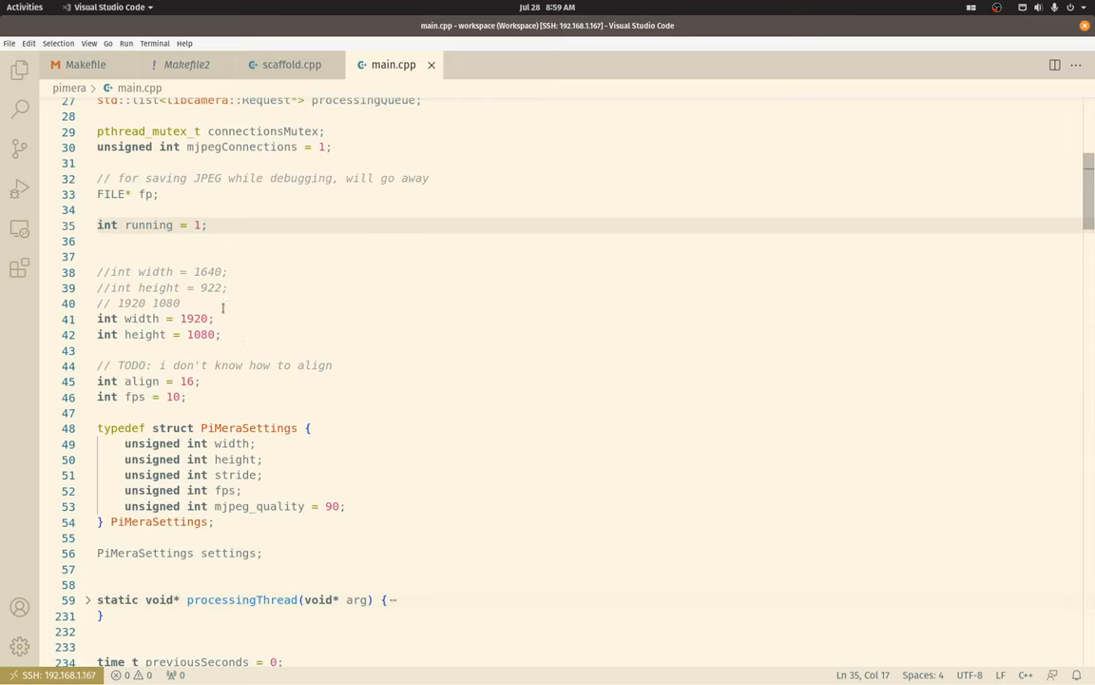
pyautogui.scroll(-3)
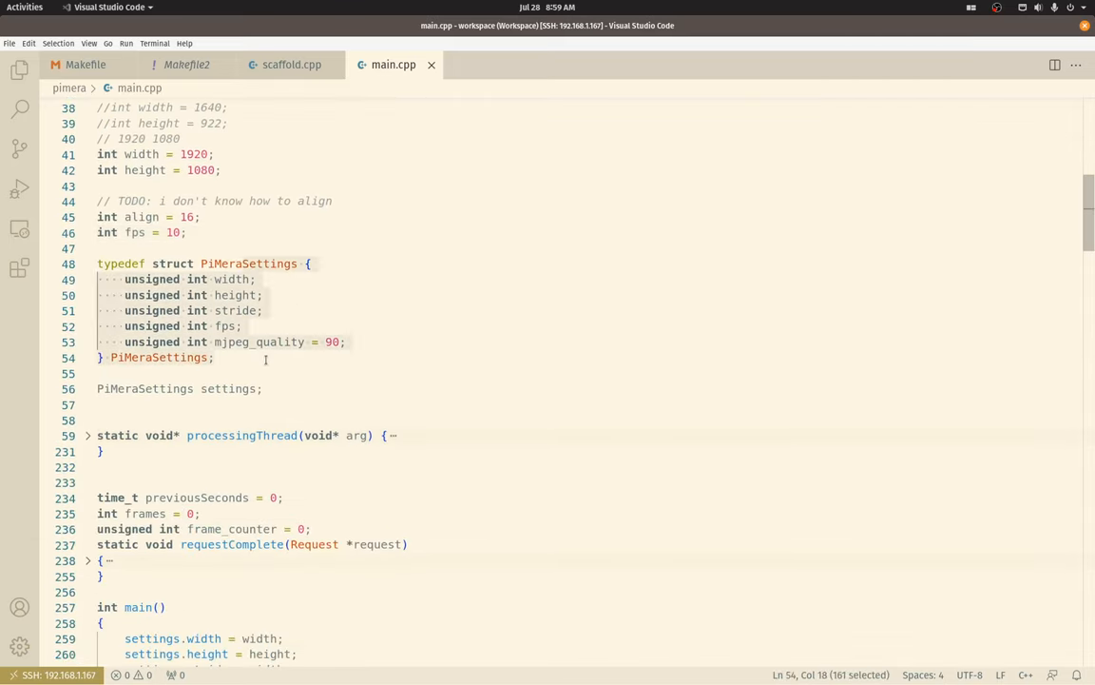
pyautogui.click(265, 356)
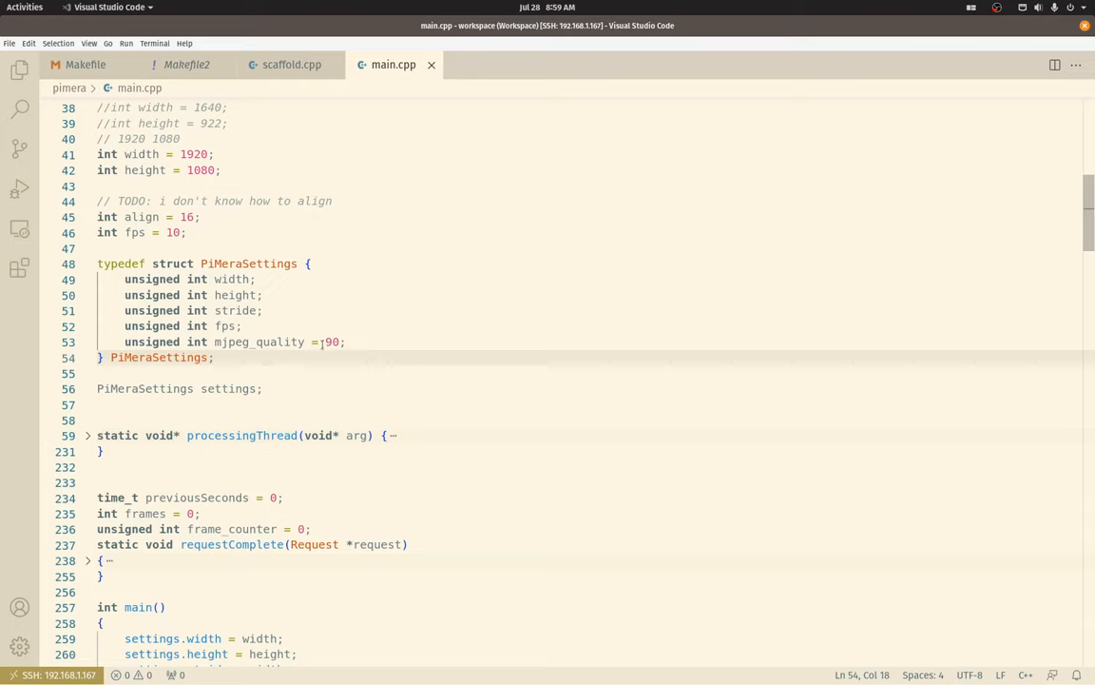
pyautogui.click(267, 310)
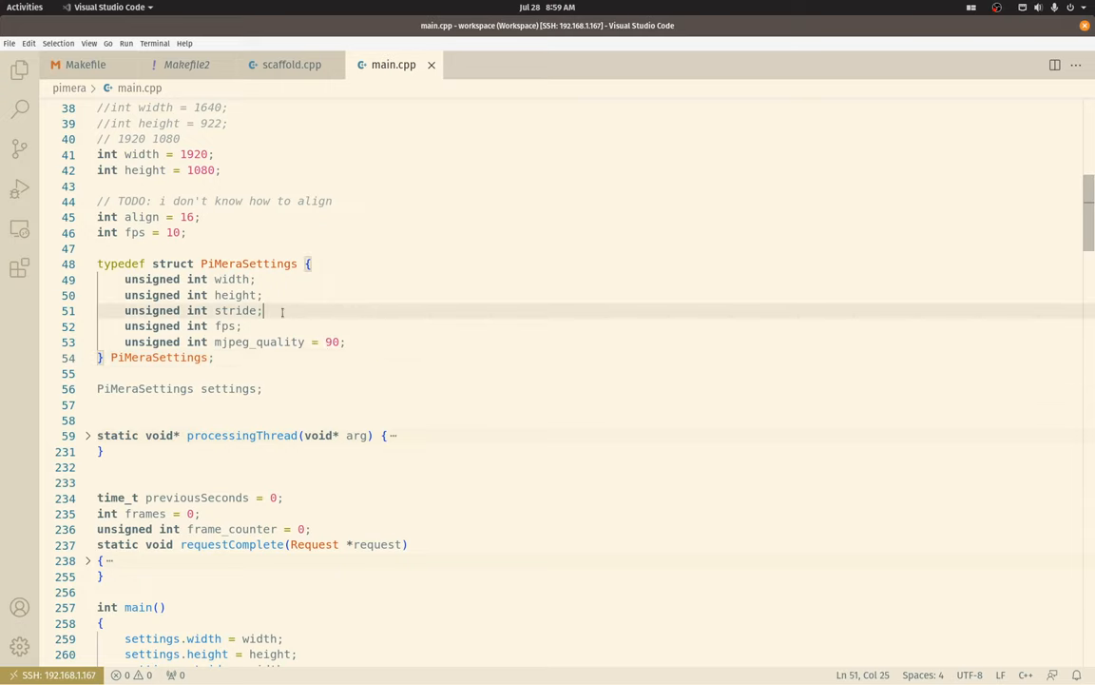
pyautogui.scroll(-3)
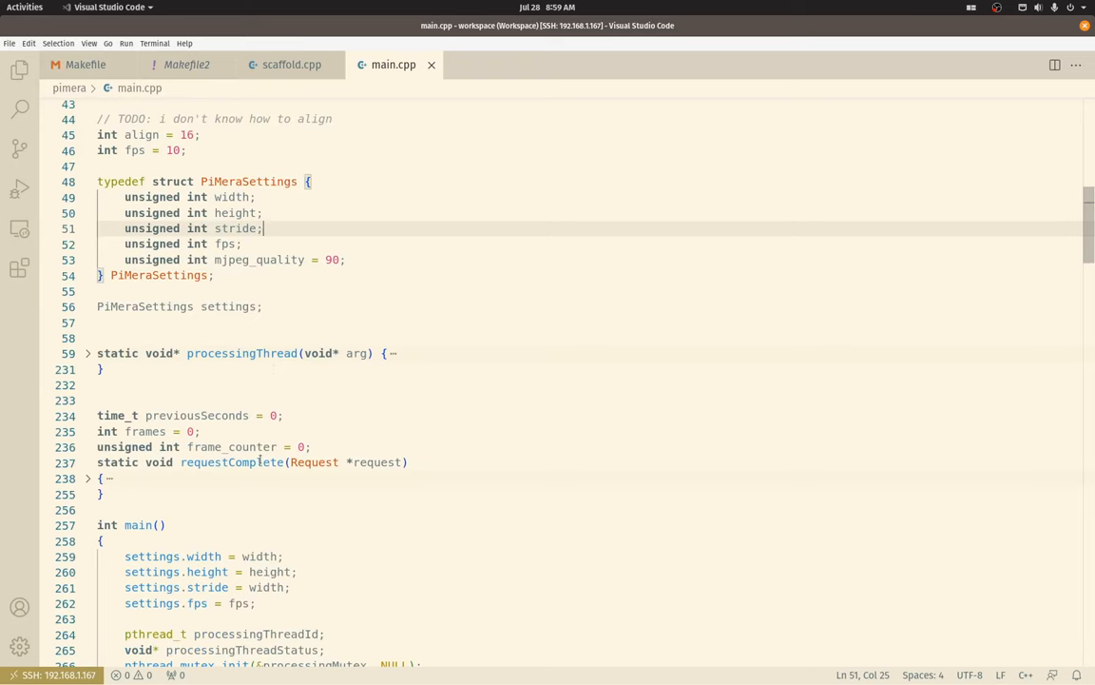
pyautogui.scroll(-3)
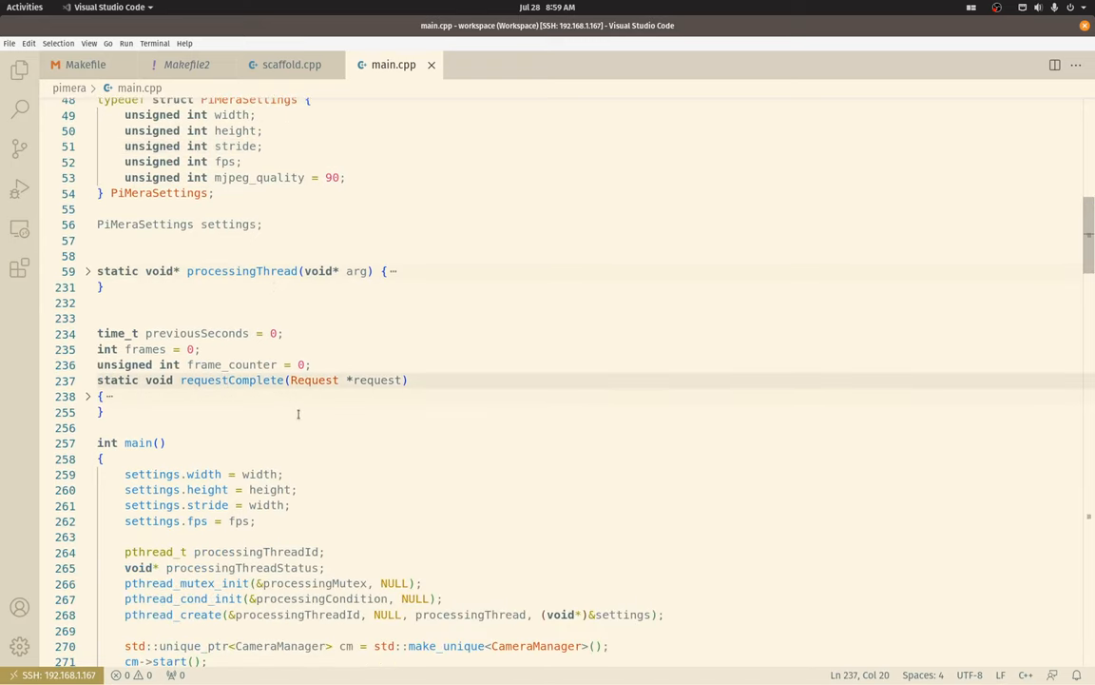
pyautogui.scroll(-3)
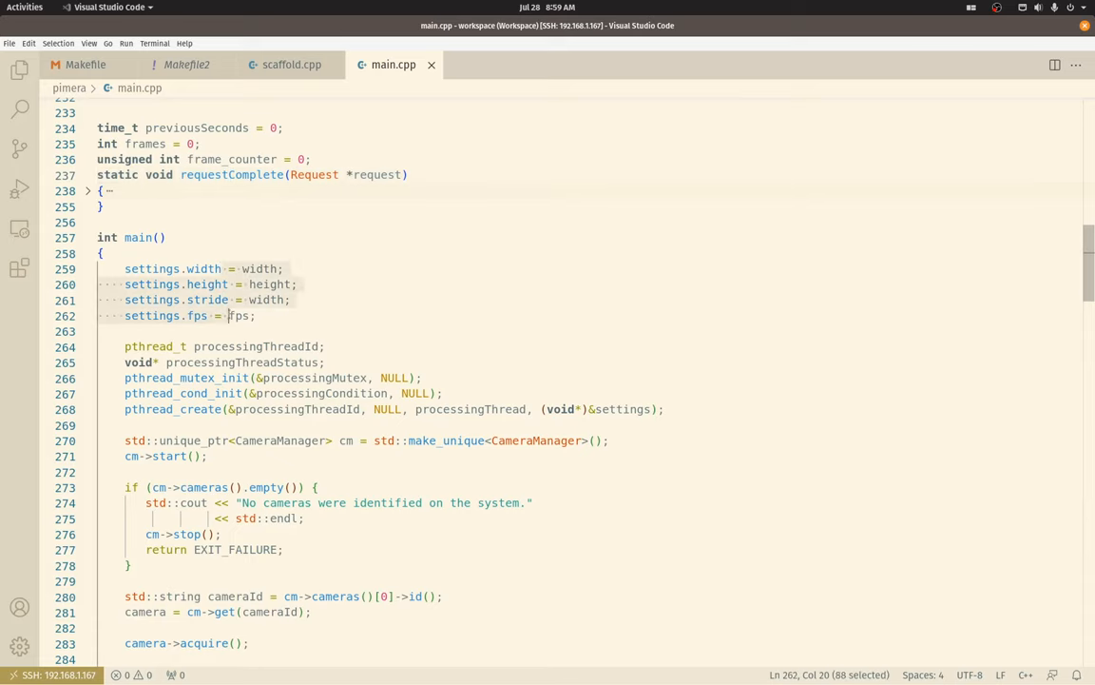
# Step: Mark processingThreadId and its pthread_create call, then scroll to camera acquire and stream configuration
pyautogui.click(279, 346)
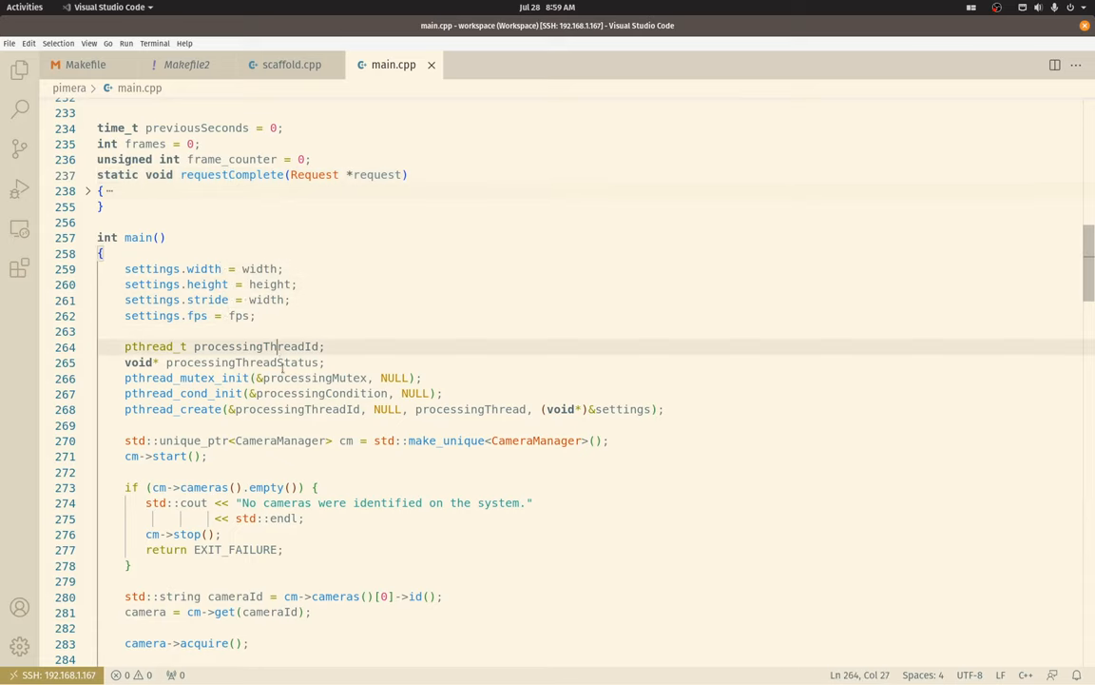
pyautogui.click(345, 440)
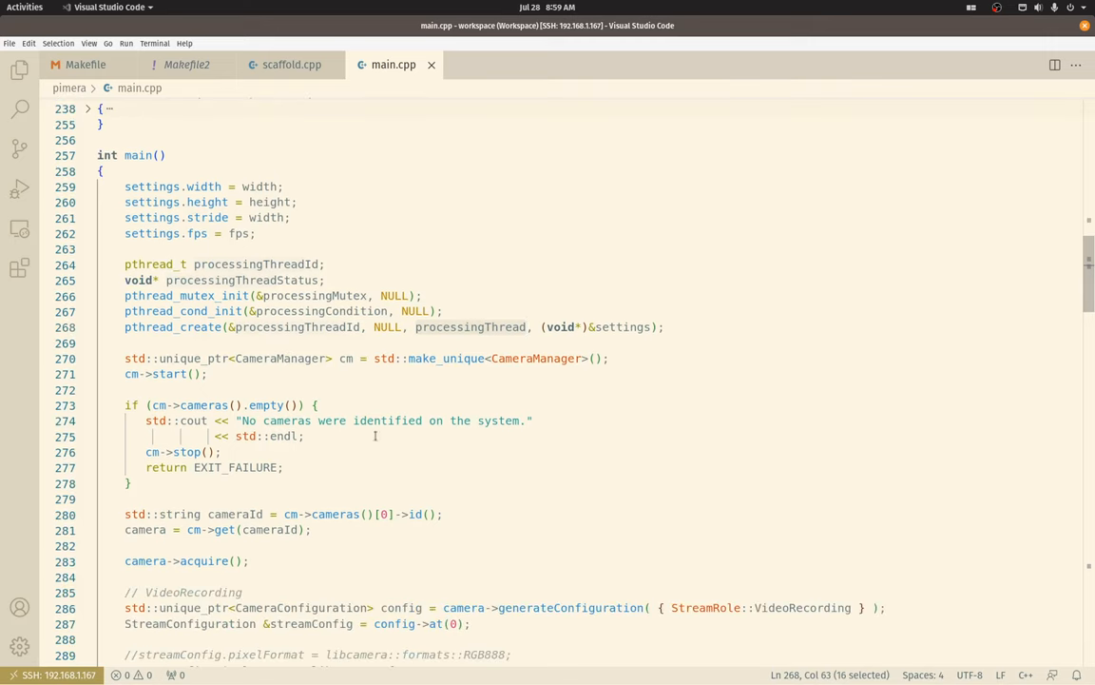
pyautogui.moveTo(446, 360)
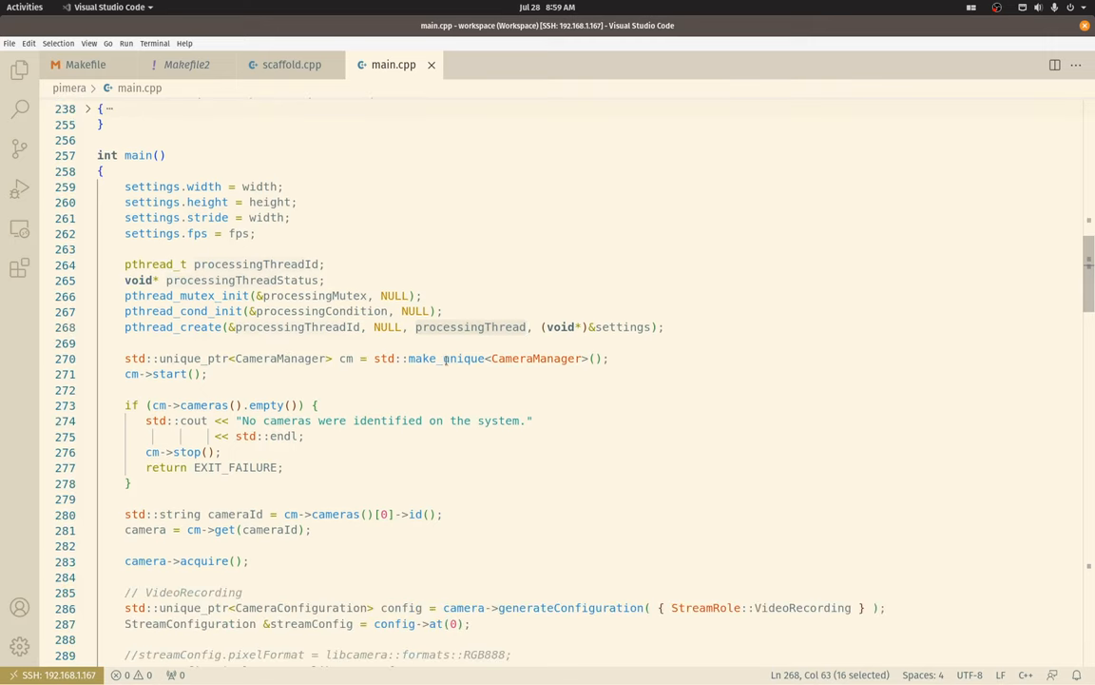
pyautogui.scroll(-3)
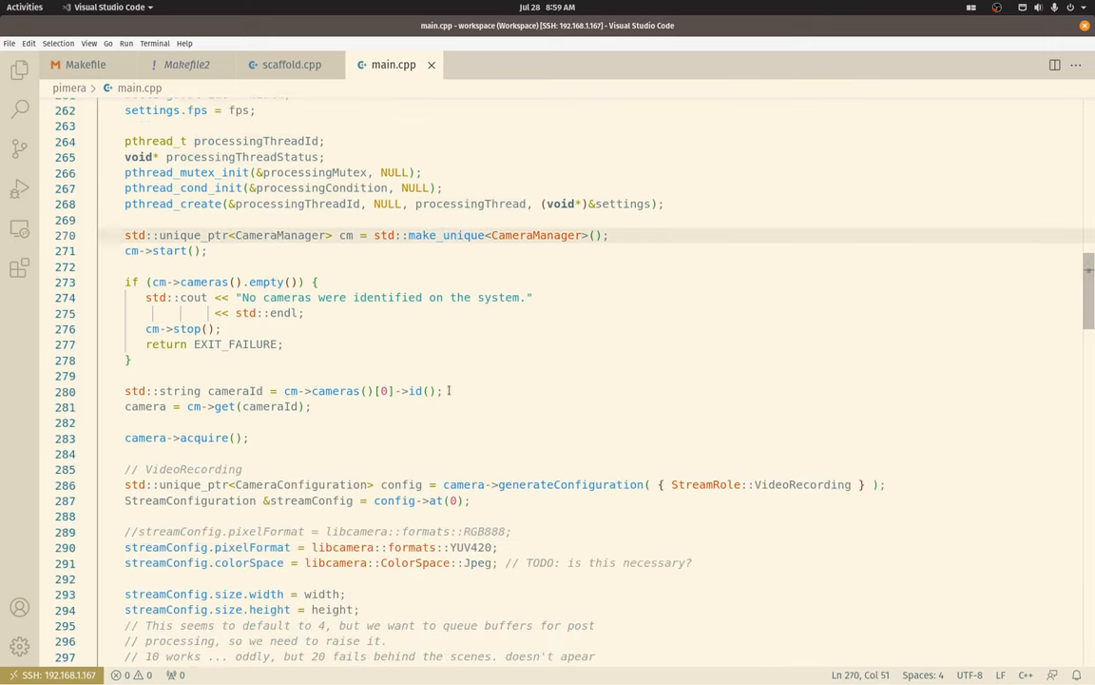
pyautogui.scroll(-3)
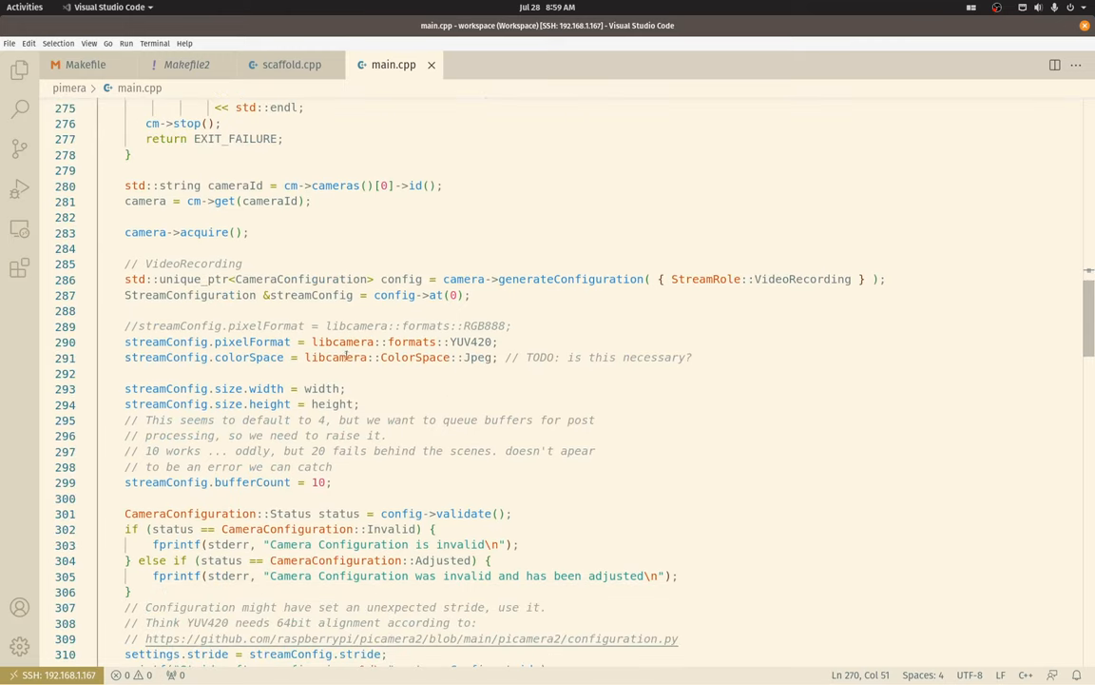
# Step: Mark the YUV420 pixelFormat assignment and the stream width line
pyautogui.click(266, 342)
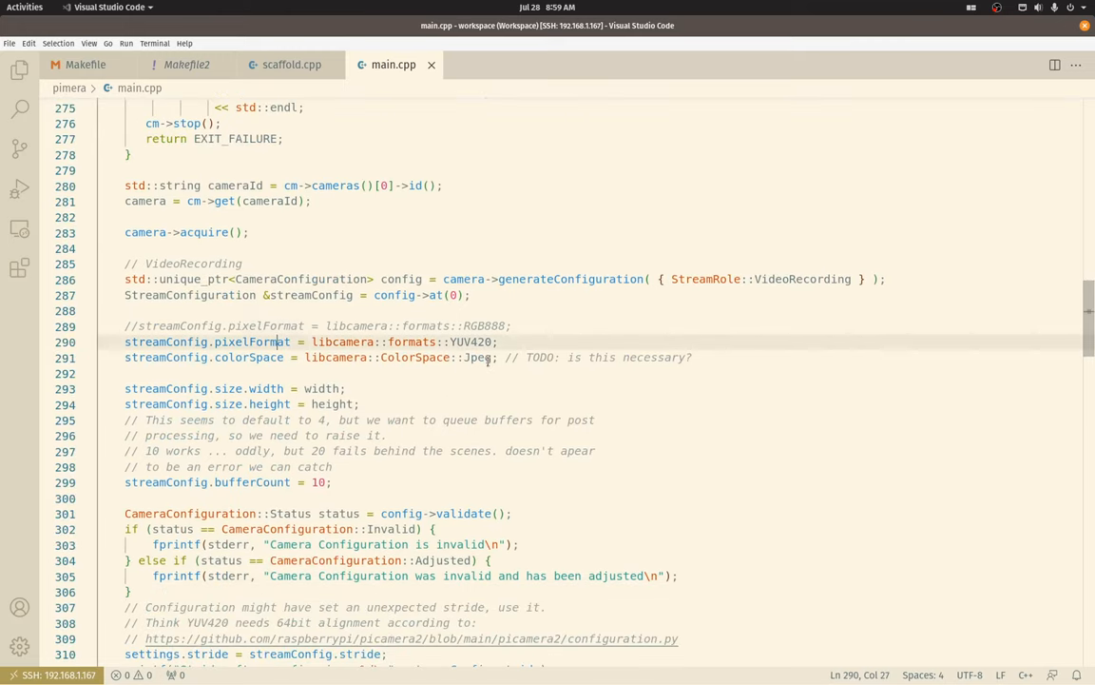
pyautogui.moveTo(472, 387)
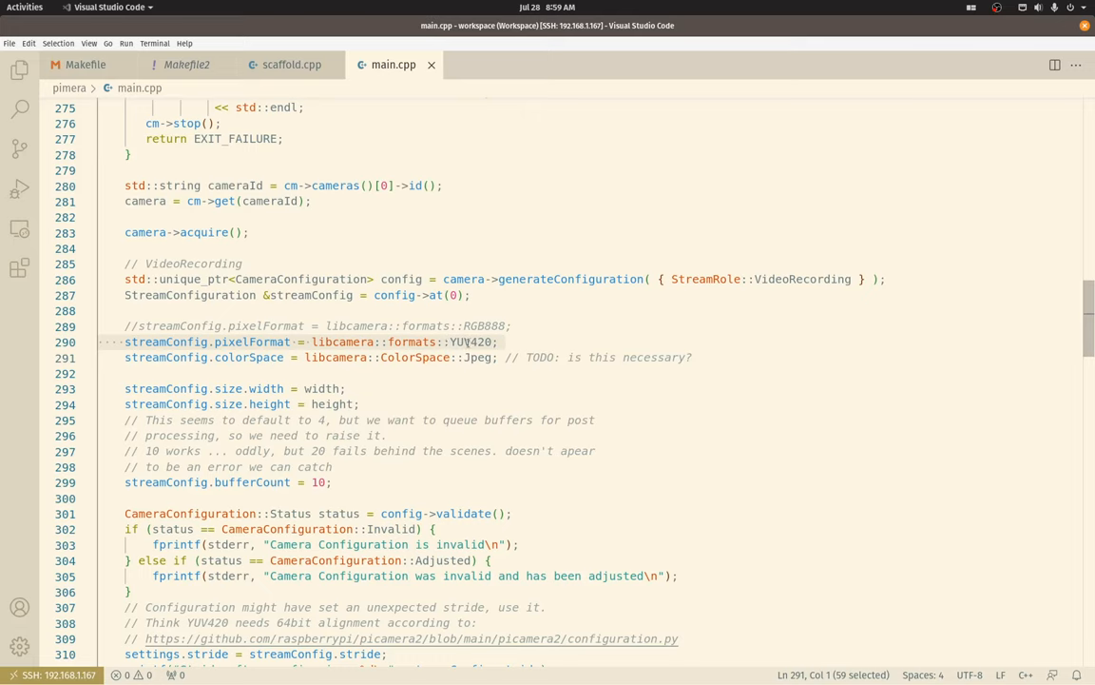
pyautogui.click(499, 341)
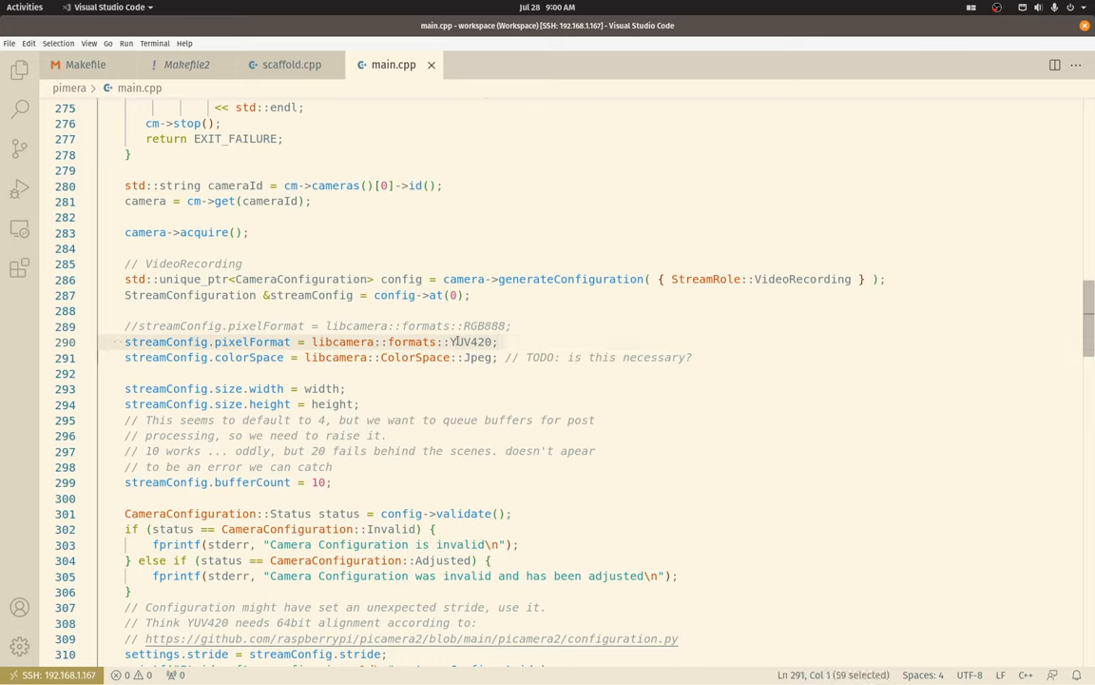
pyautogui.moveTo(469, 381)
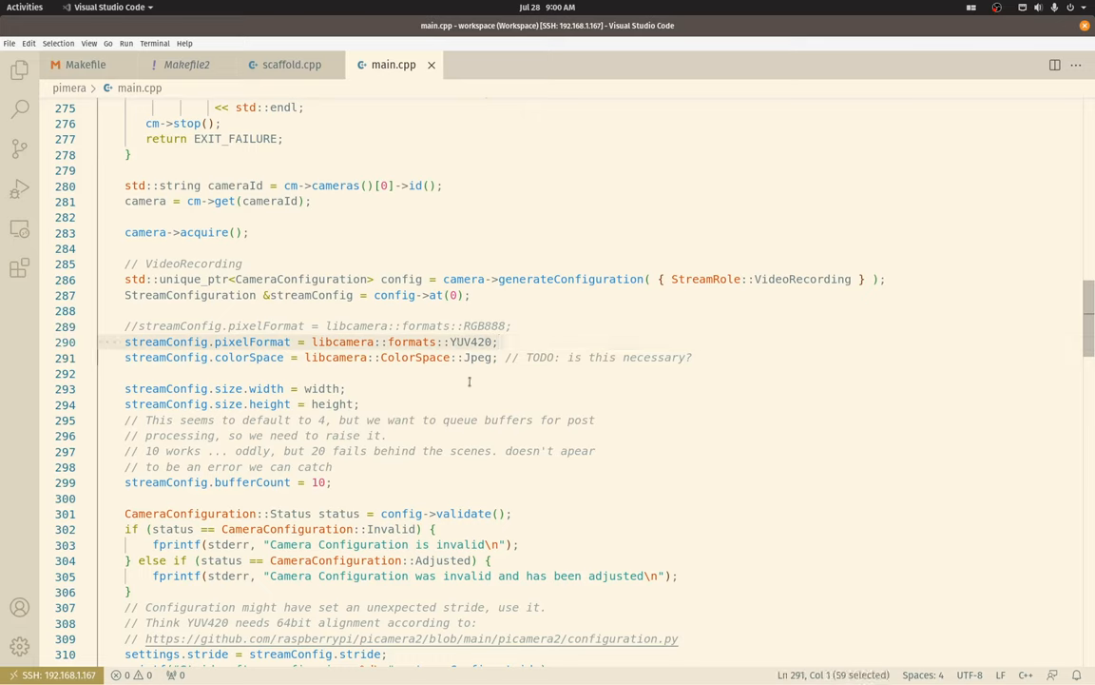
pyautogui.scroll(-3)
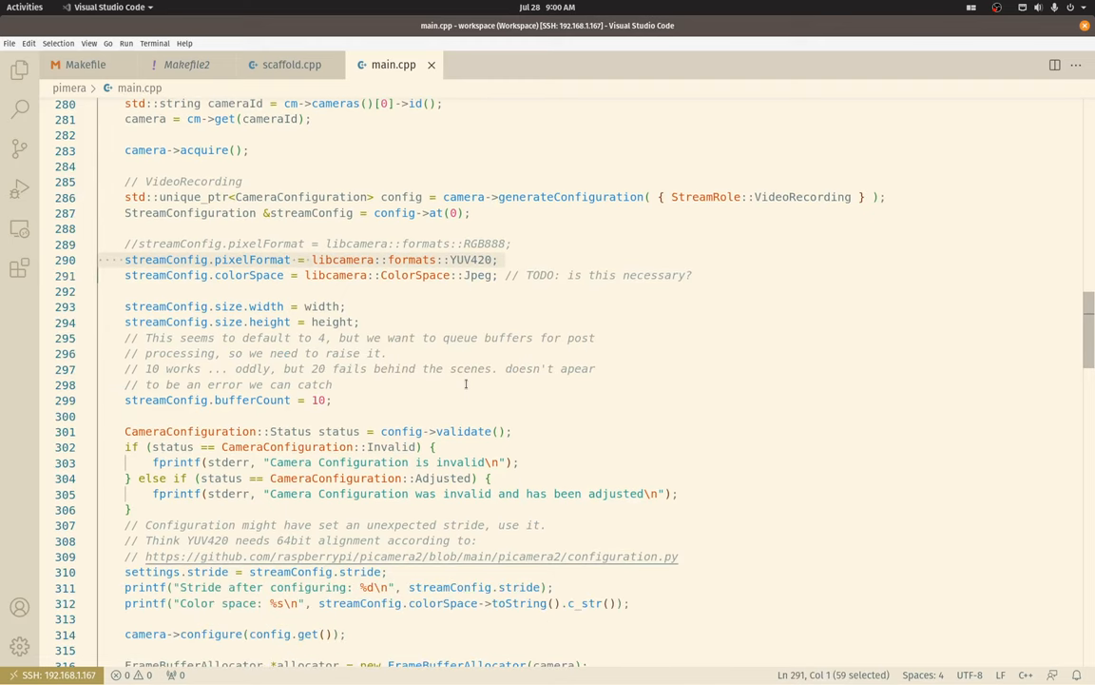
pyautogui.click(264, 306)
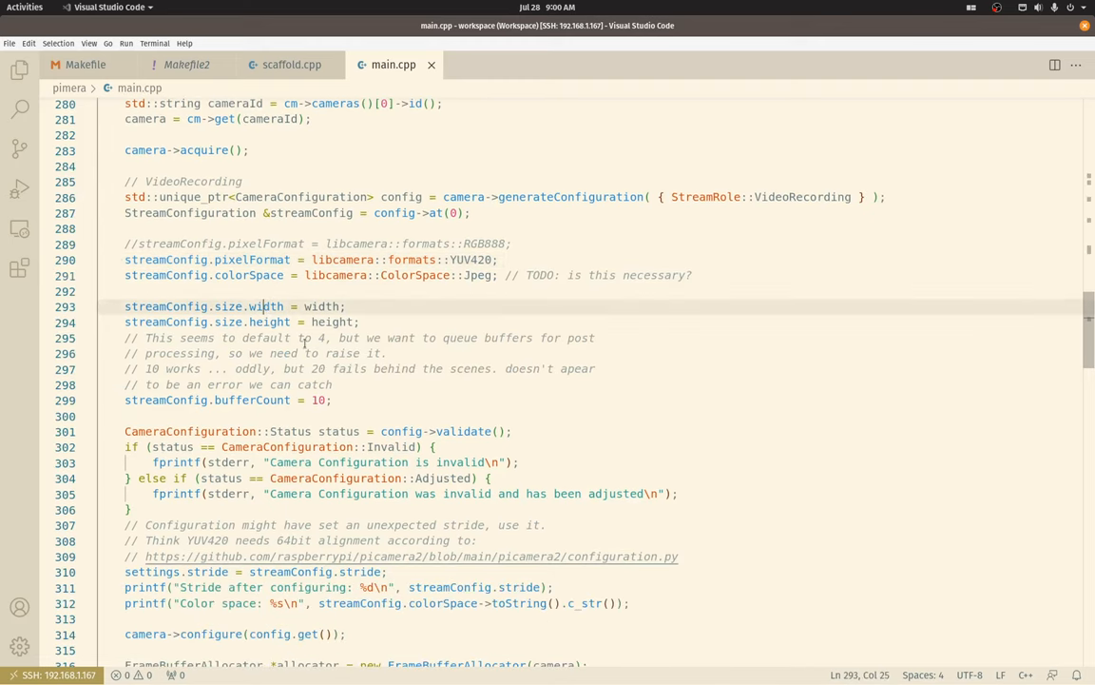
# Step: Scroll down to config->validate() and highlight stride in the settings.stride assignment
pyautogui.scroll(-3)
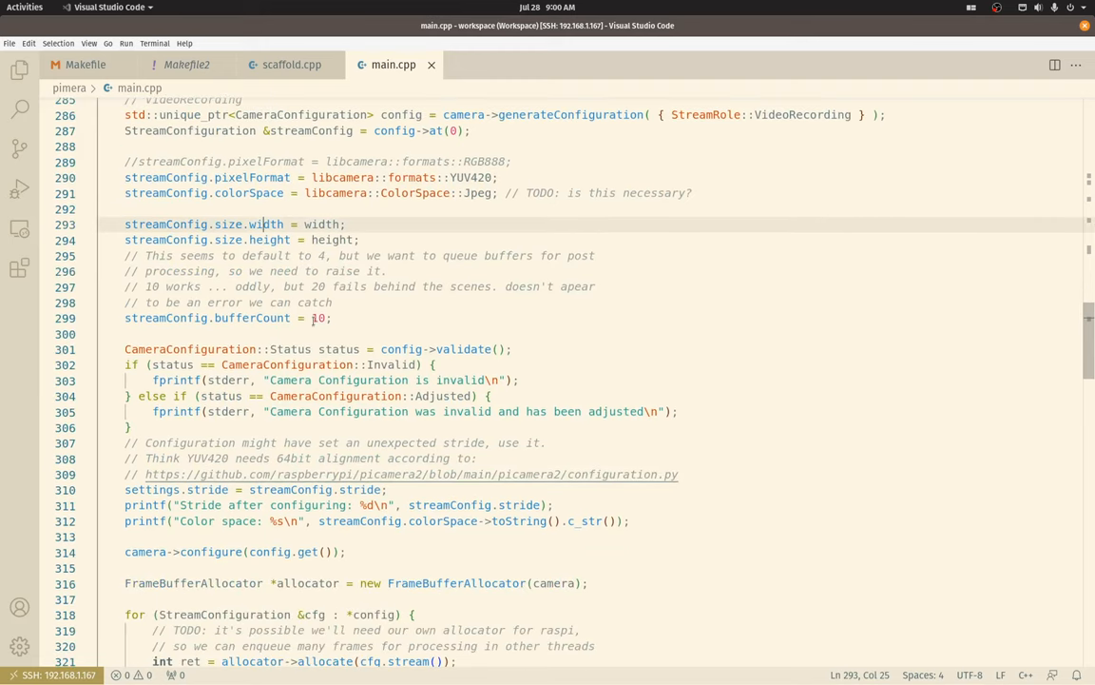
pyautogui.scroll(-3)
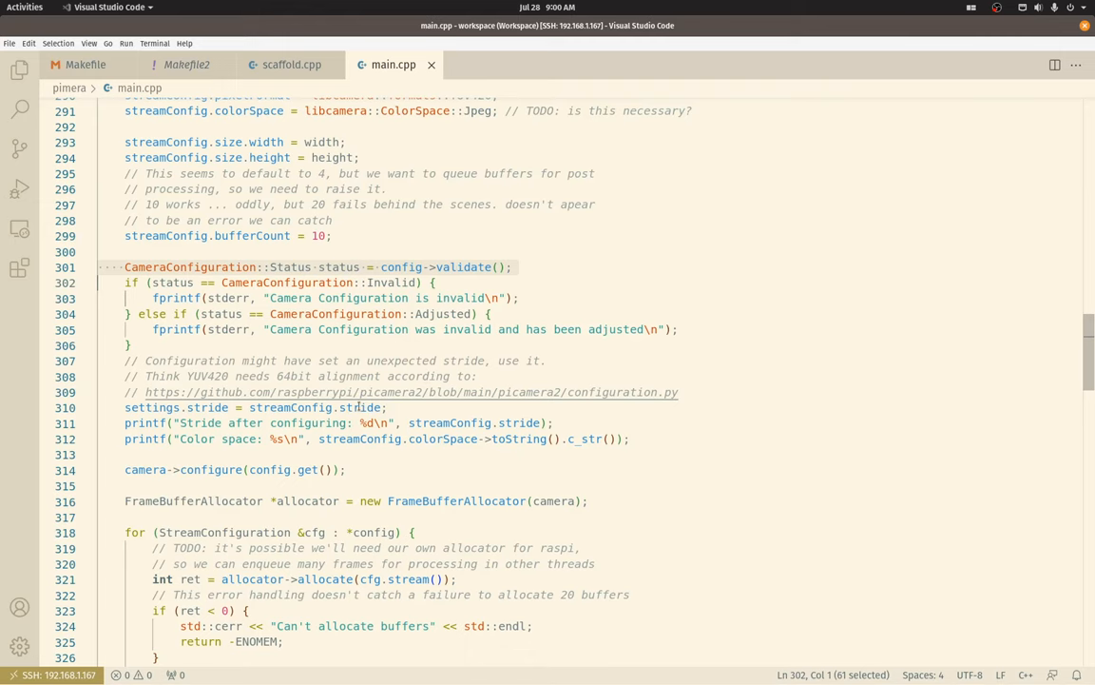
pyautogui.scroll(3)
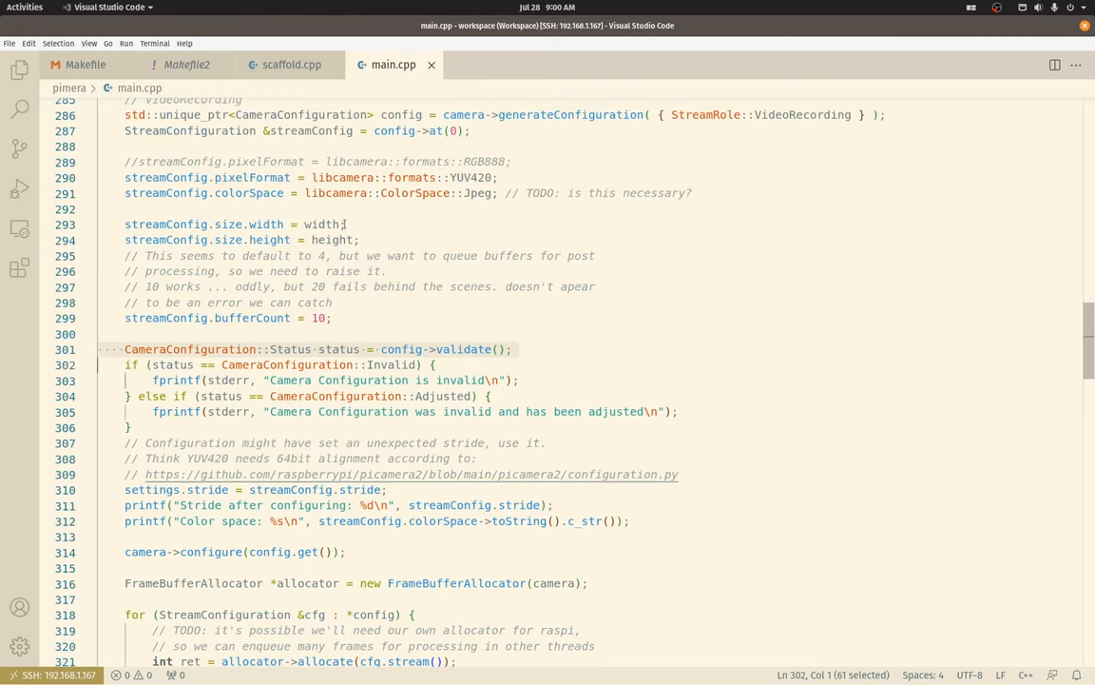
pyautogui.scroll(-3)
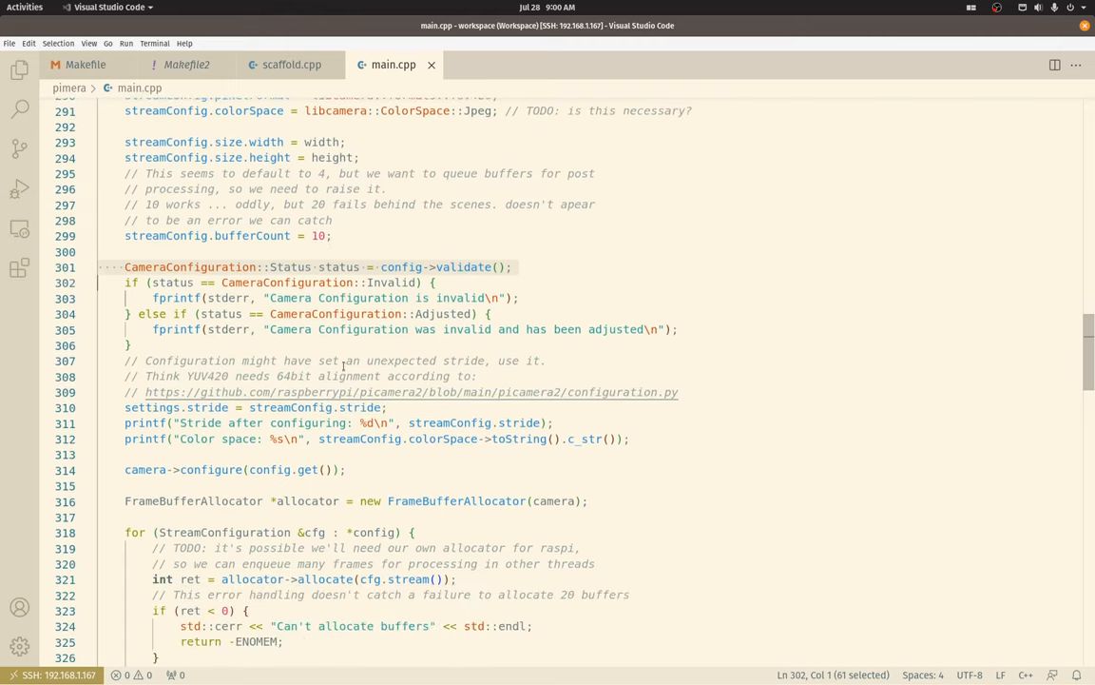
pyautogui.scroll(-3)
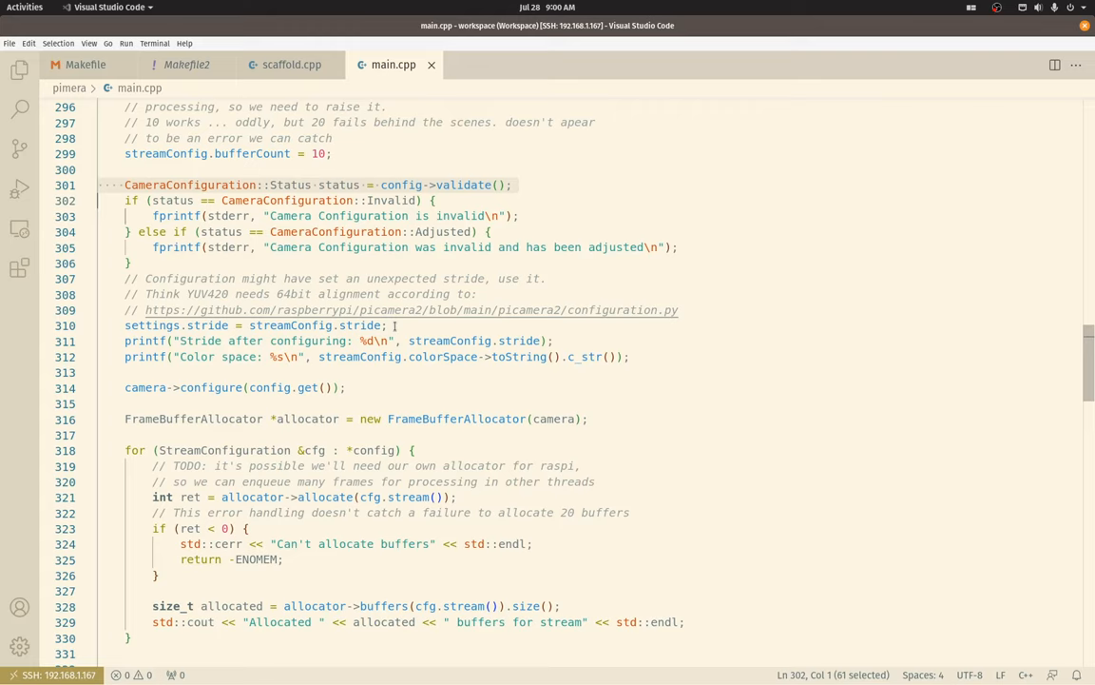
pyautogui.click(386, 325)
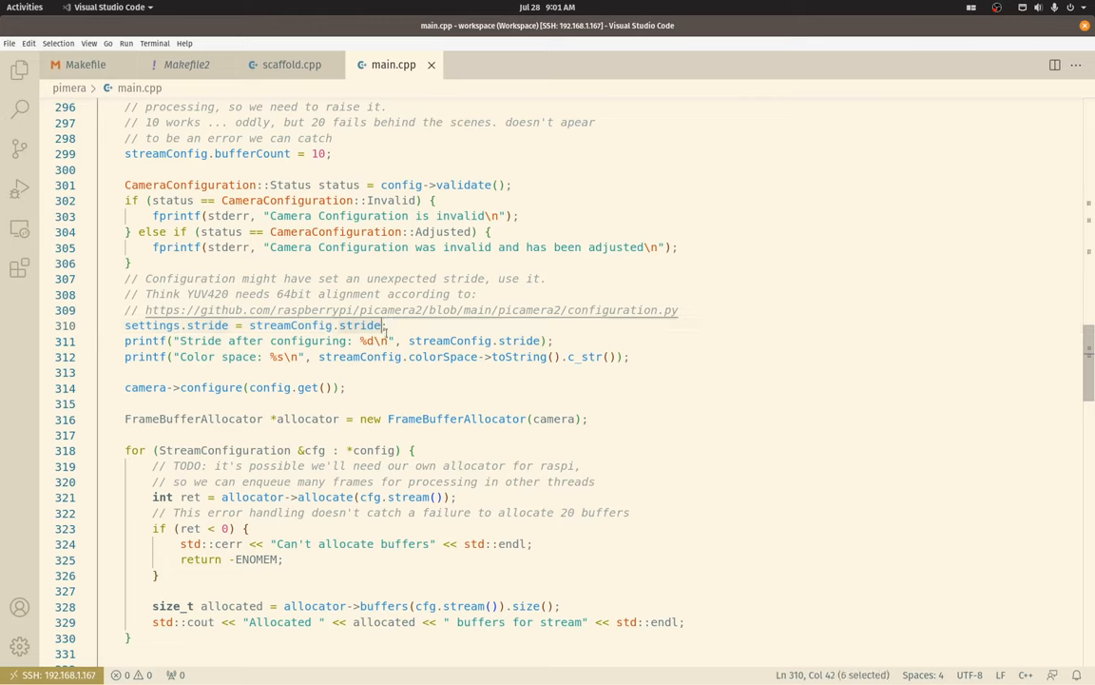
pyautogui.click(419, 324)
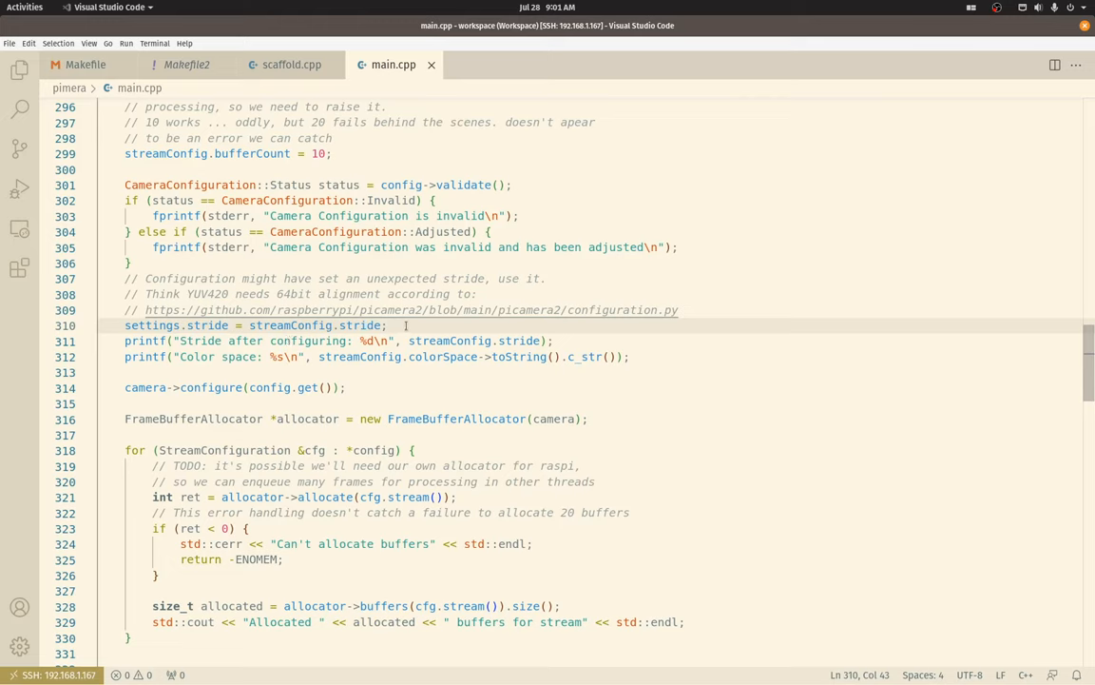
pyautogui.moveTo(449, 380)
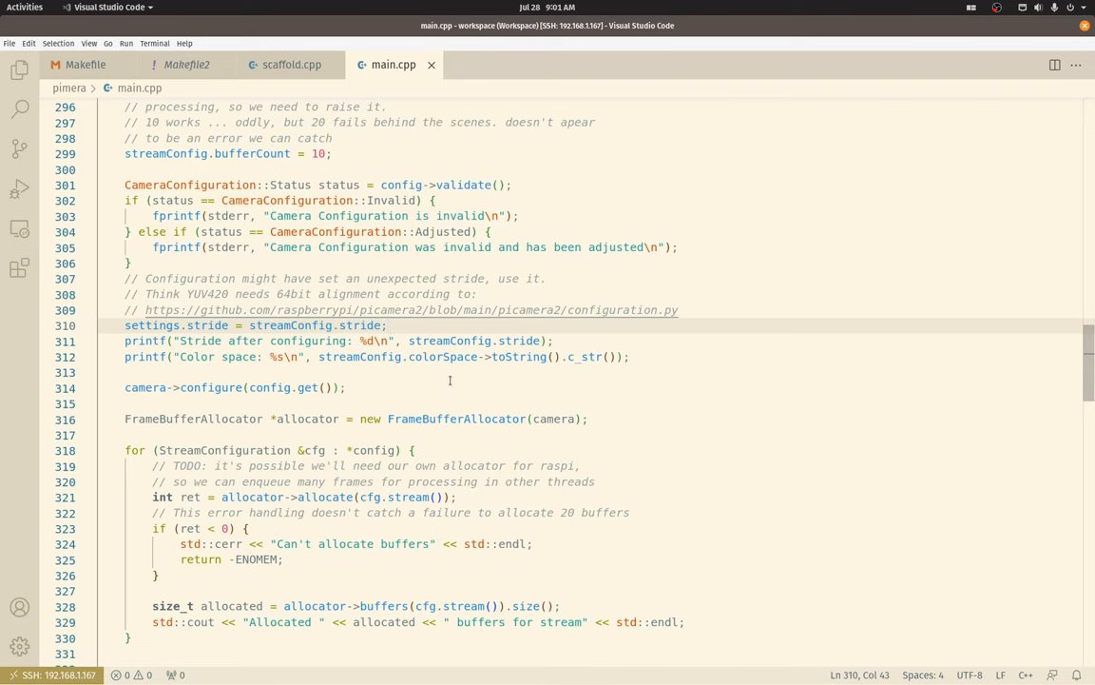
# Step: Scroll to the request loop and mark the mapped_buffers plane entries and buffer.get() key
pyautogui.scroll(-3)
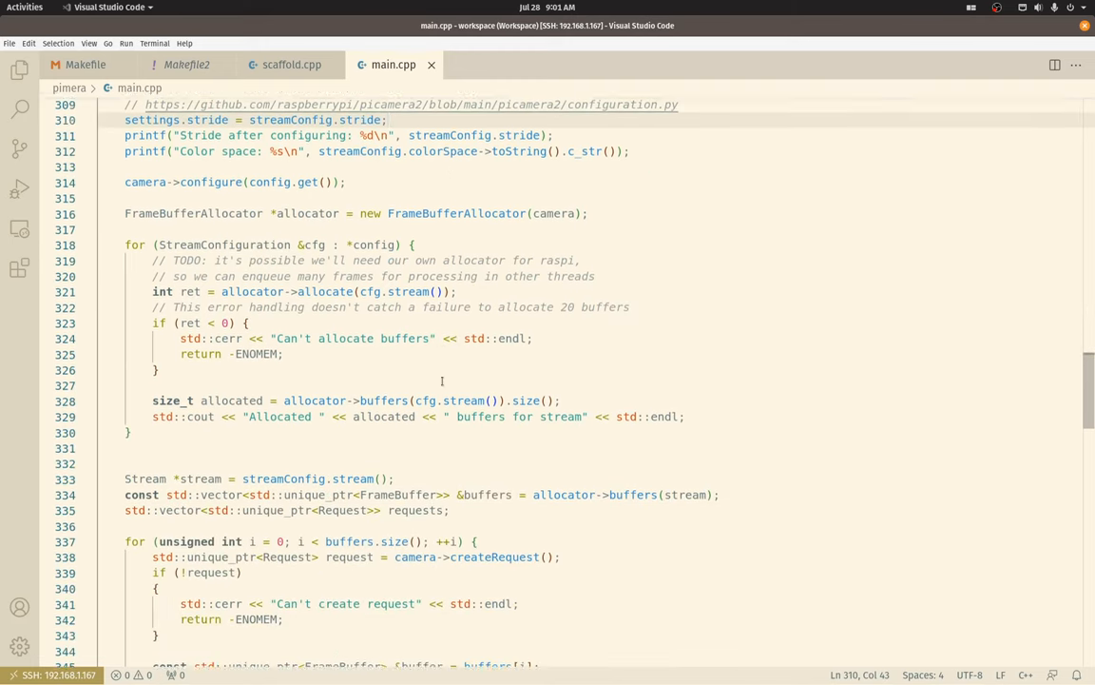
pyautogui.scroll(-3)
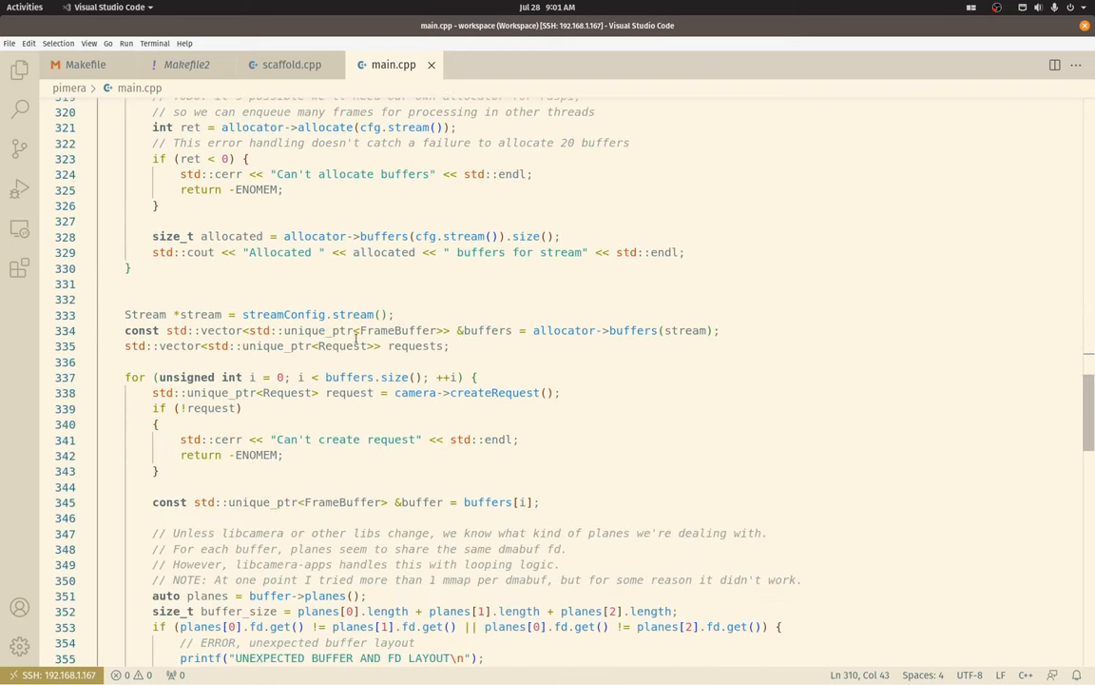
pyautogui.scroll(-3)
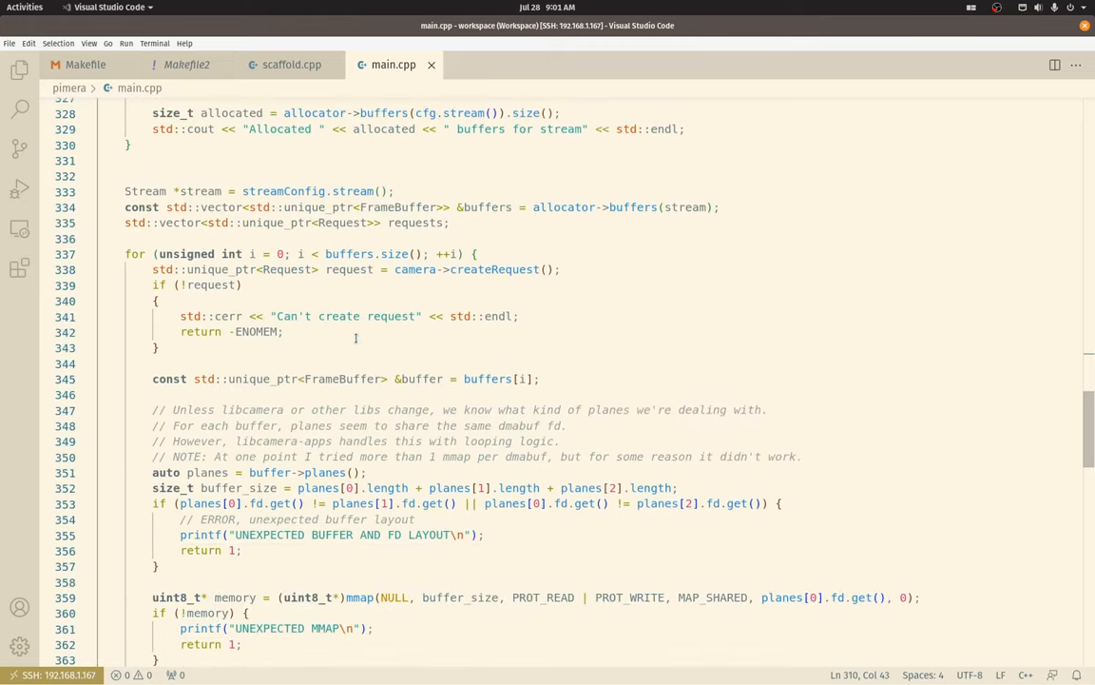
pyautogui.scroll(-3)
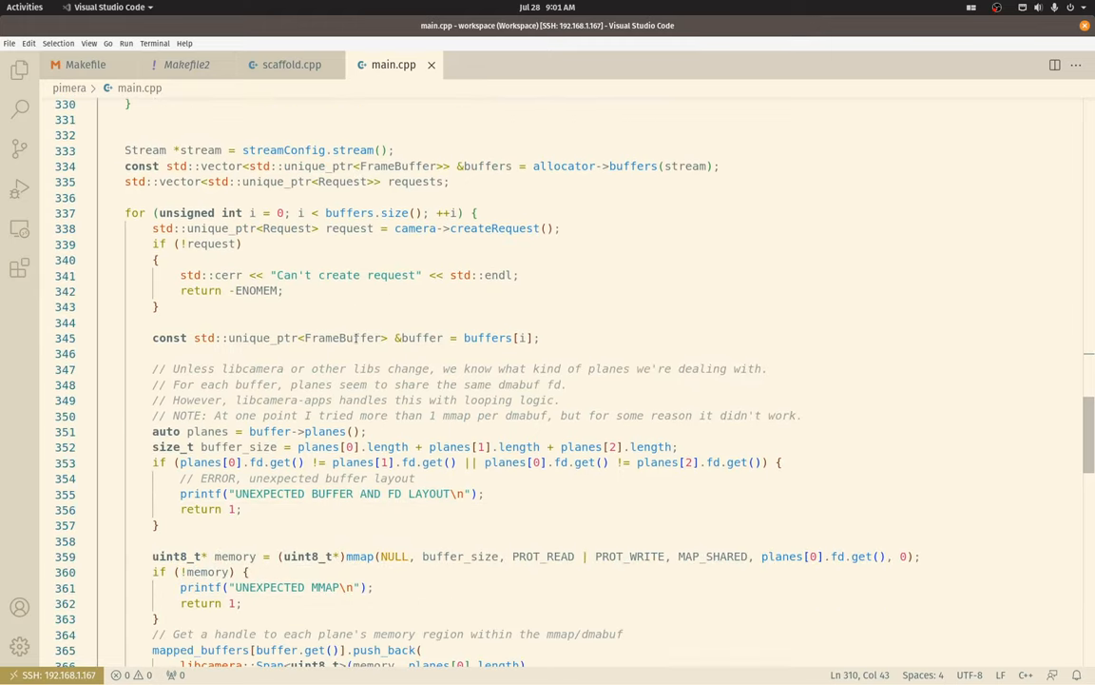
pyautogui.scroll(-3)
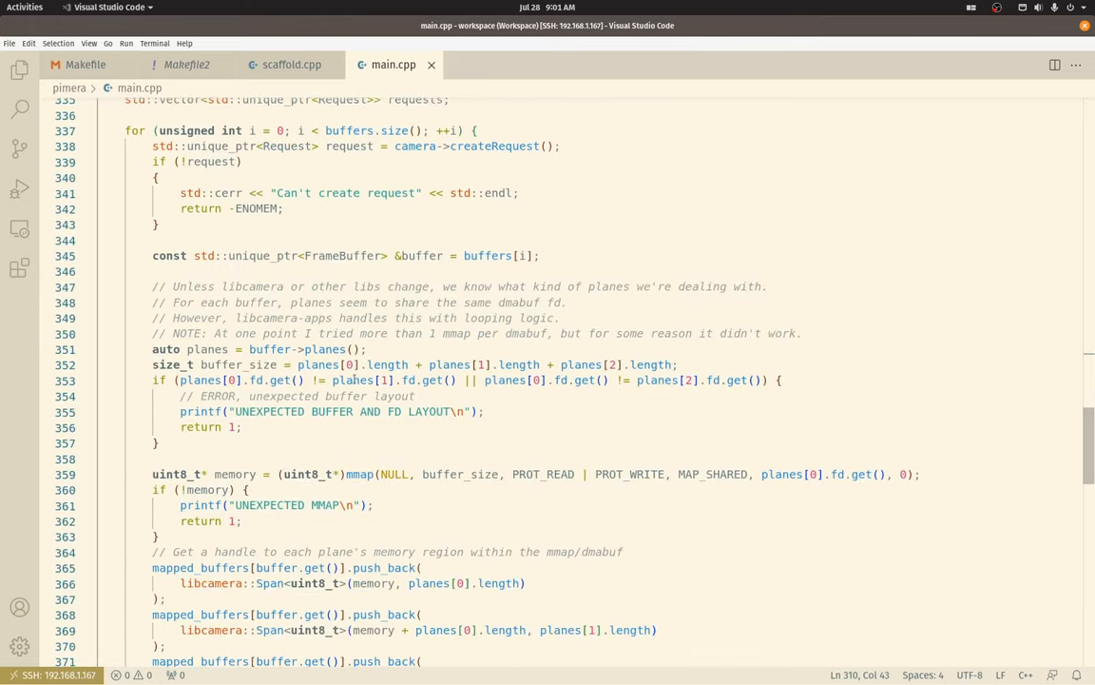
pyautogui.scroll(-3)
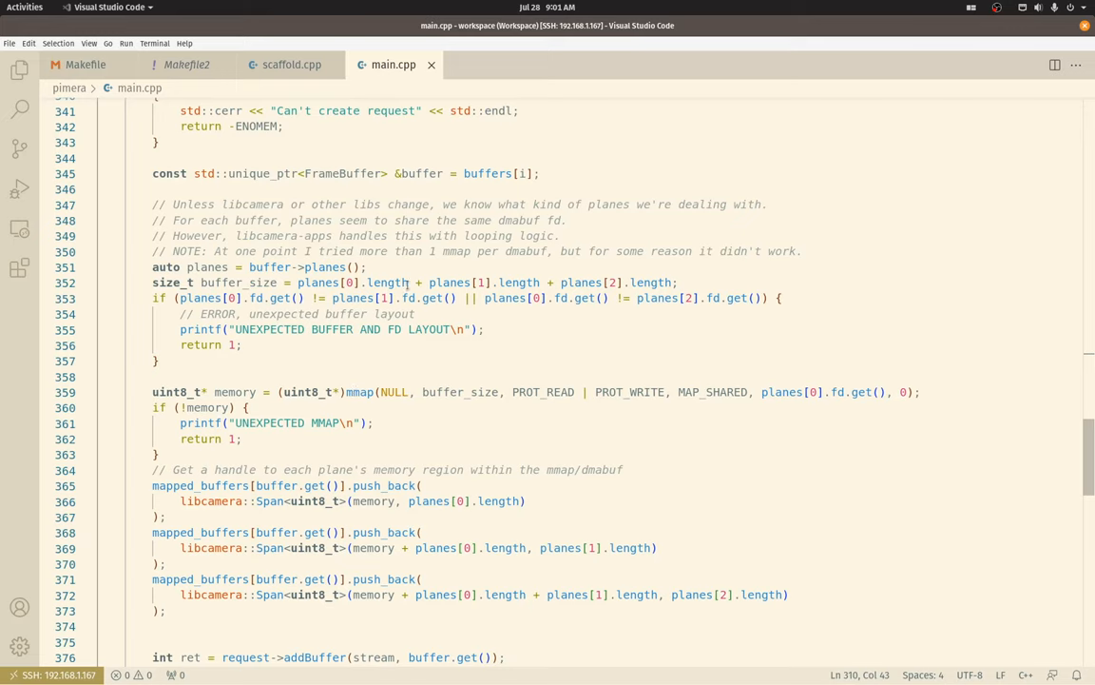
pyautogui.scroll(3)
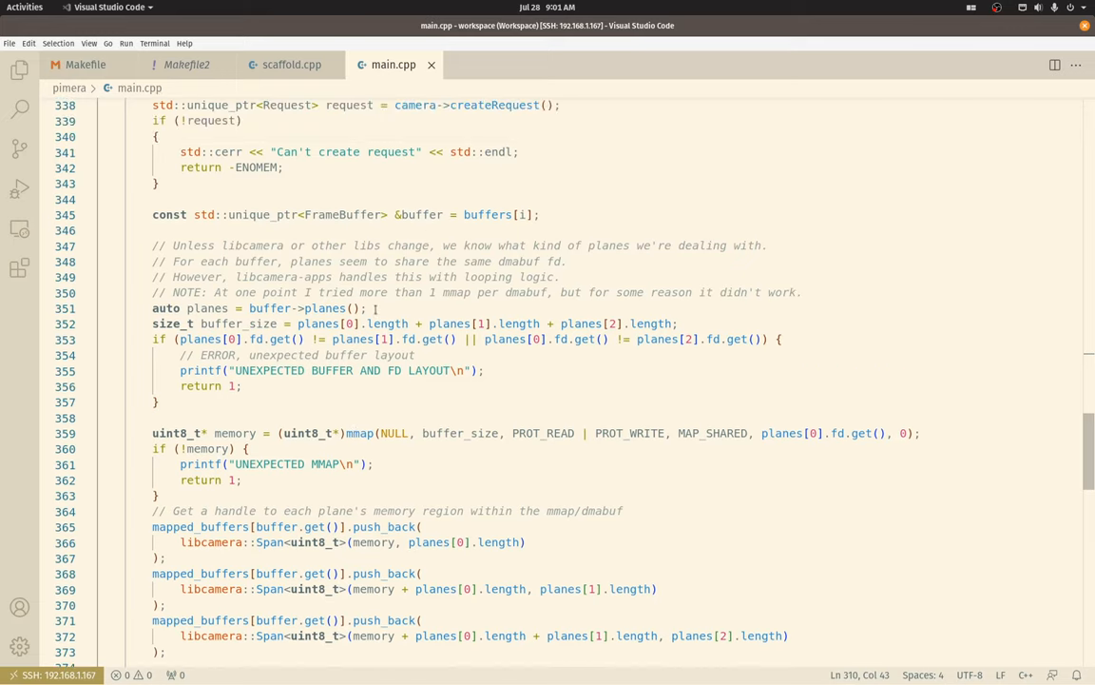
pyautogui.scroll(3)
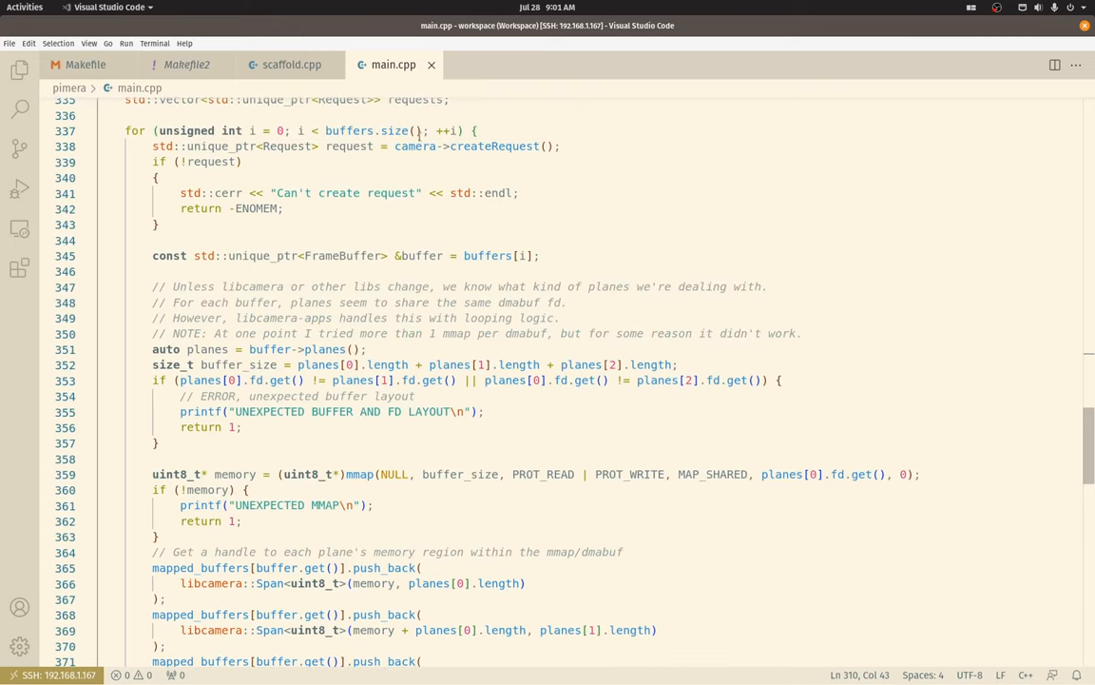
pyautogui.scroll(-3)
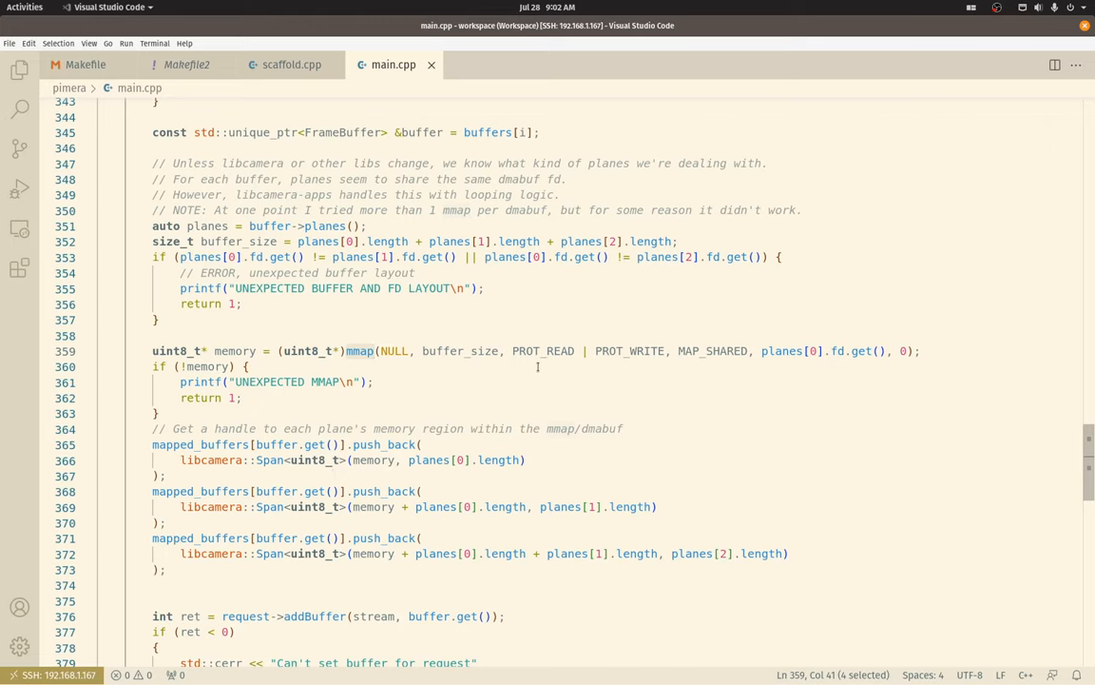
pyautogui.moveTo(463, 161)
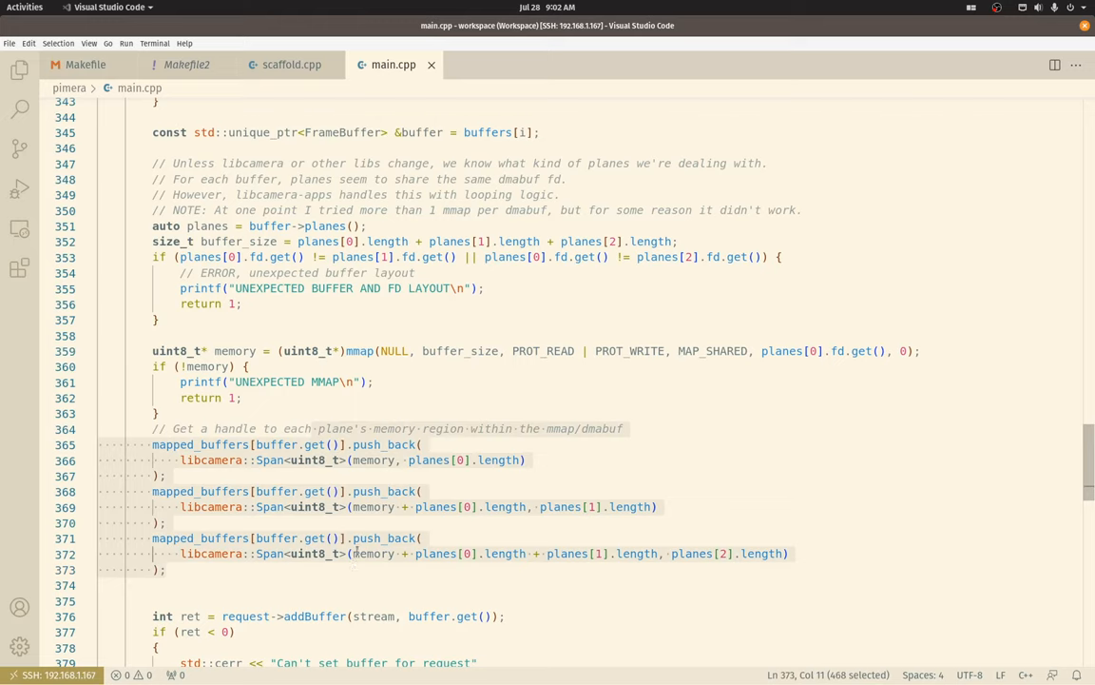
pyautogui.click(789, 553)
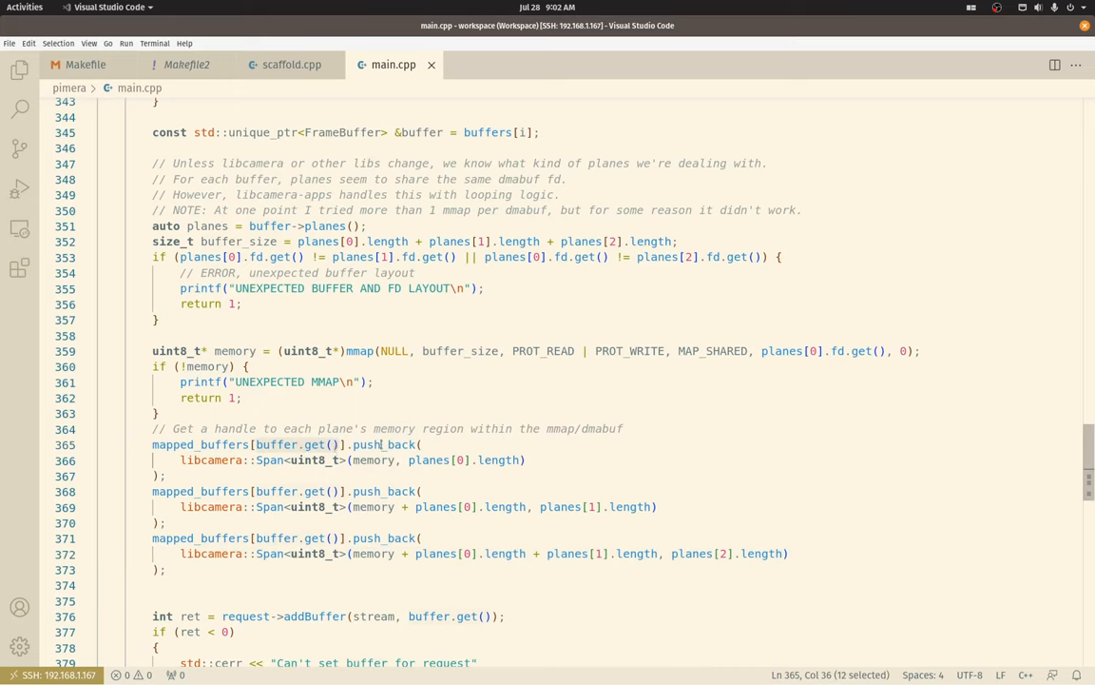
pyautogui.click(164, 476)
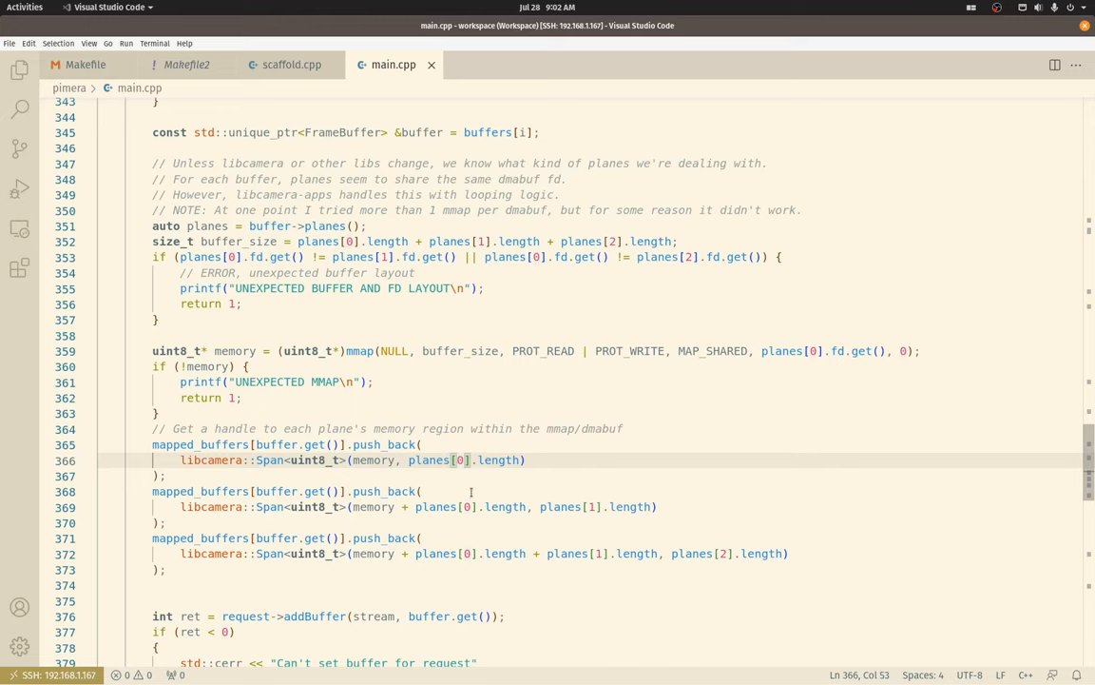
# Step: Scroll through main()'s camera start, sleep loop and teardown to the return statement
pyautogui.scroll(-3)
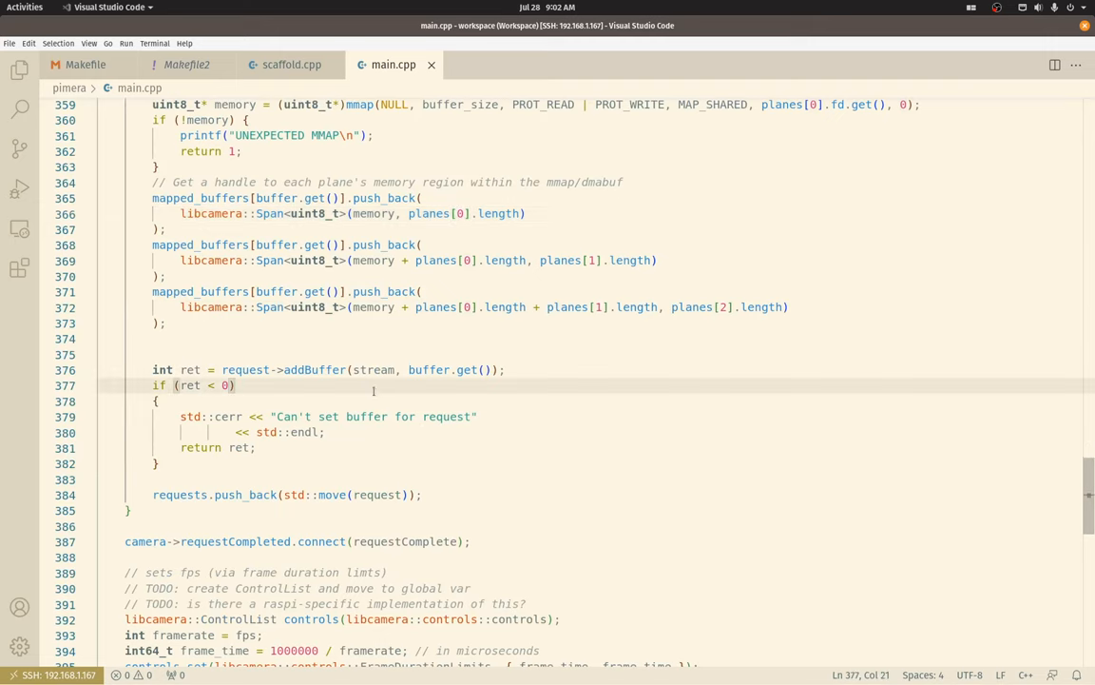
pyautogui.scroll(-3)
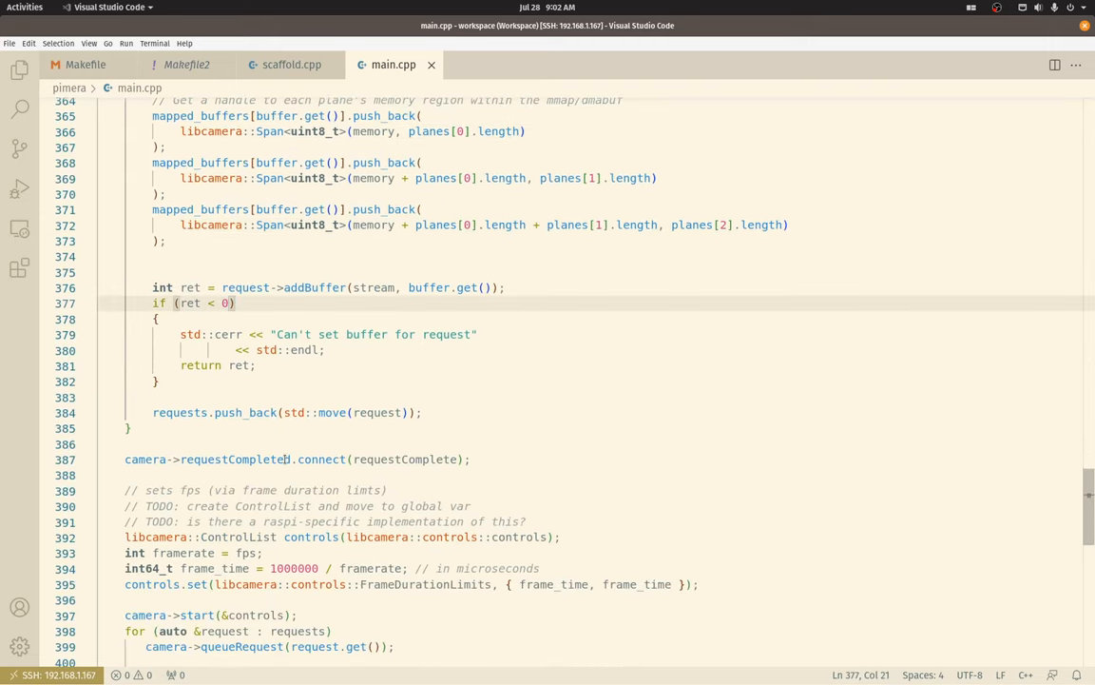
pyautogui.scroll(-3)
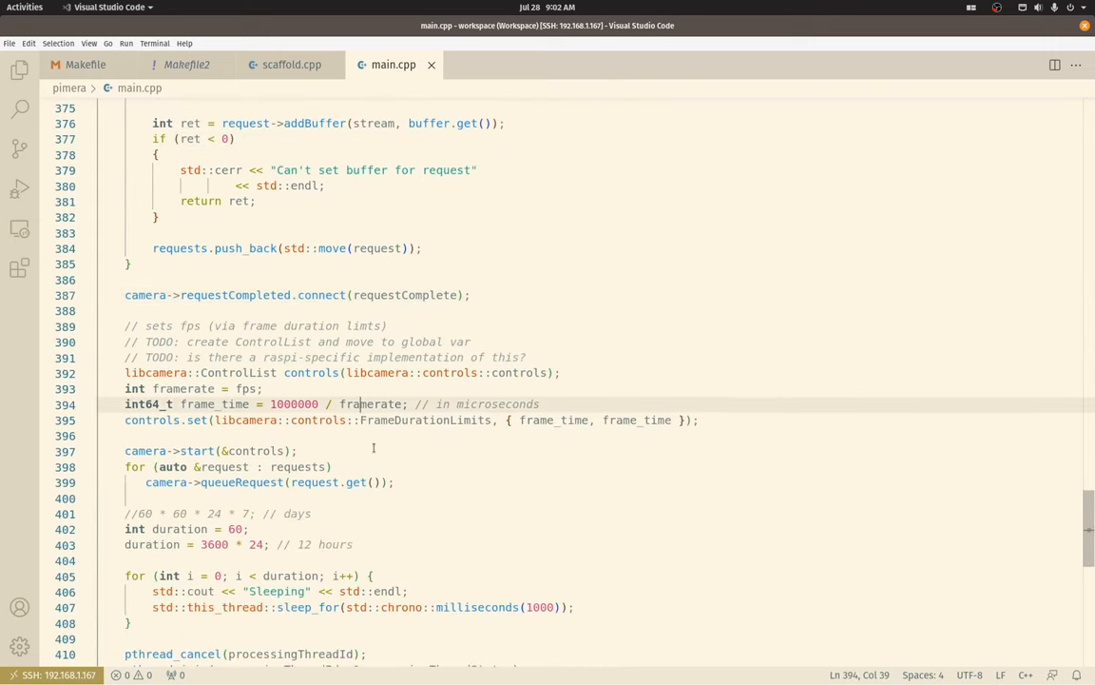
pyautogui.scroll(-3)
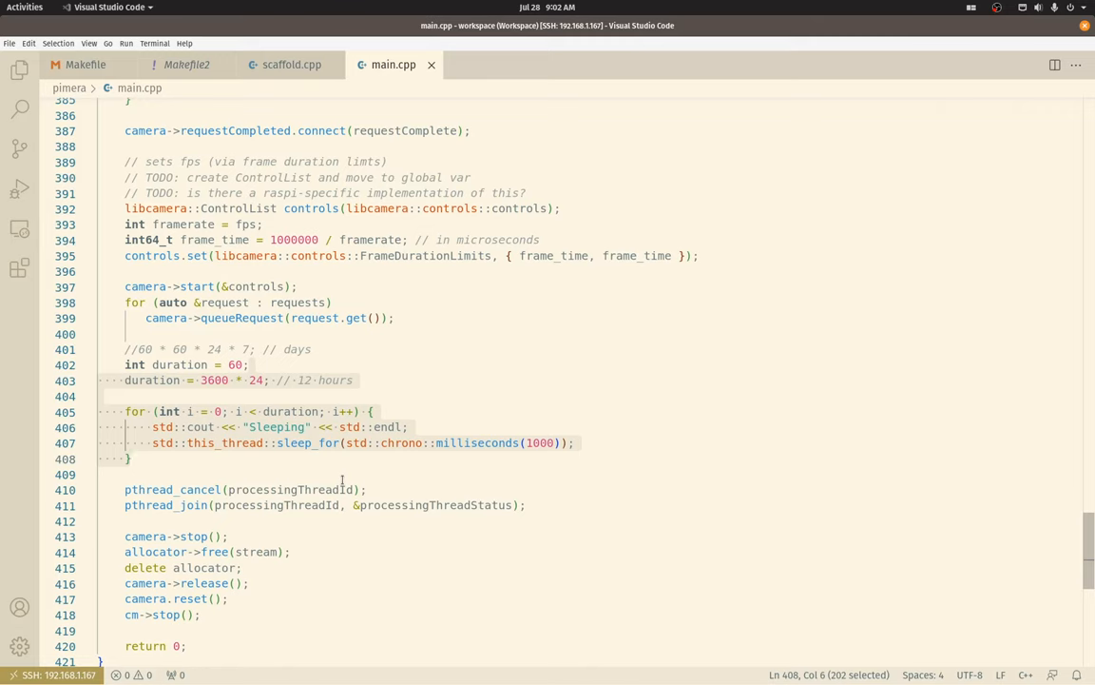
pyautogui.scroll(3)
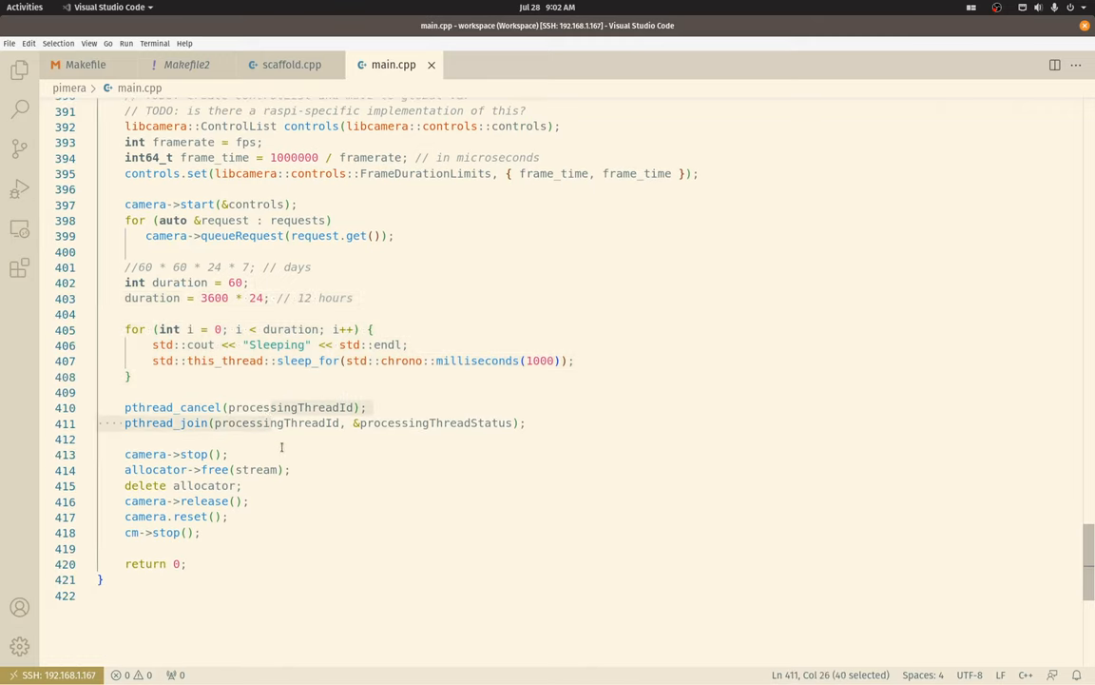
pyautogui.moveTo(297, 479)
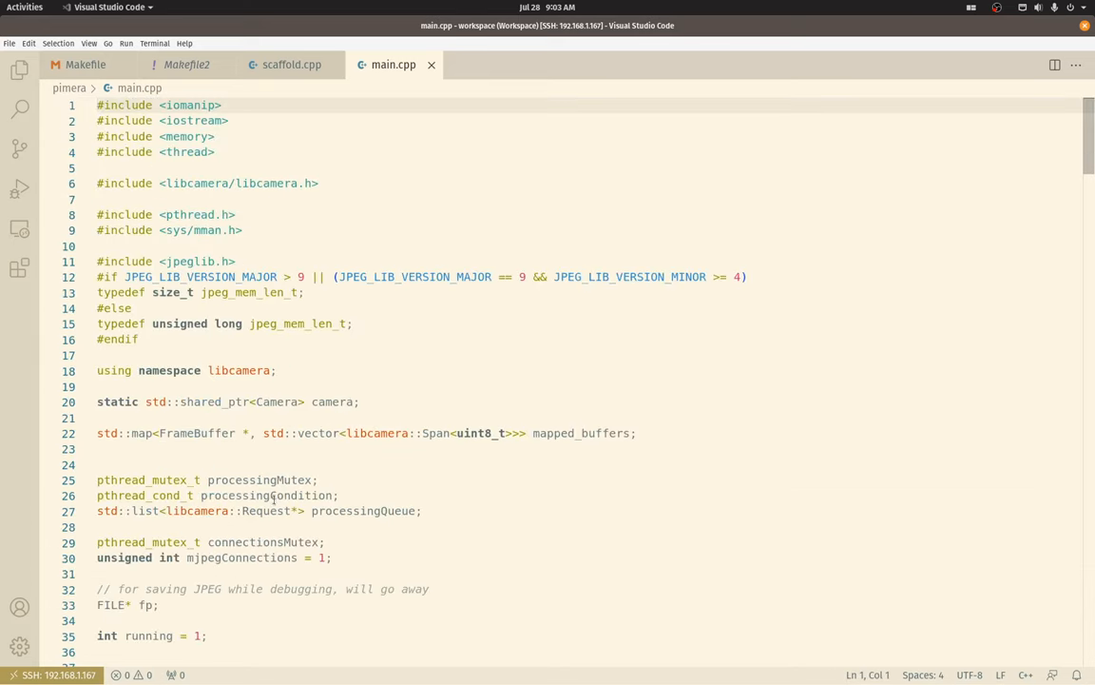
# Step: Unfold requestComplete and point out the mutex unlock and push onto processingQueue
pyautogui.scroll(-3)
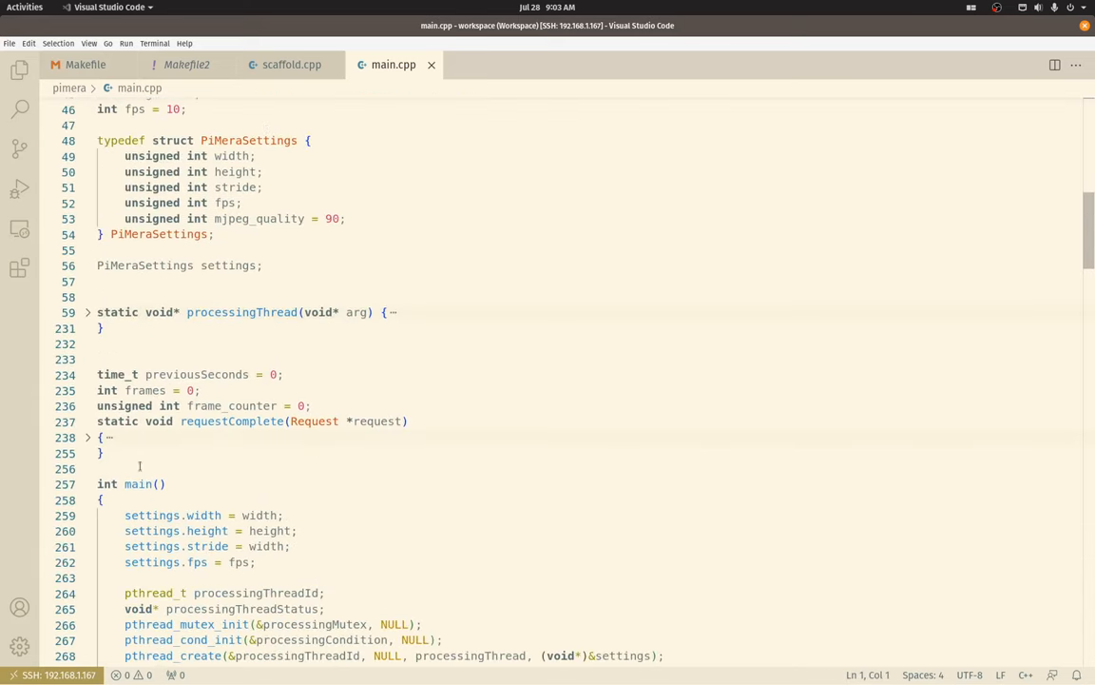
pyautogui.click(86, 437)
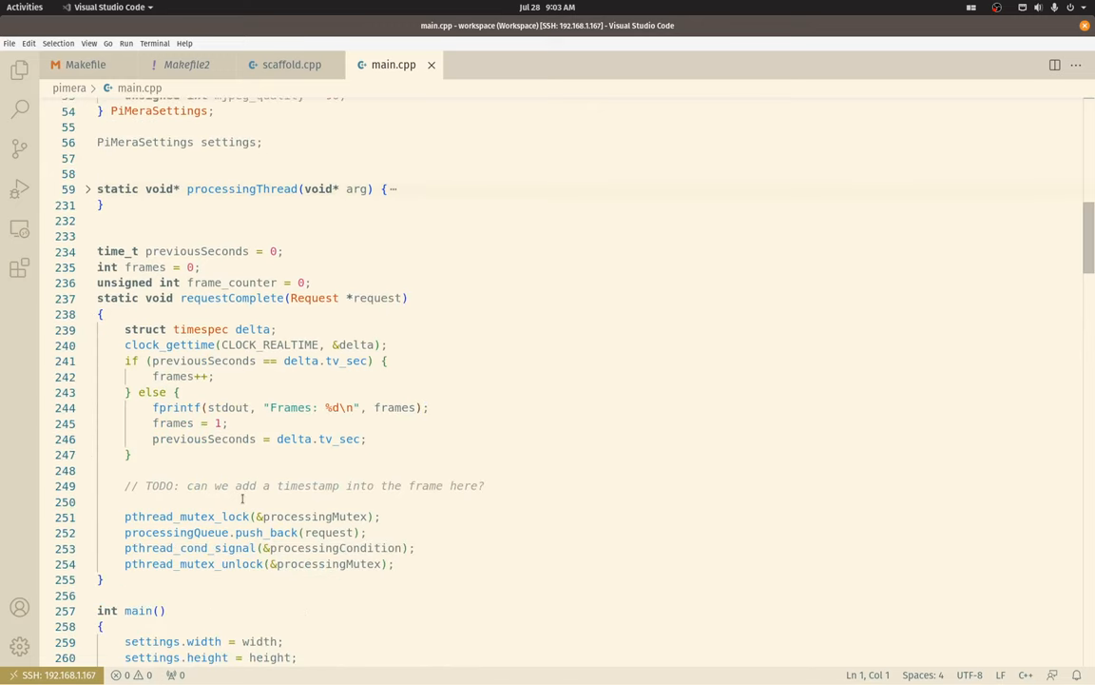
pyautogui.scroll(-3)
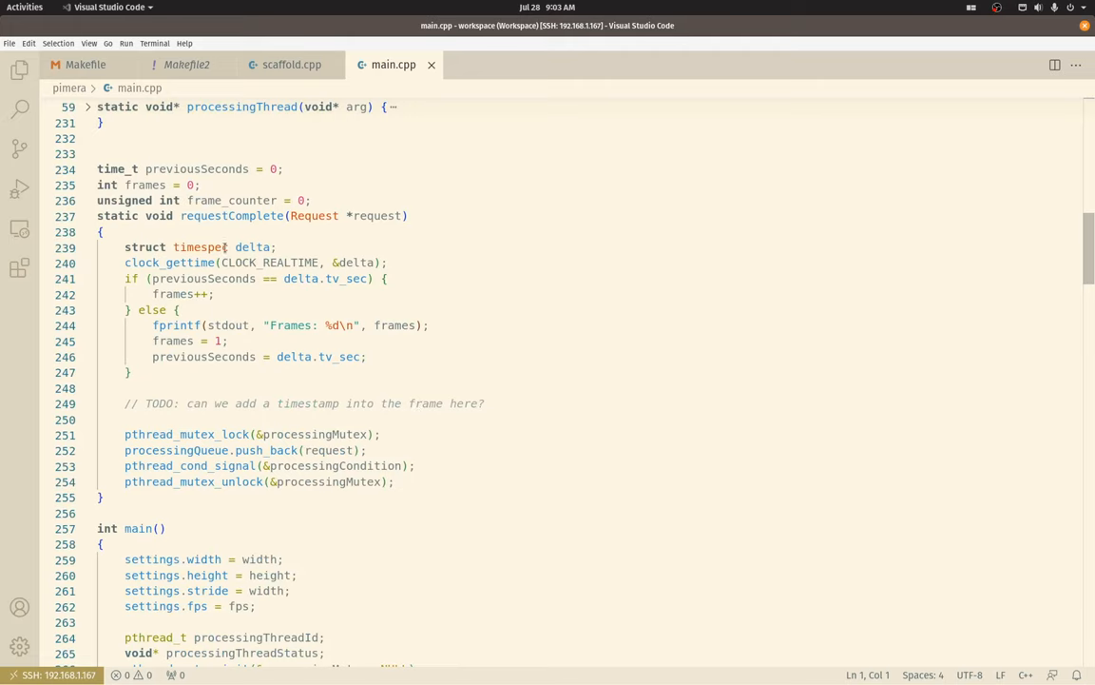
pyautogui.click(267, 388)
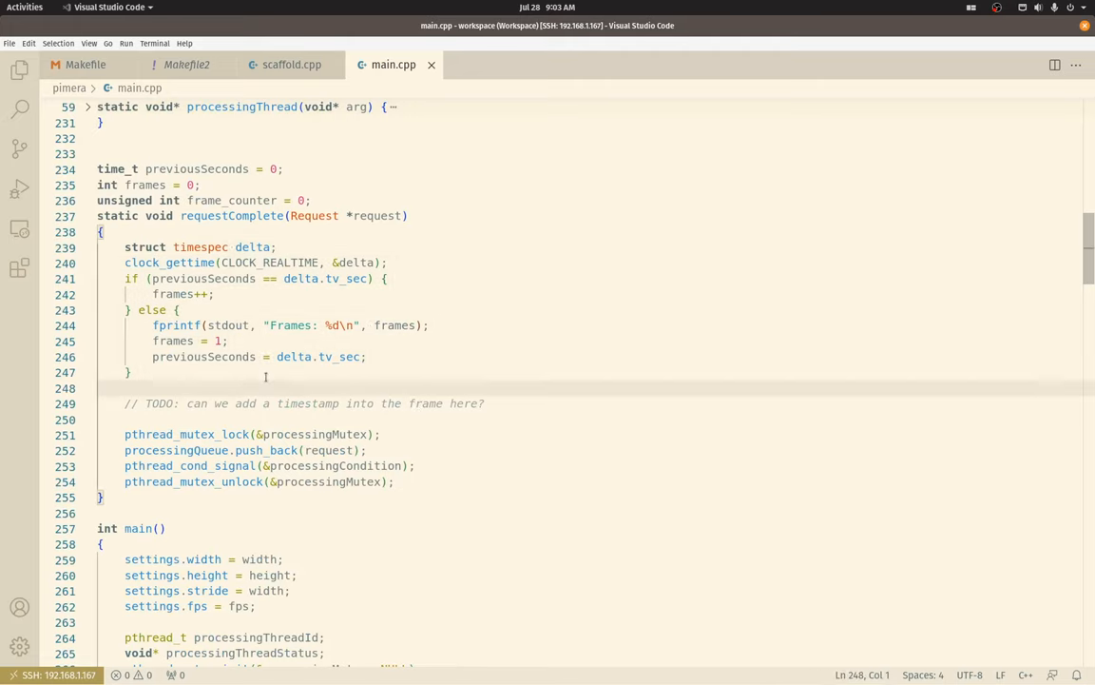
pyautogui.moveTo(331, 366)
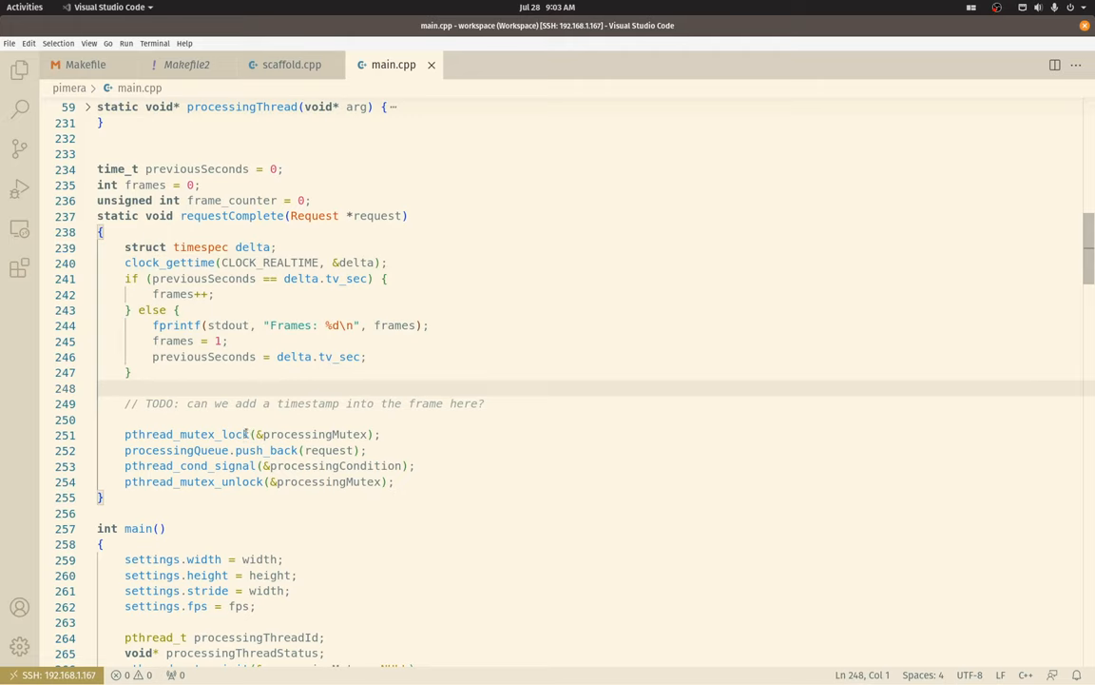
pyautogui.click(283, 481)
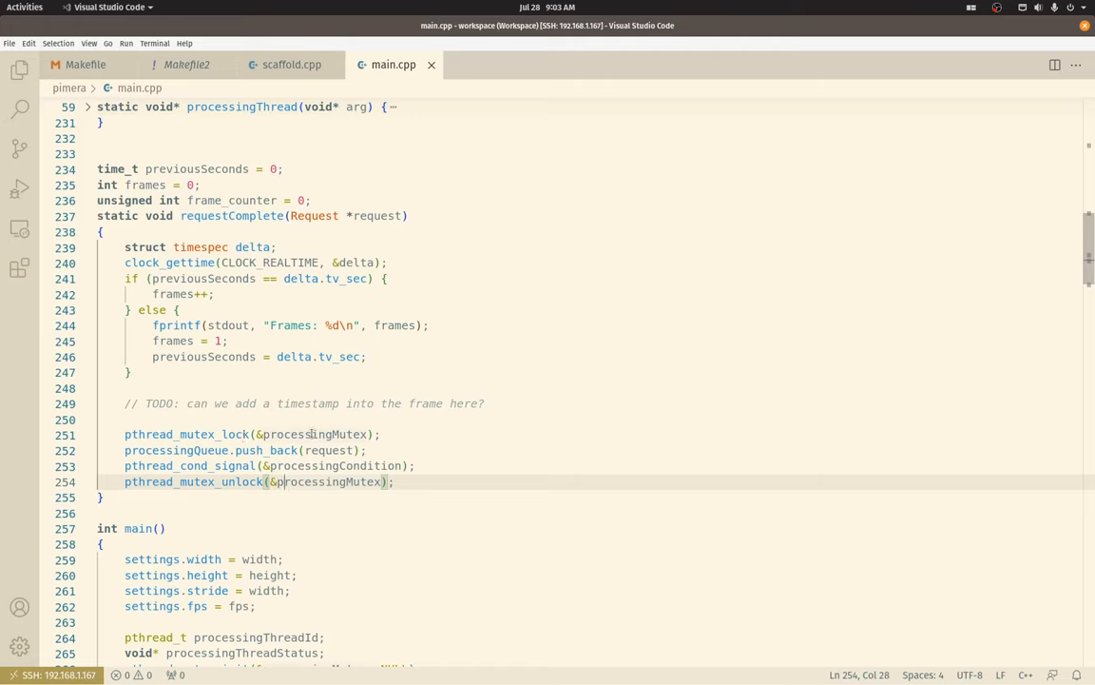
pyautogui.click(206, 449)
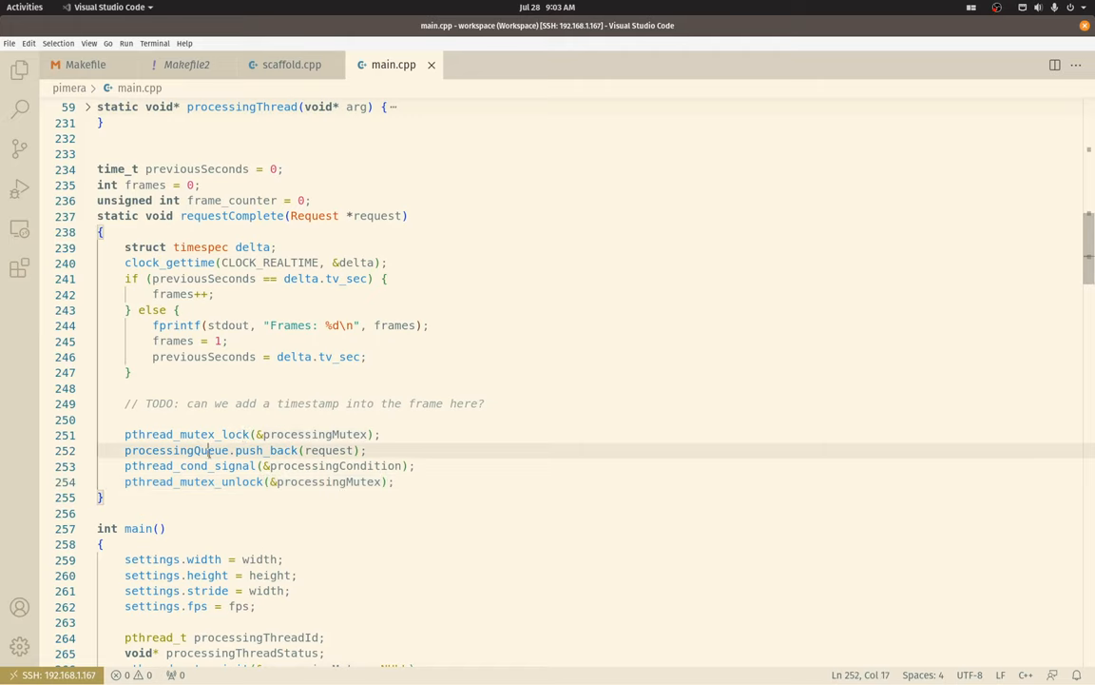
pyautogui.moveTo(298, 455)
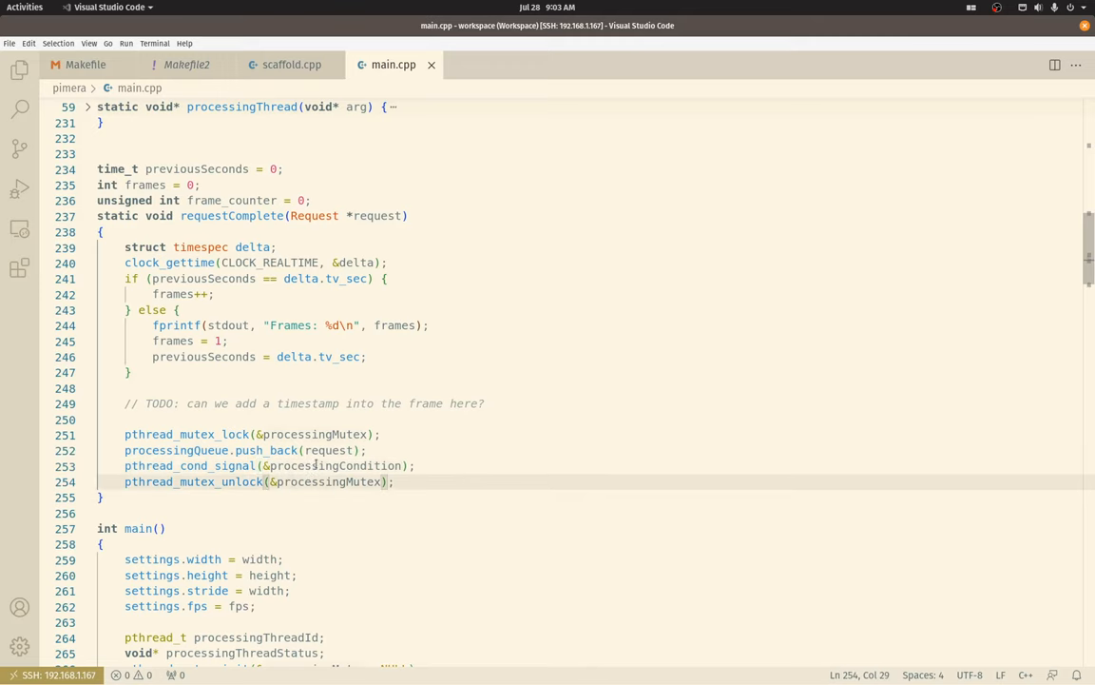
pyautogui.scroll(3)
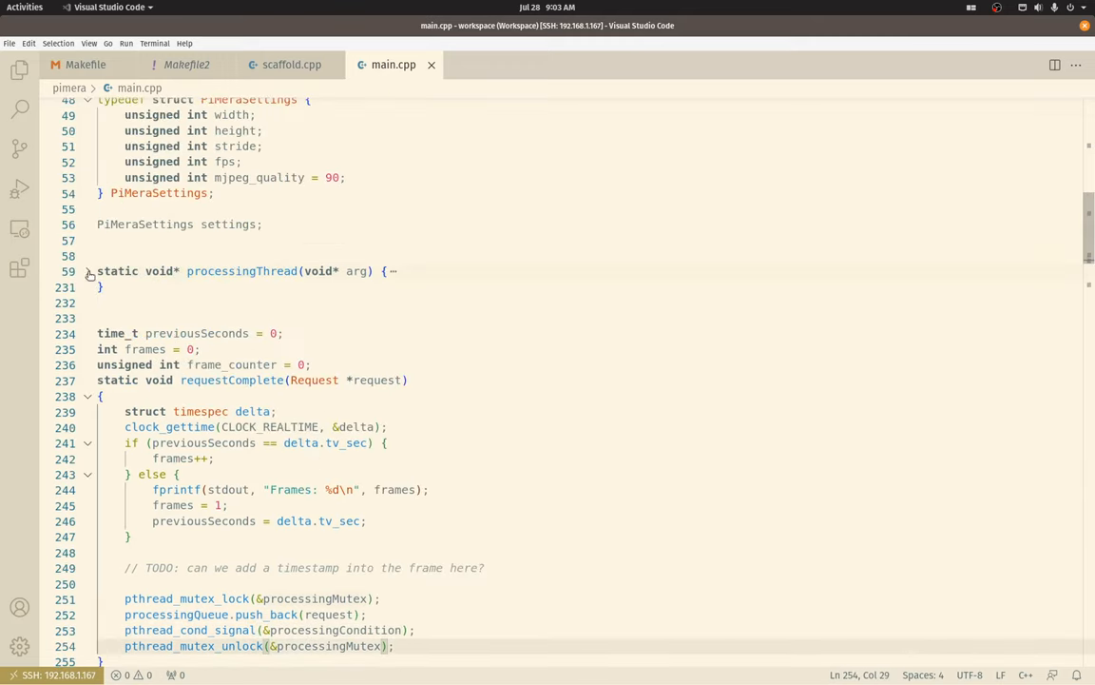
# Step: Unfold processingThread at line 59 and point out the Y and V plane pointer declarations
pyautogui.click(88, 271)
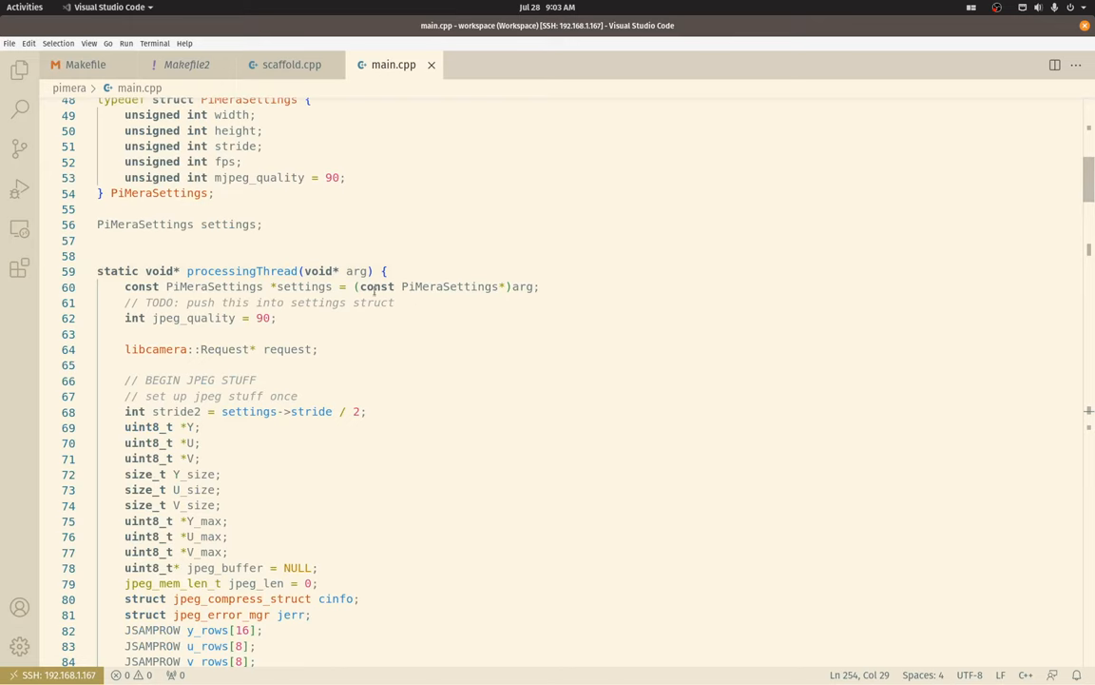
pyautogui.scroll(-3)
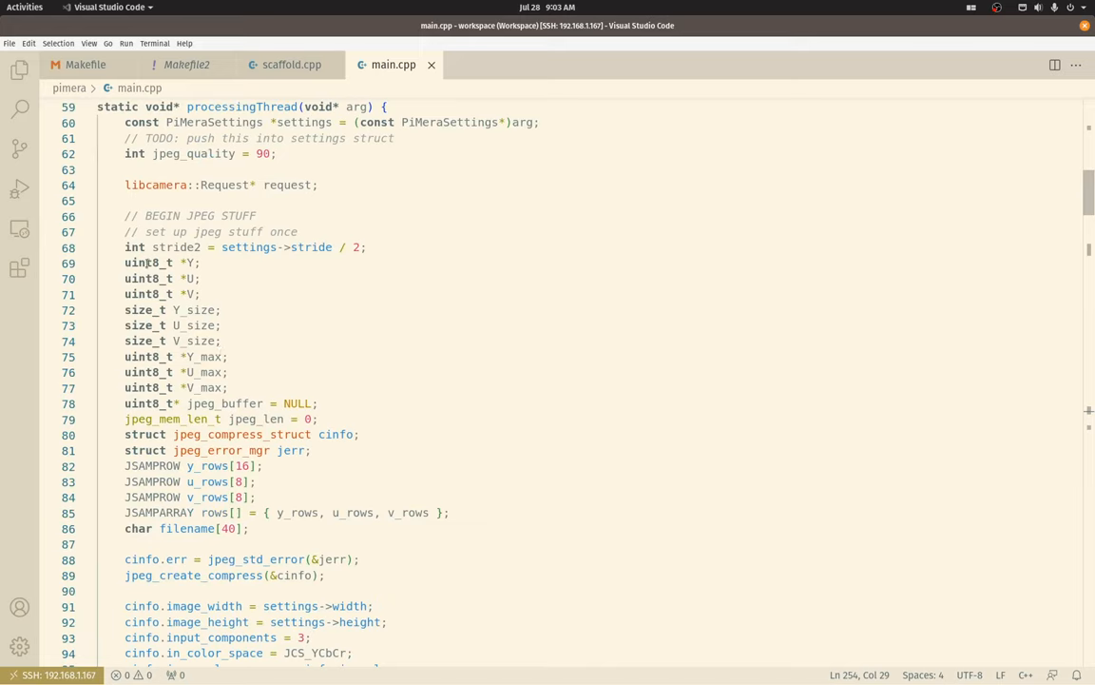
pyautogui.click(157, 263)
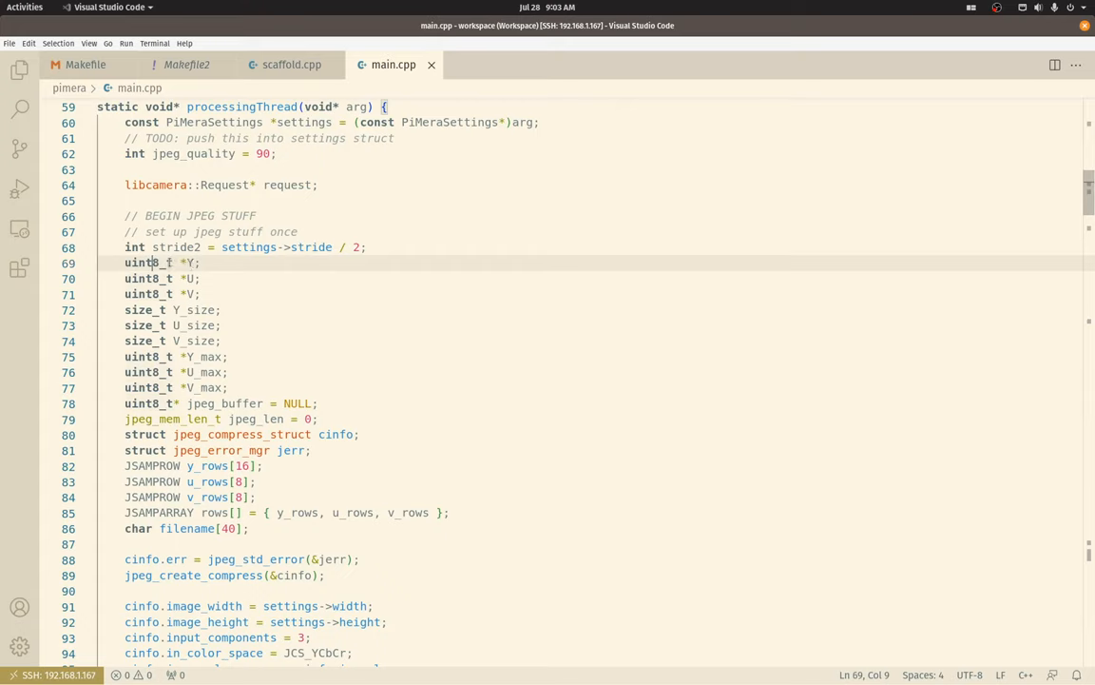
pyautogui.click(187, 278)
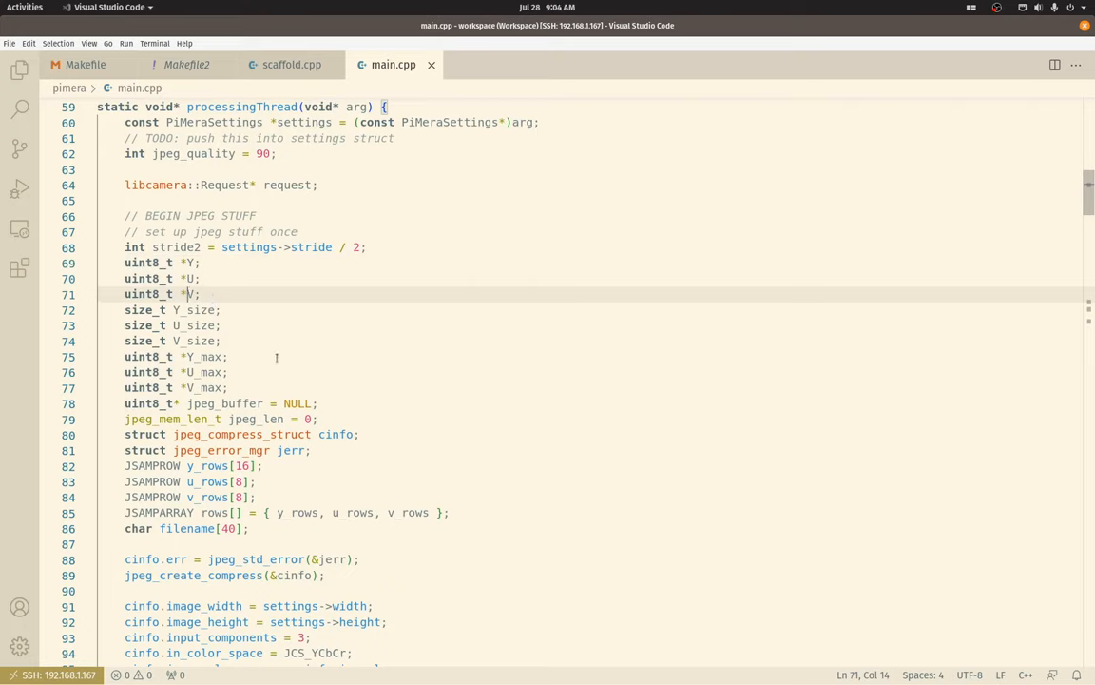
# Step: Scroll past JPEG setup; mark detection_delta, mjpeg_delta, detection_threshold and frame_counter declarations
pyautogui.scroll(-3)
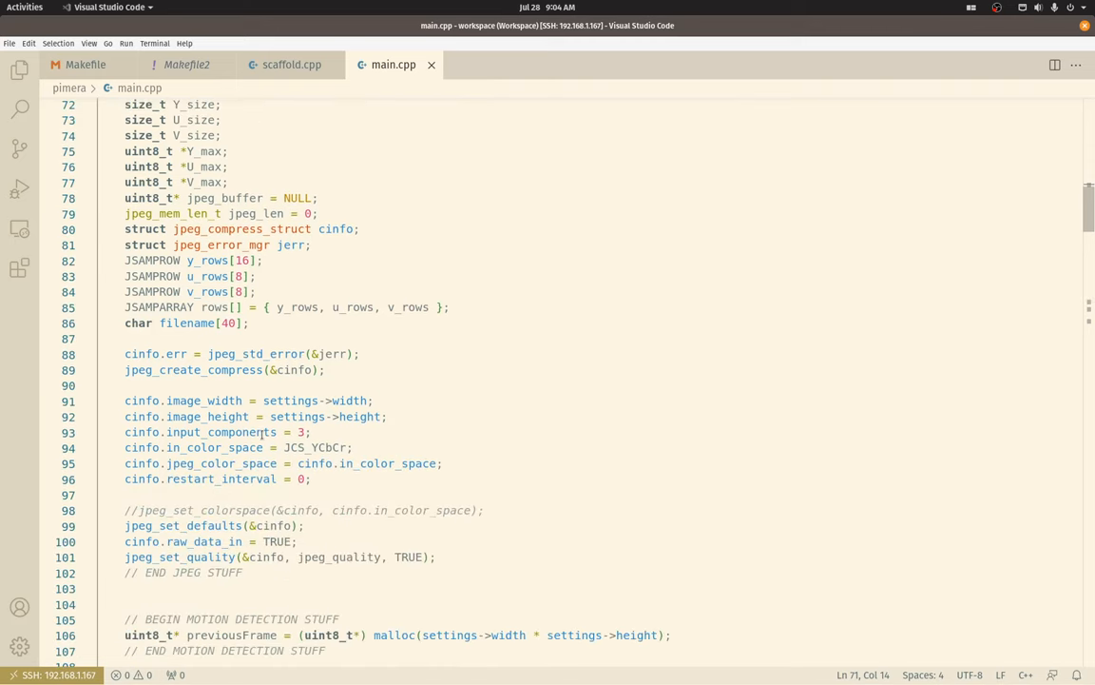
pyautogui.scroll(-3)
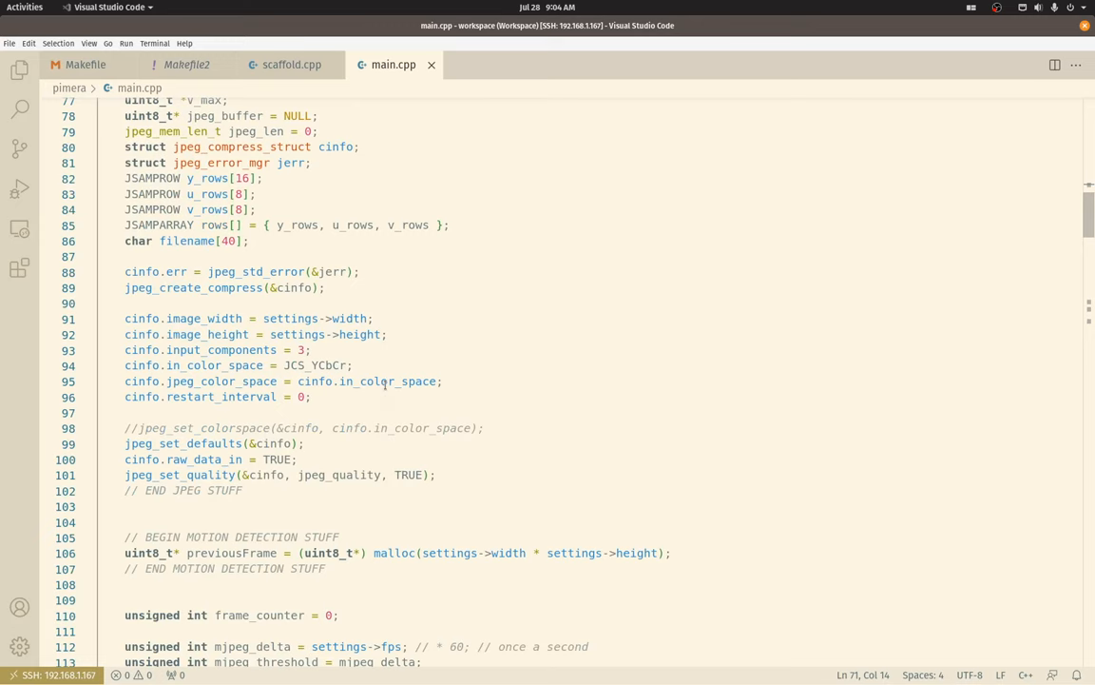
pyautogui.scroll(-3)
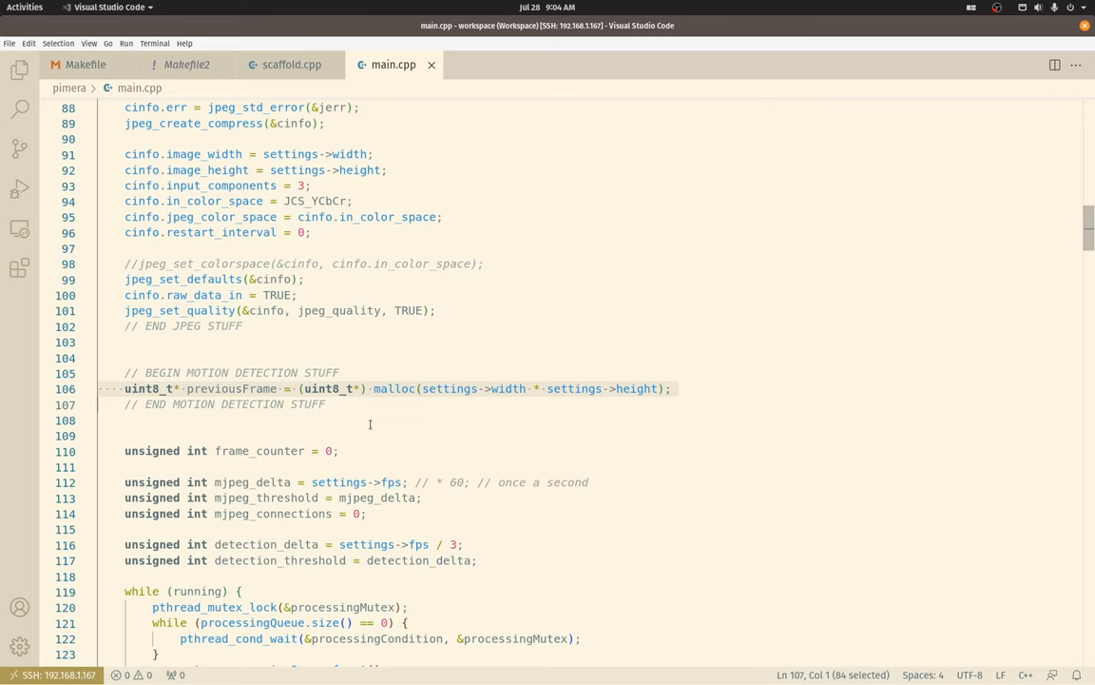
pyautogui.scroll(-3)
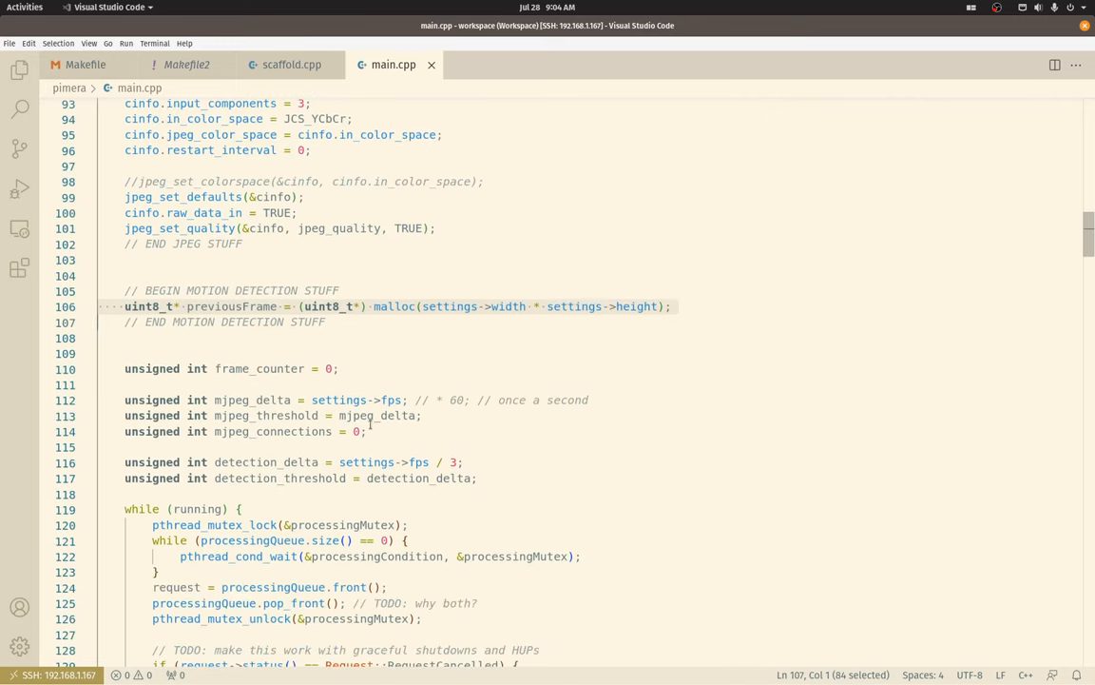
pyautogui.scroll(-3)
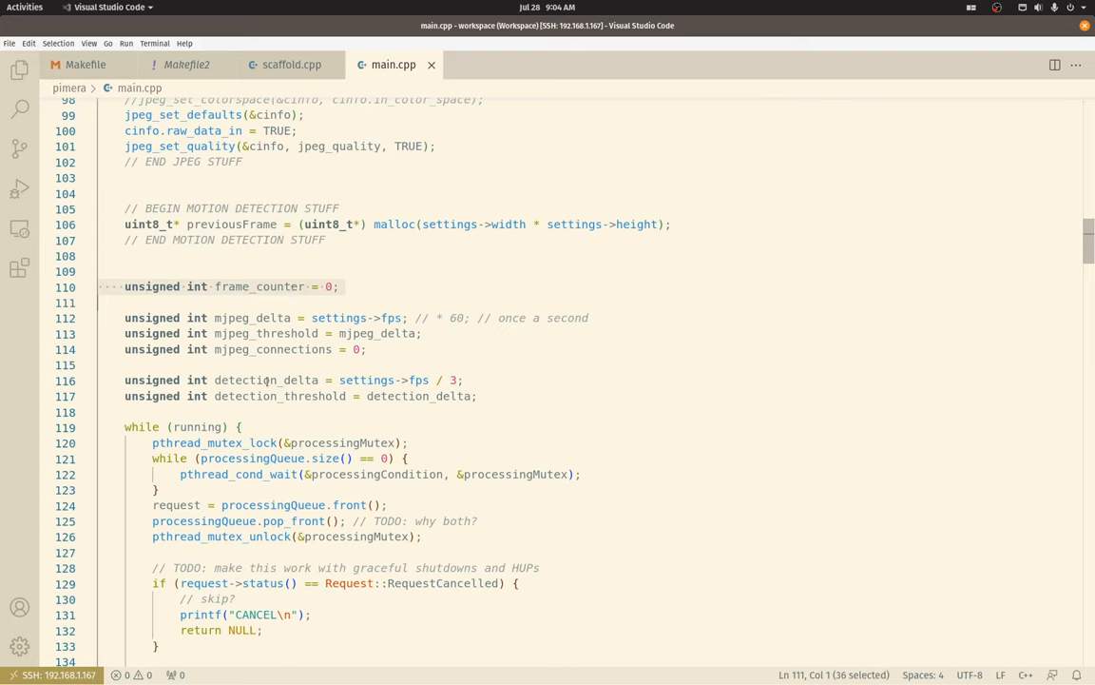
pyautogui.click(357, 395)
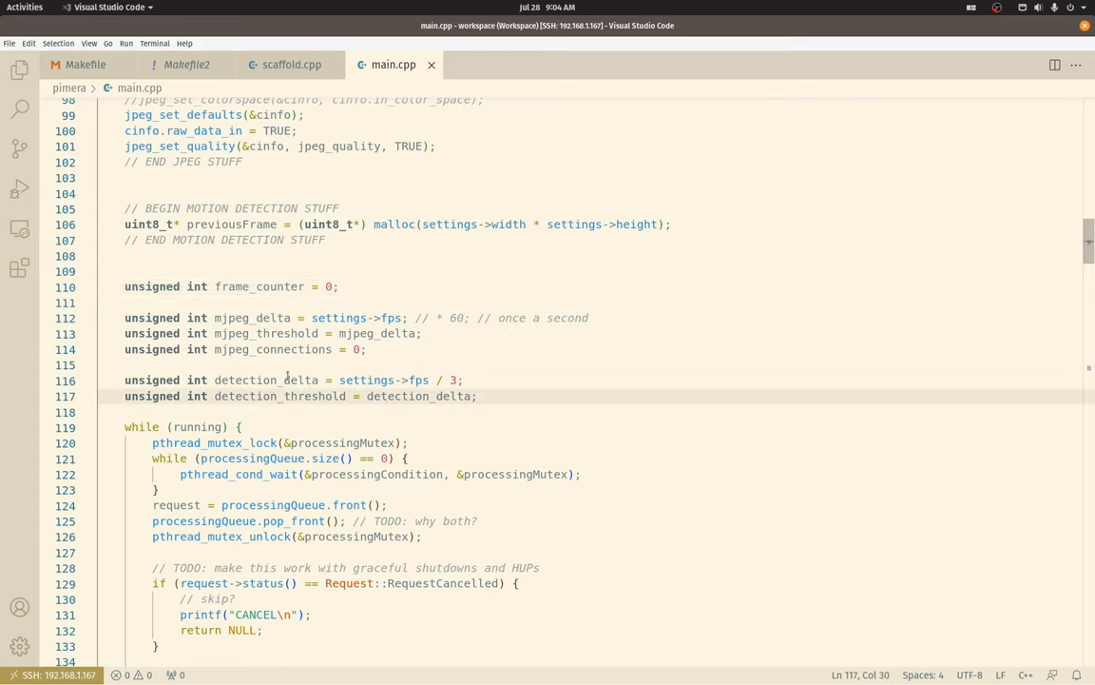
pyautogui.doubleClick(236, 379)
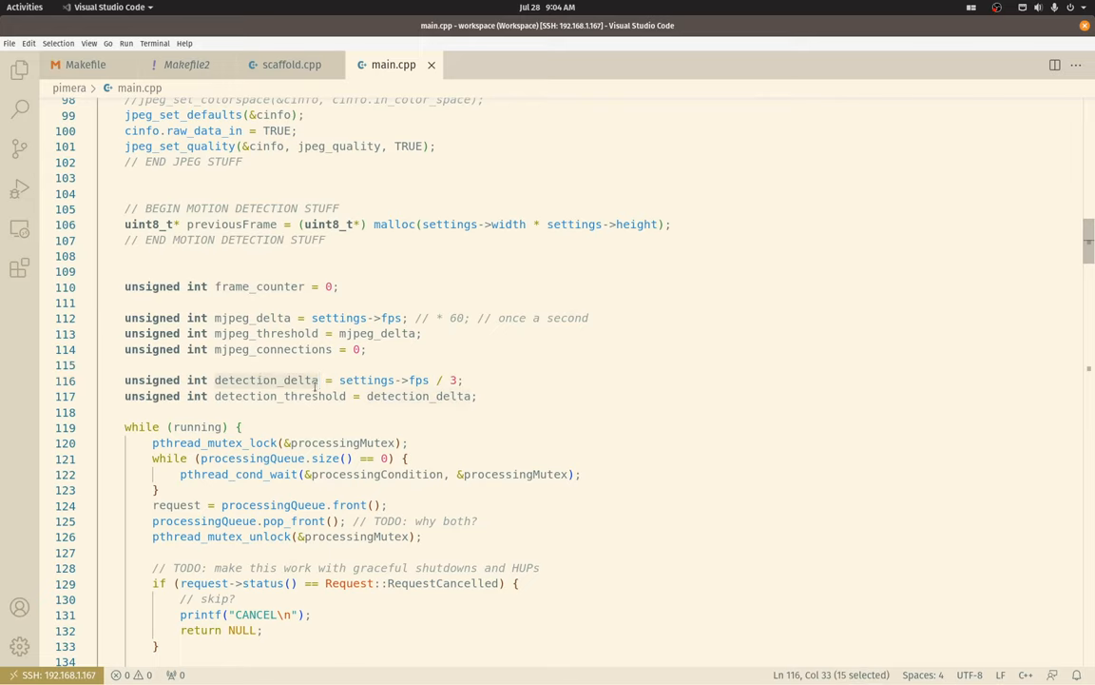
pyautogui.click(326, 379)
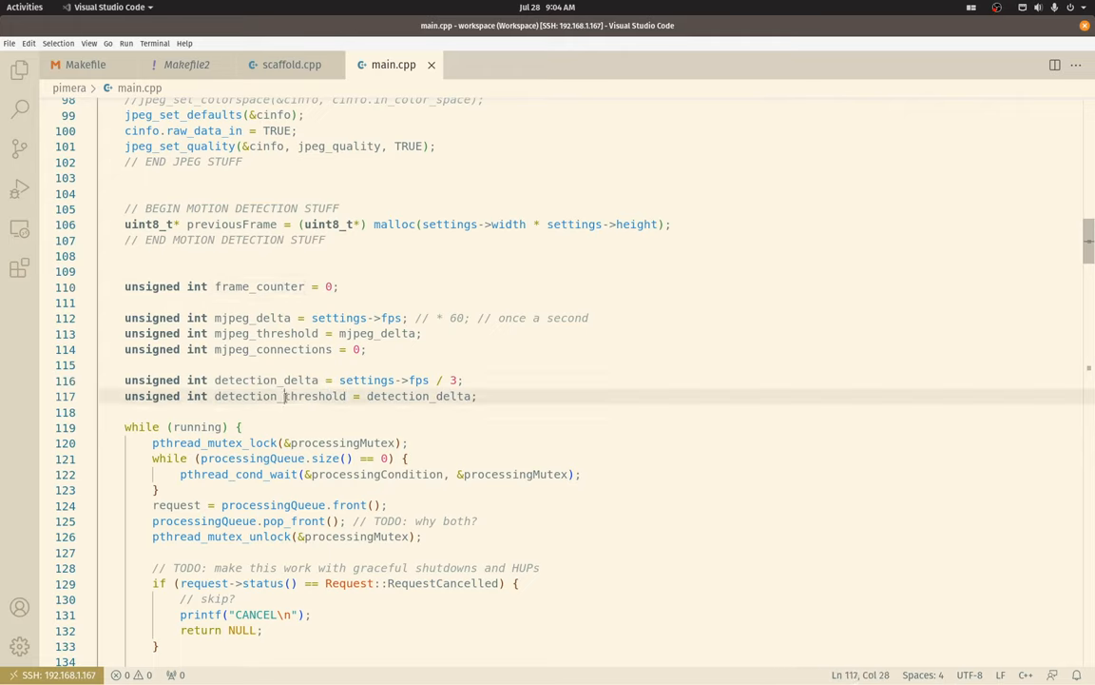
pyautogui.doubleClick(280, 396)
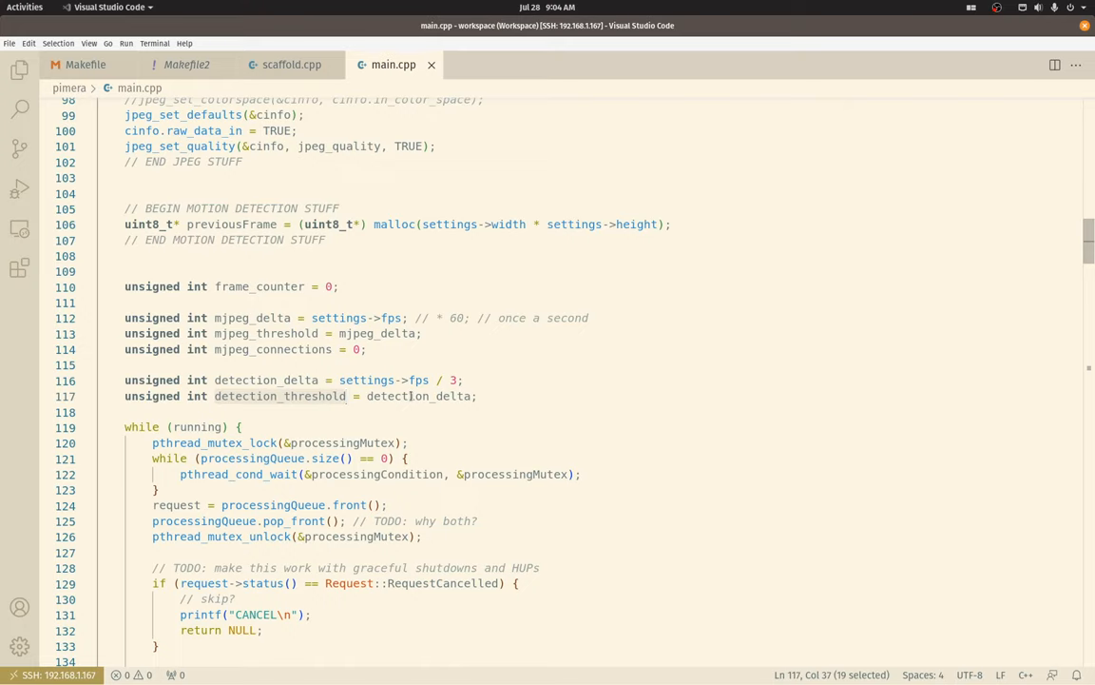
pyautogui.click(299, 286)
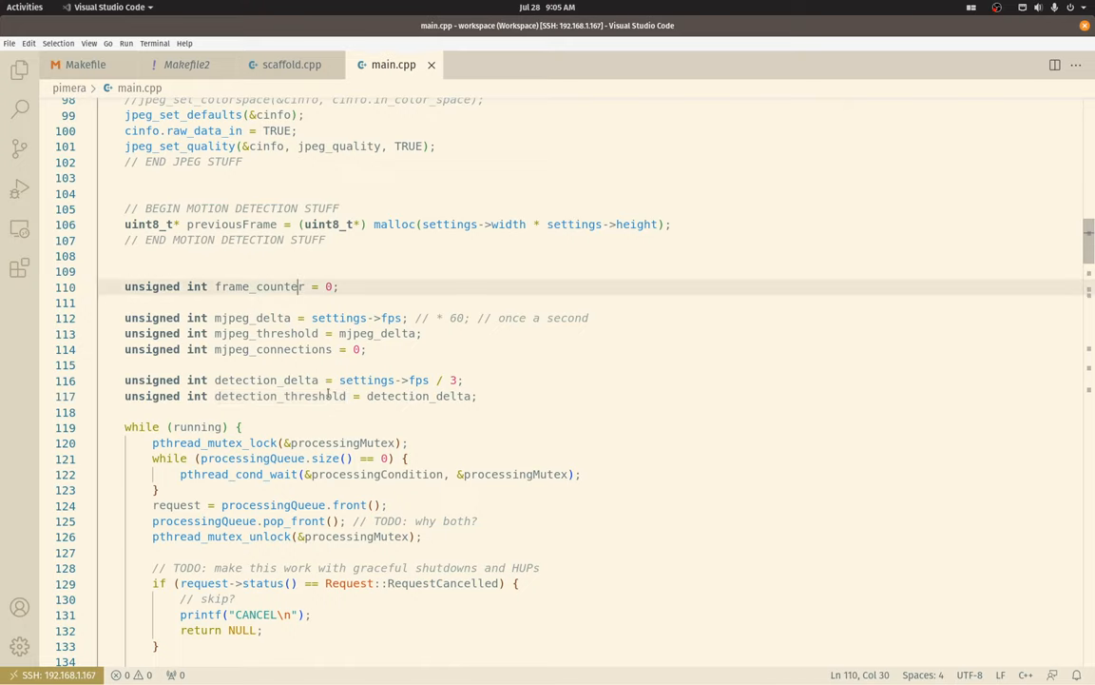
# Step: Select the while (running) queue wait and dequeue lines, then scroll to the mjpeg_connections check
pyautogui.scroll(-3)
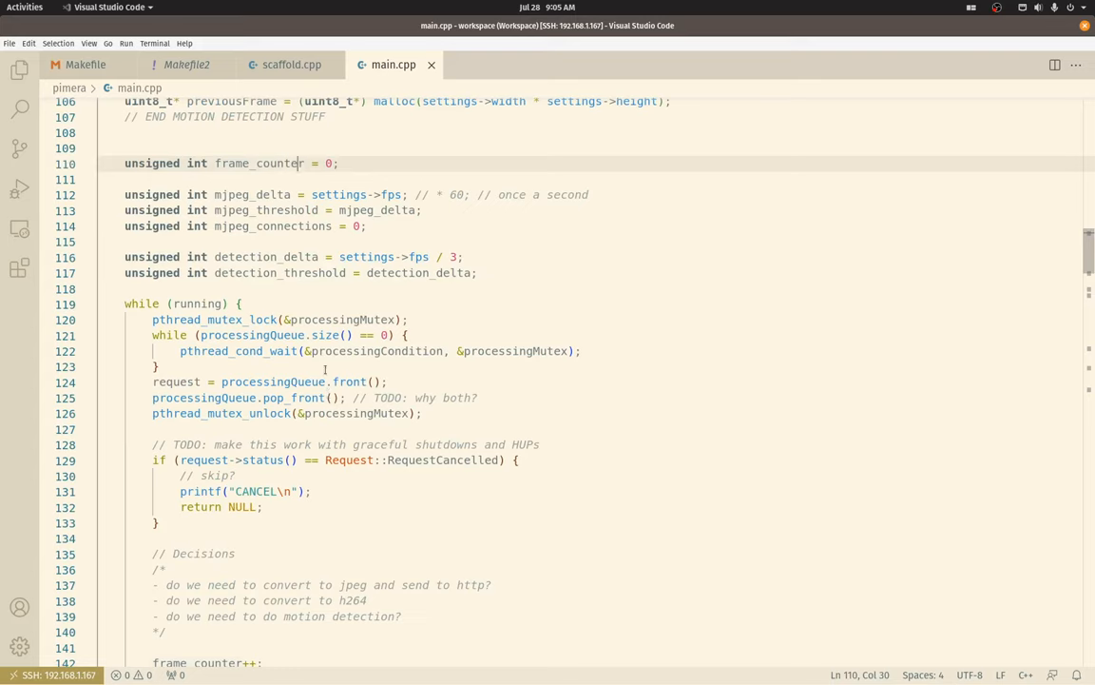
pyautogui.moveTo(219, 306)
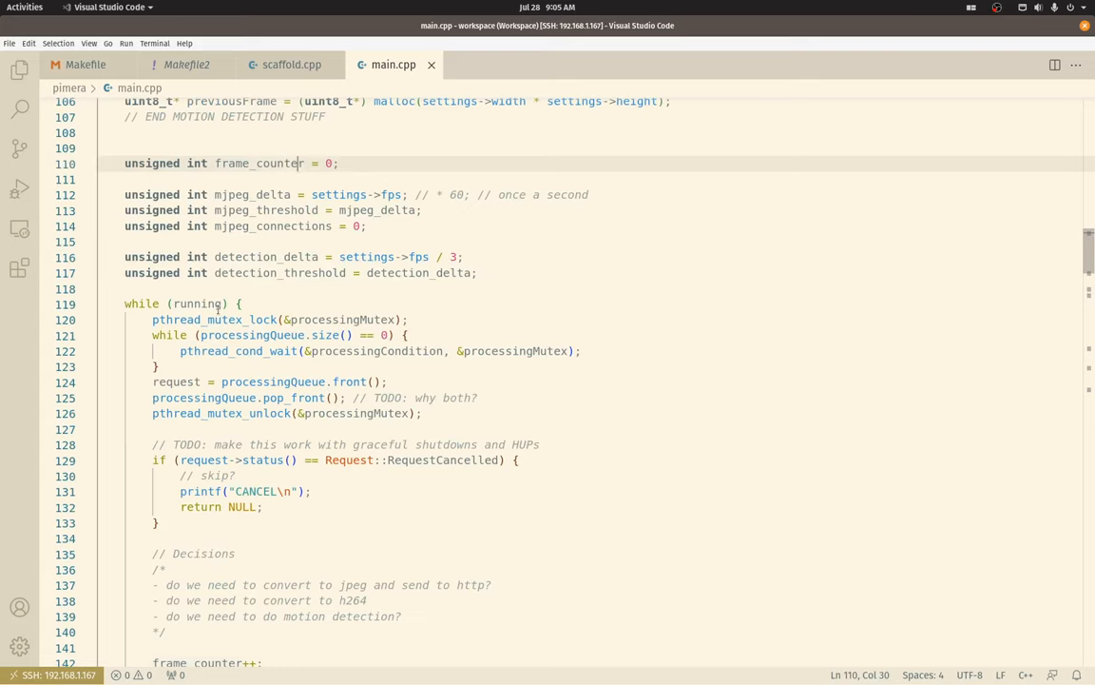
pyautogui.click(198, 302)
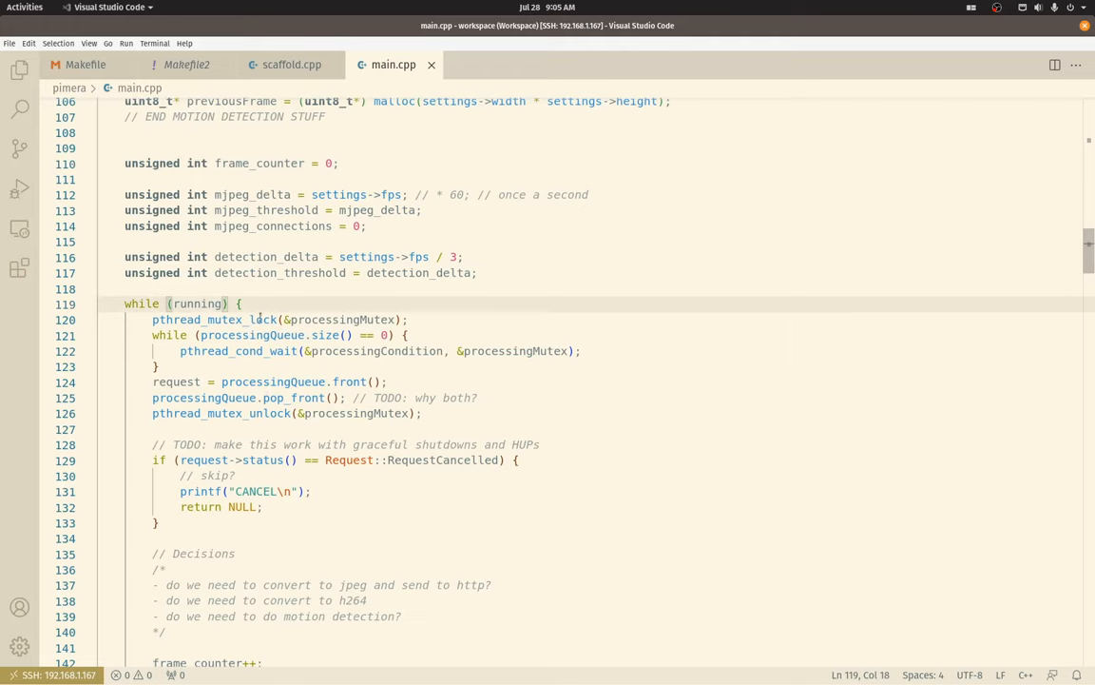
pyautogui.moveTo(153, 319); pyautogui.dragTo(421, 412)
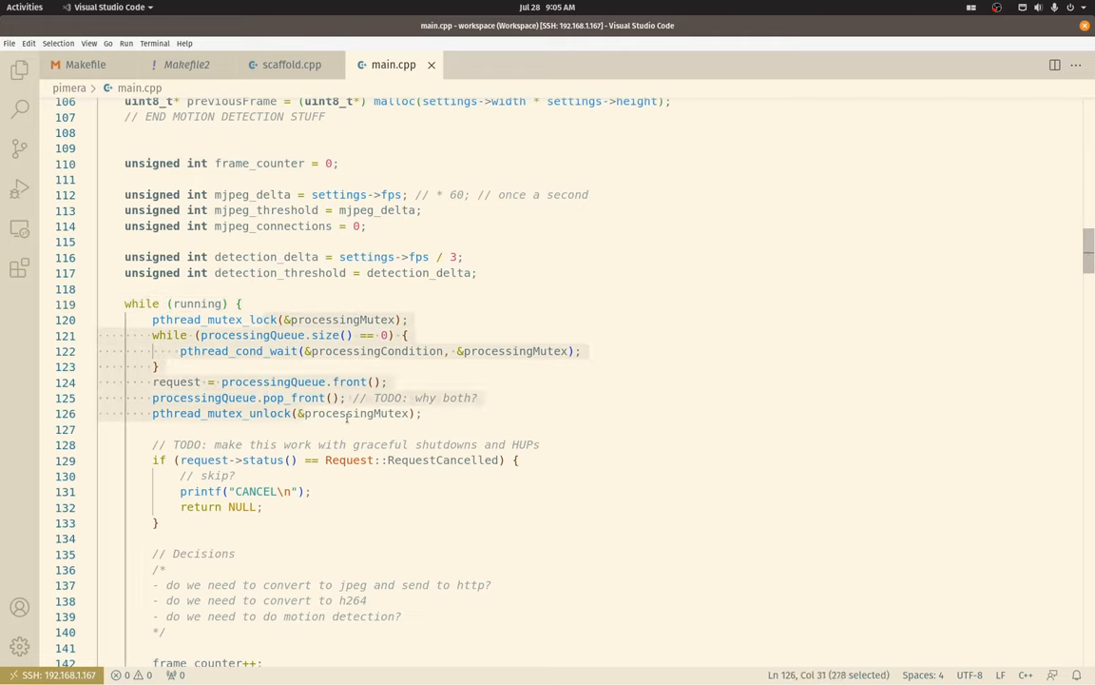
pyautogui.click(207, 320)
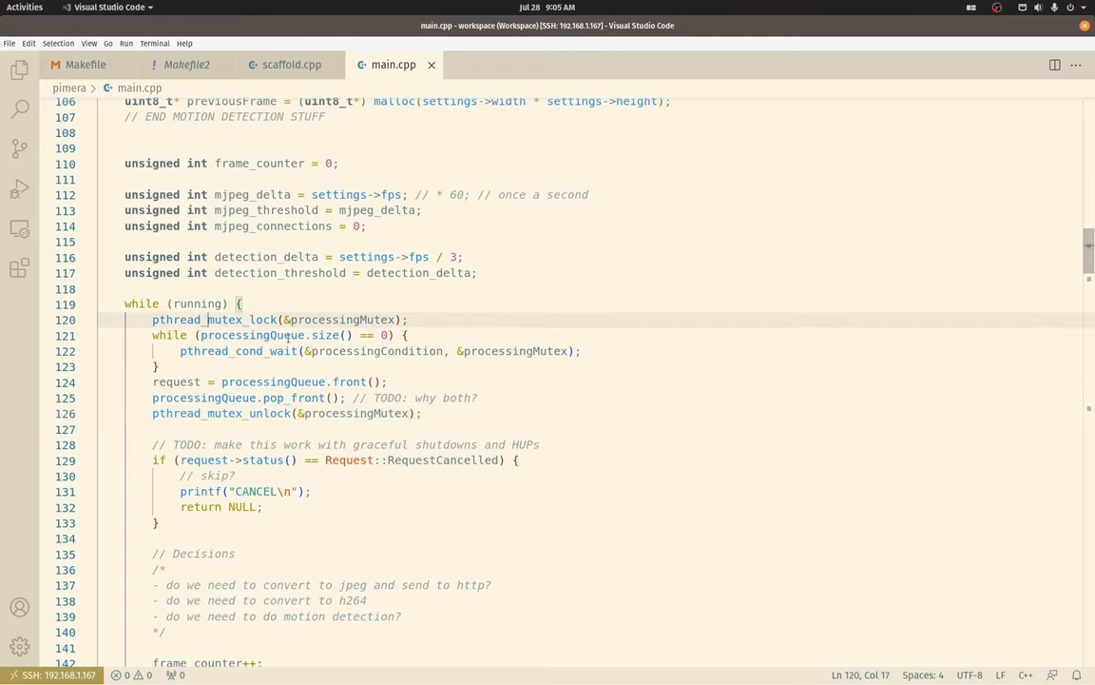
pyautogui.click(288, 334)
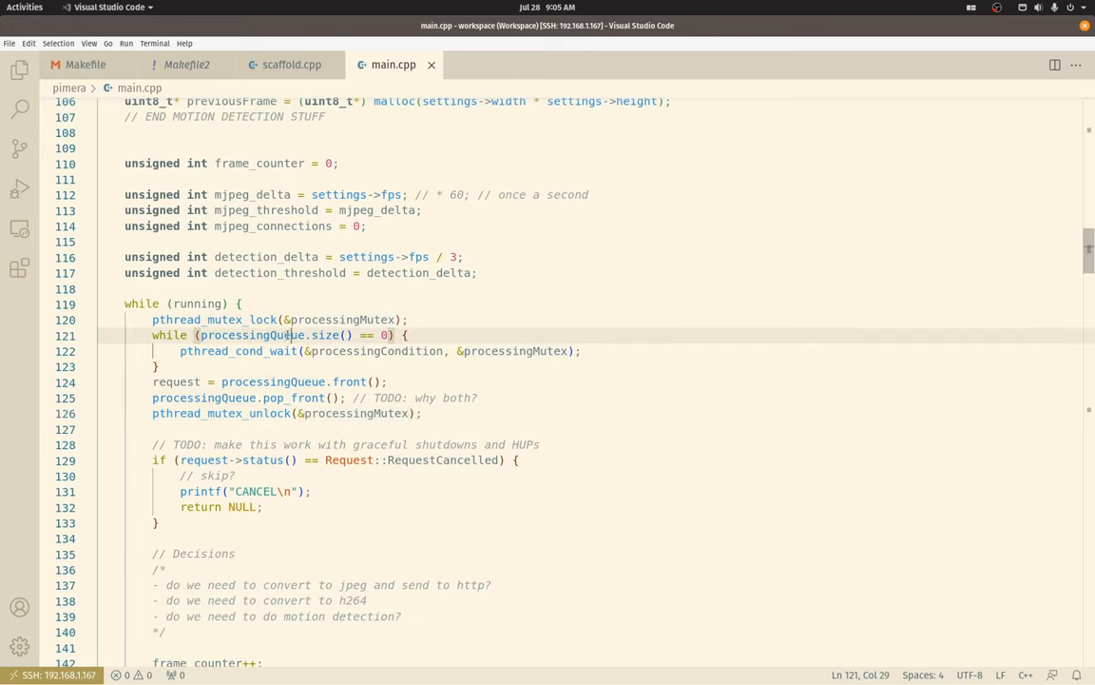
pyautogui.moveTo(276, 351)
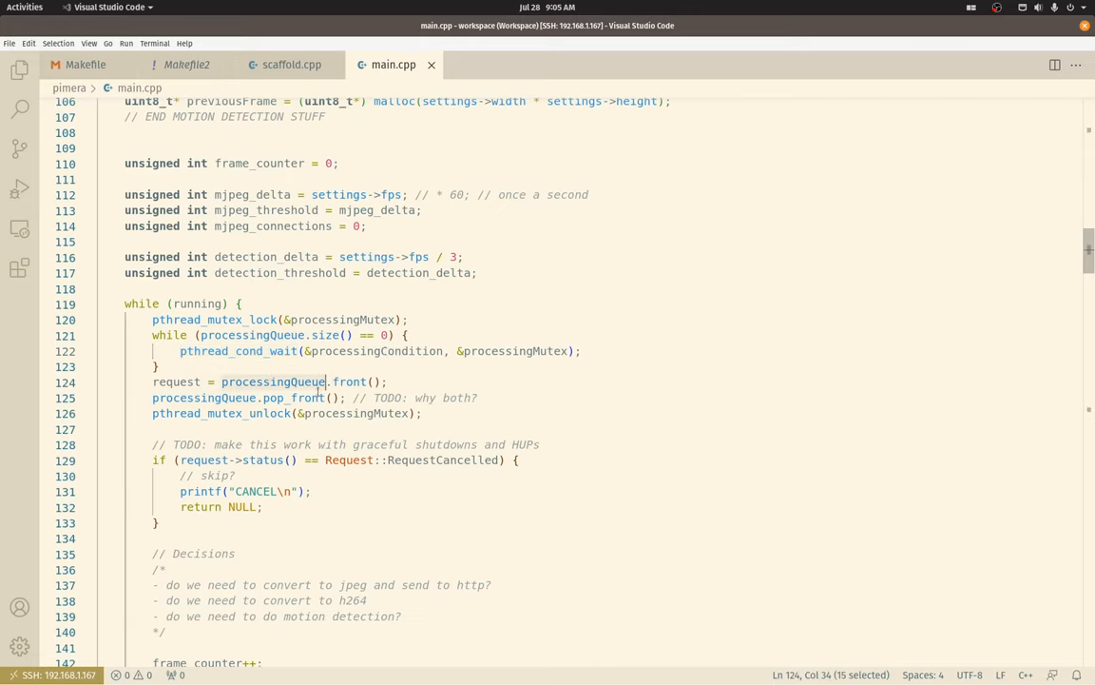
pyautogui.scroll(-3)
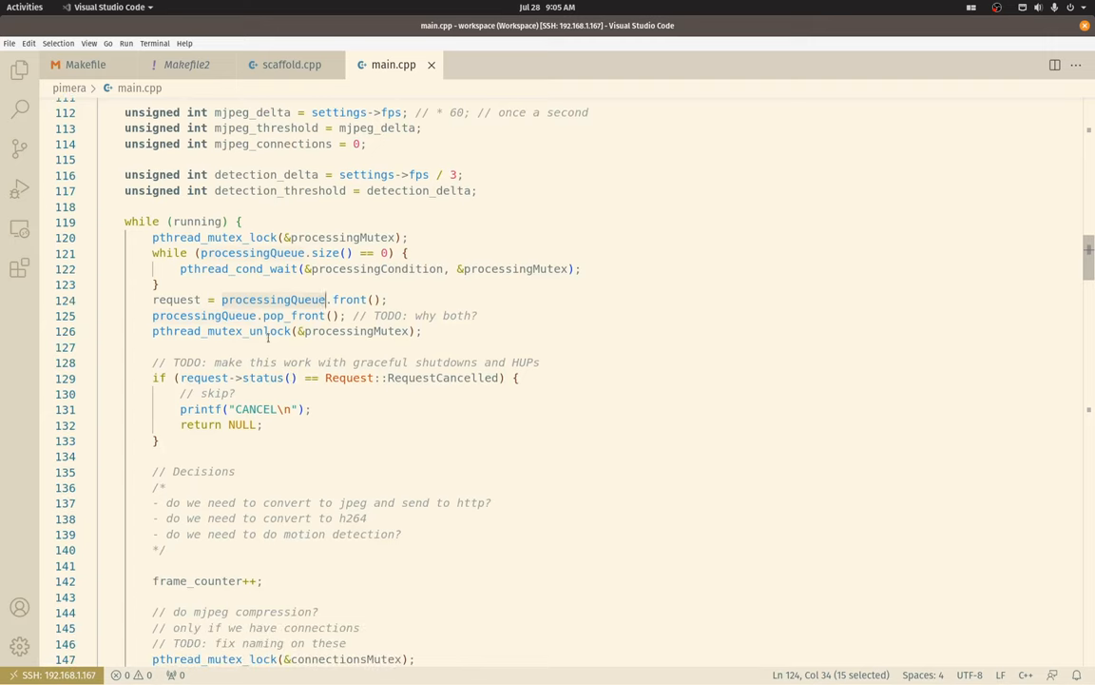
pyautogui.scroll(-3)
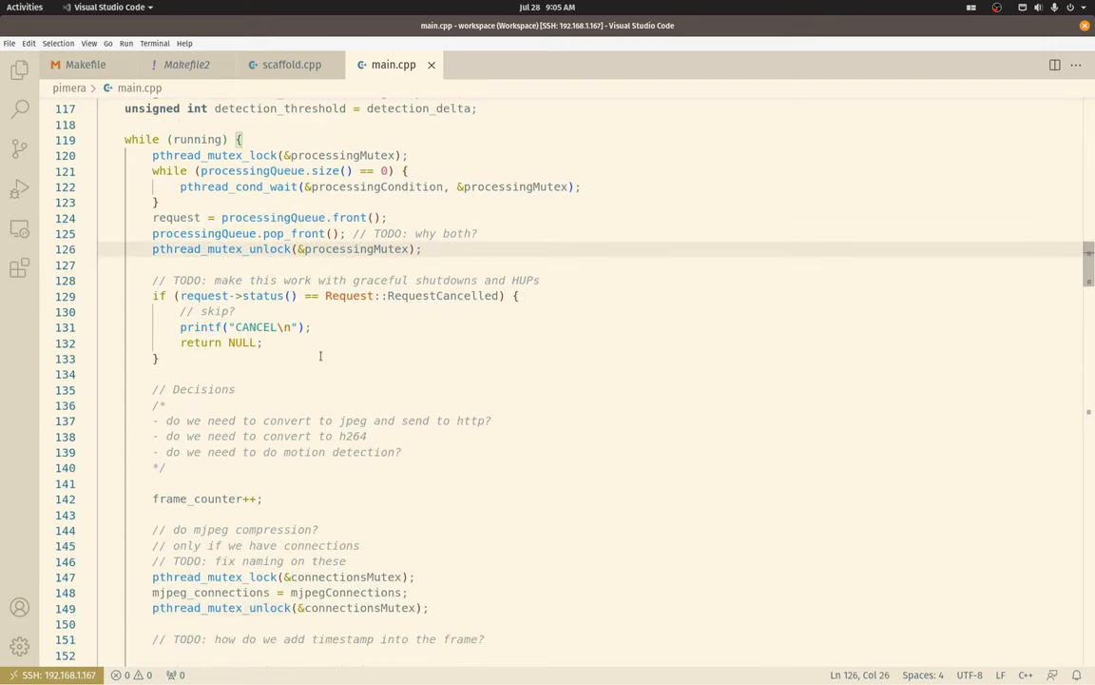
pyautogui.scroll(-3)
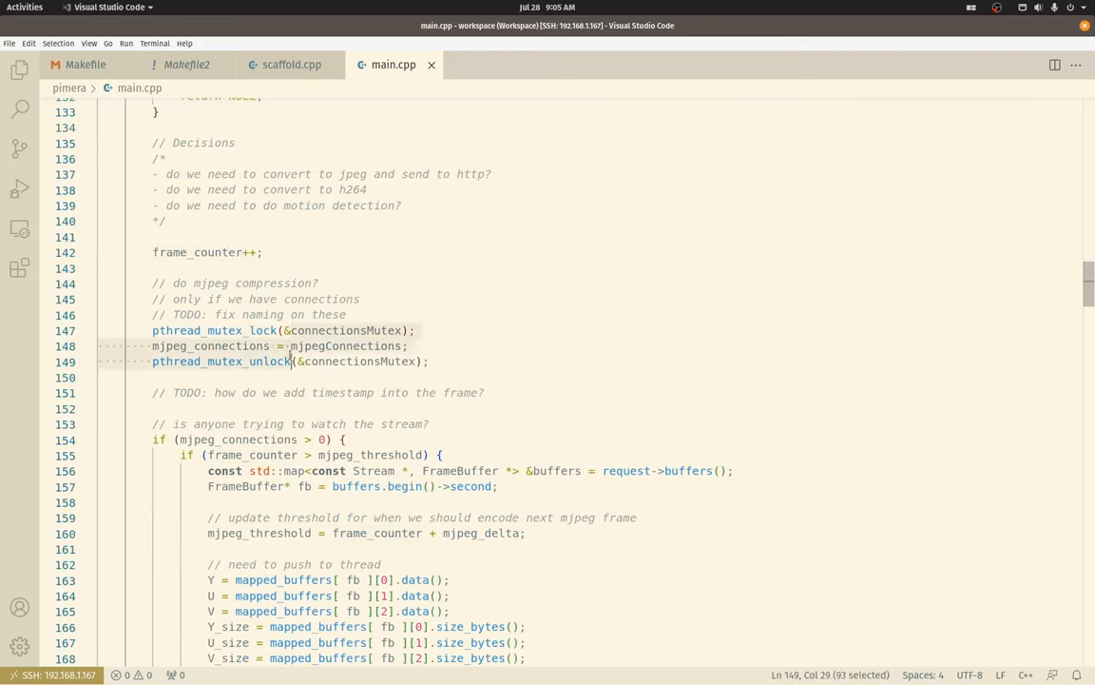
pyautogui.scroll(-3)
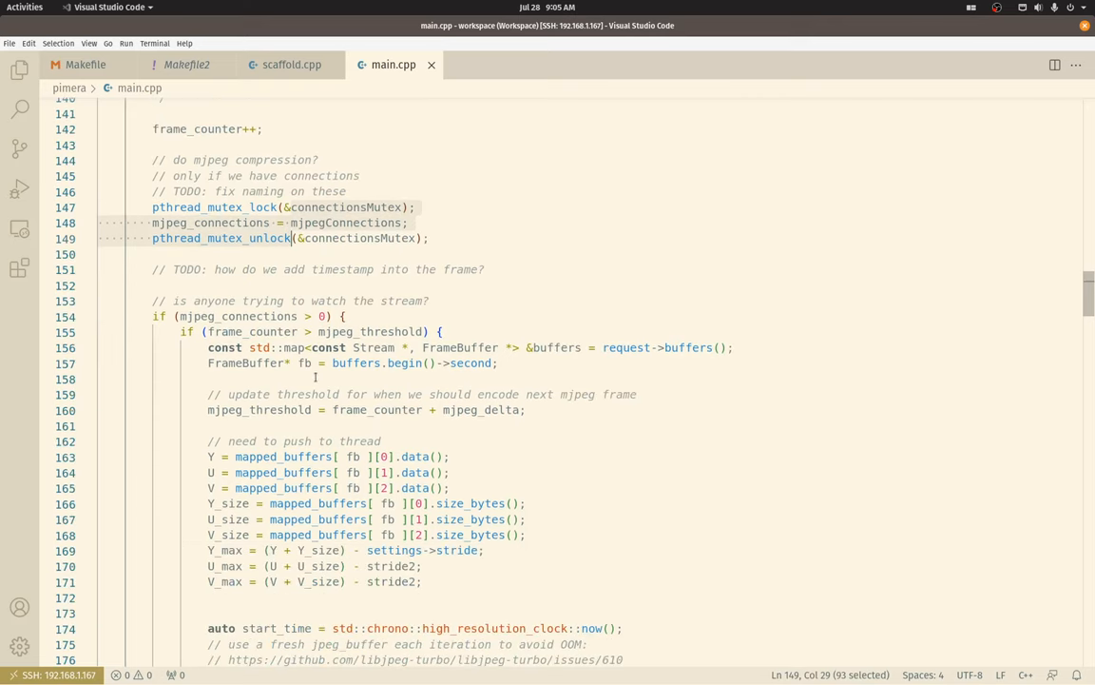
pyautogui.click(307, 315)
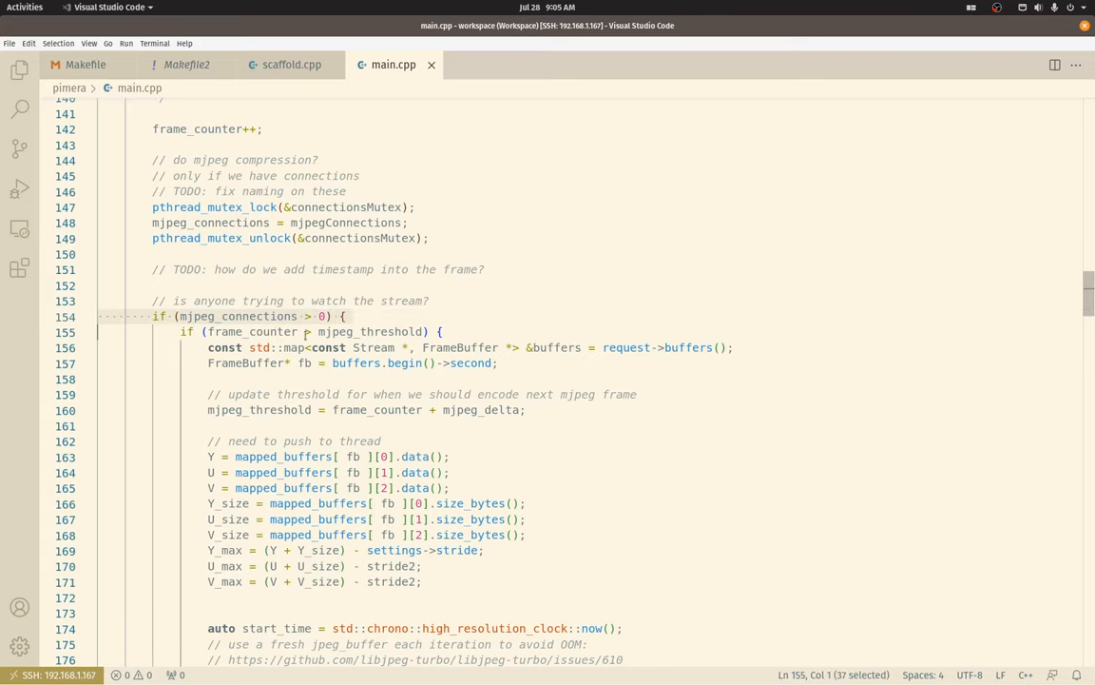
pyautogui.click(388, 331)
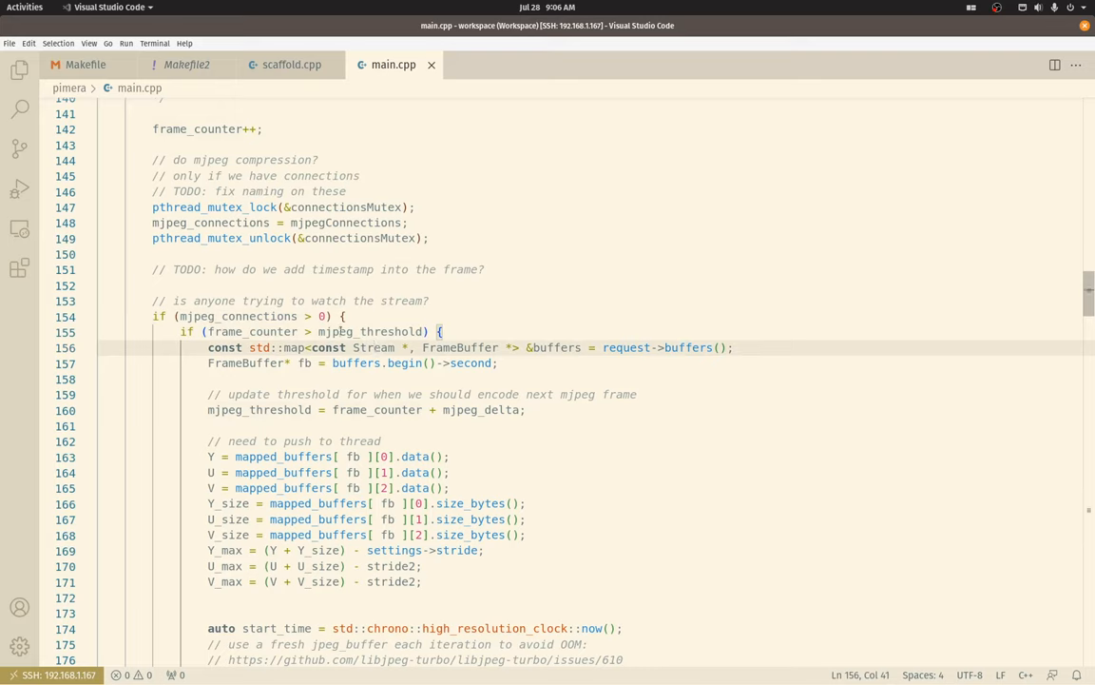
pyautogui.doubleClick(251, 330)
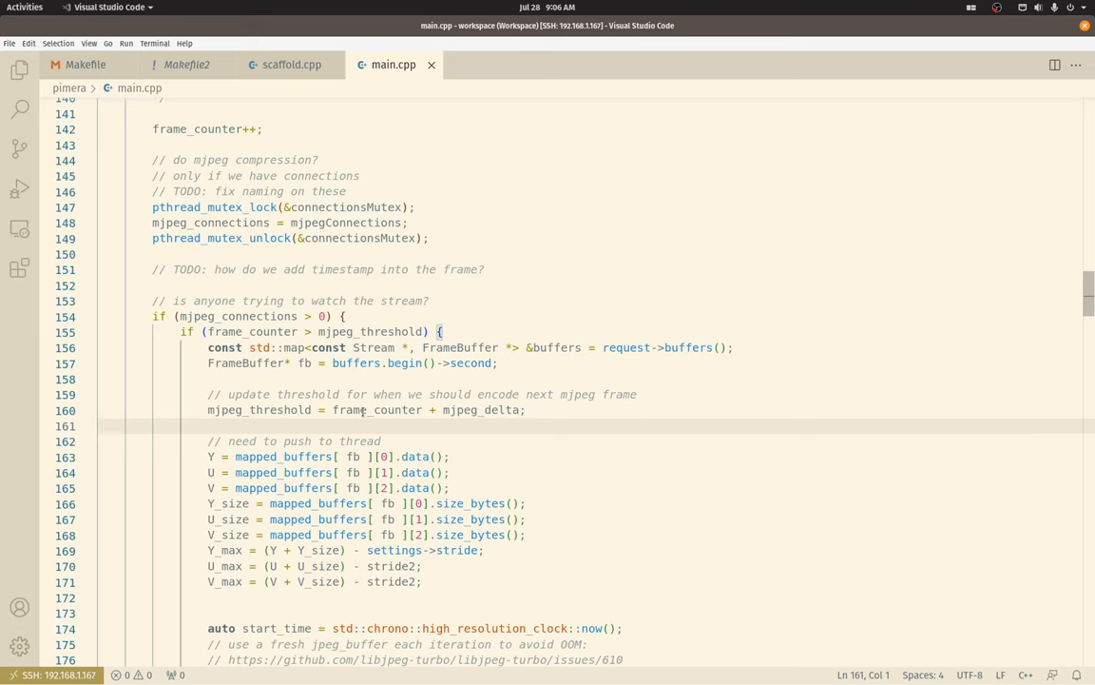
pyautogui.scroll(-3)
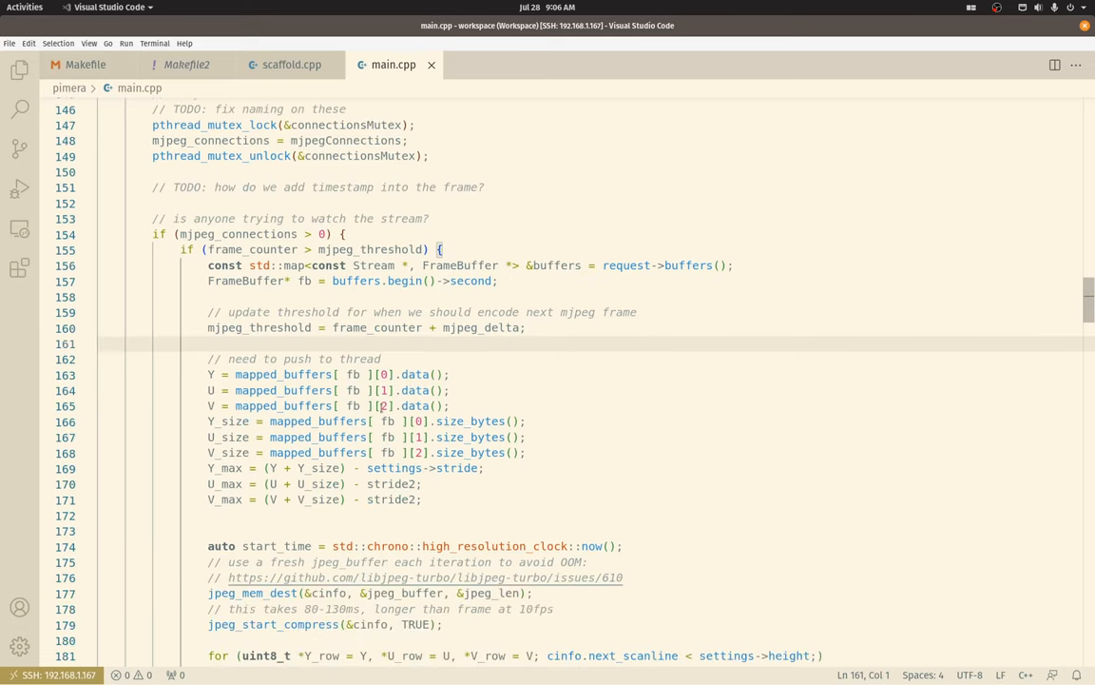
pyautogui.click(337, 373)
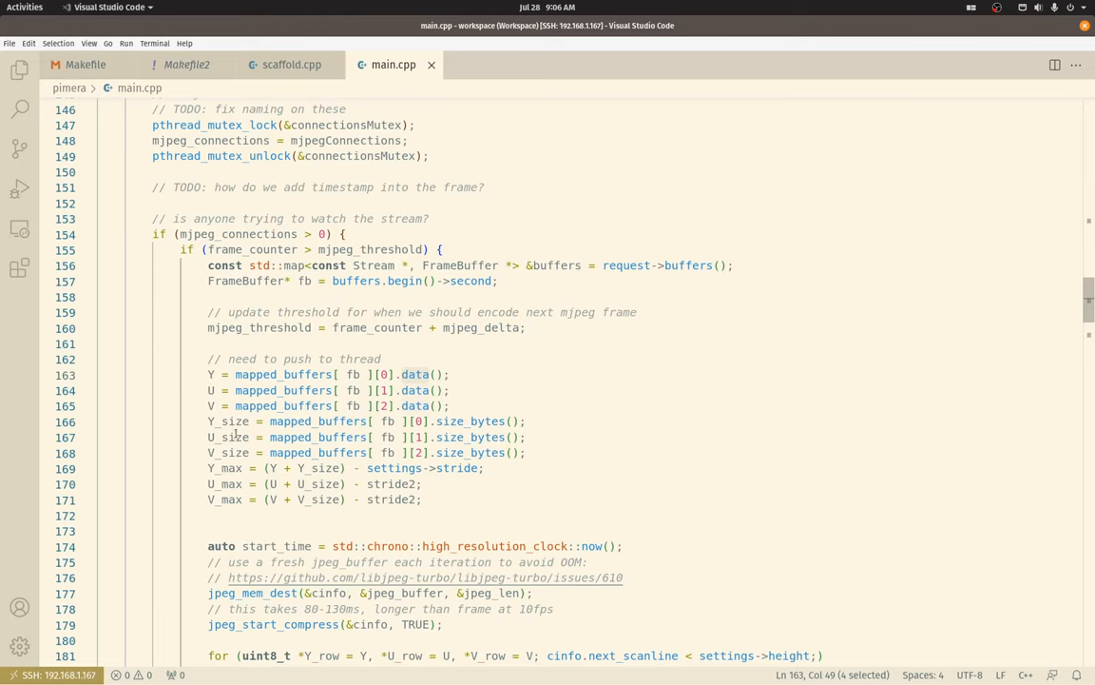
# Step: Review the JPEG compression setup lines, jpeg_mem_dest and jpeg_start_compress, around line 164
pyautogui.scroll(-3)
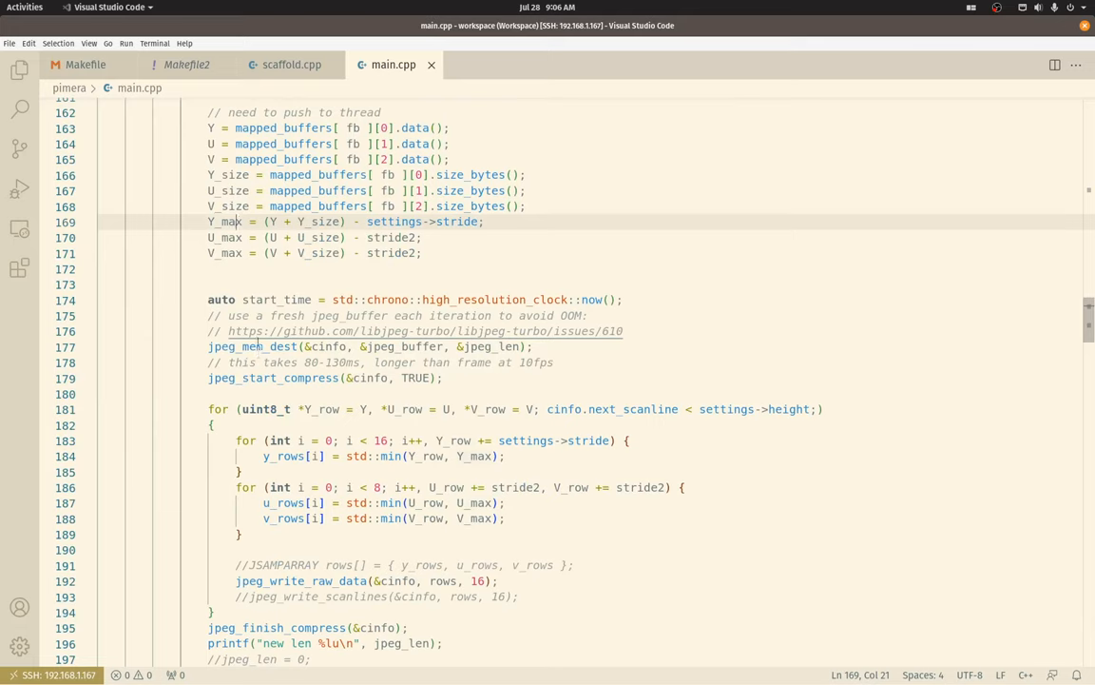
pyautogui.click(533, 330)
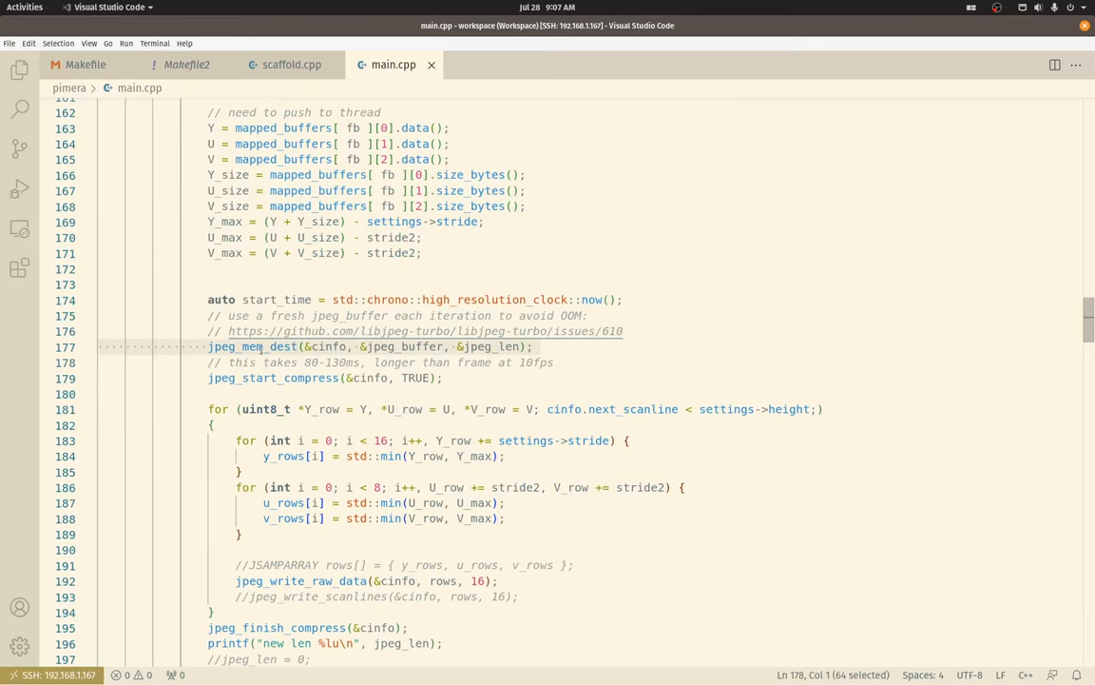
pyautogui.click(426, 347)
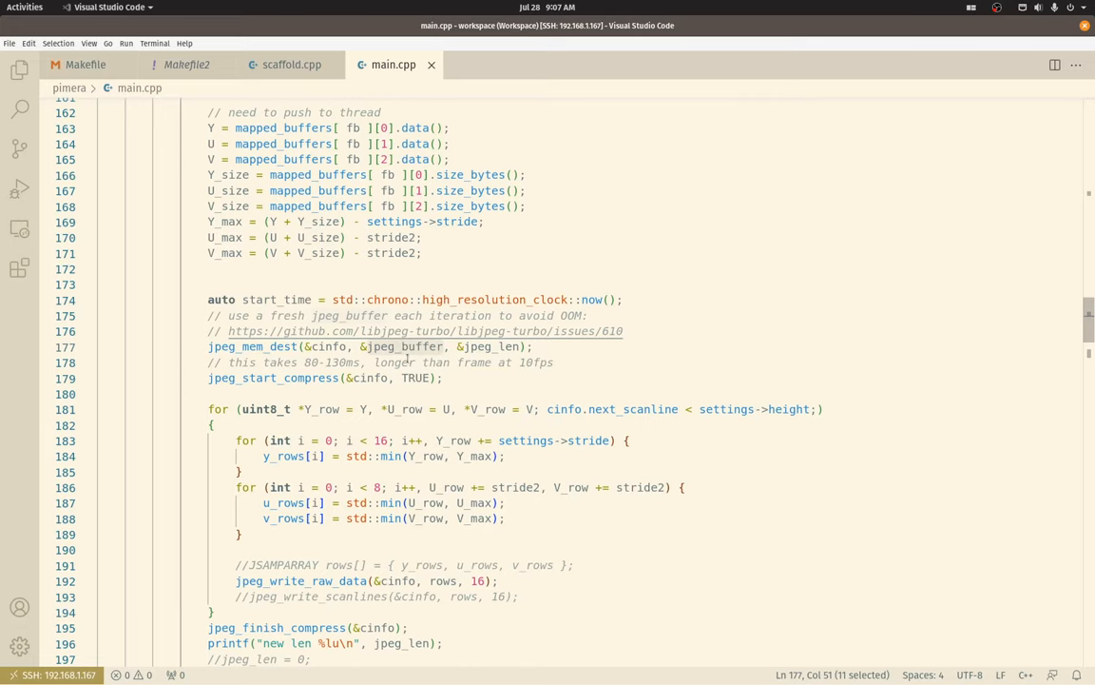
pyautogui.click(209, 362)
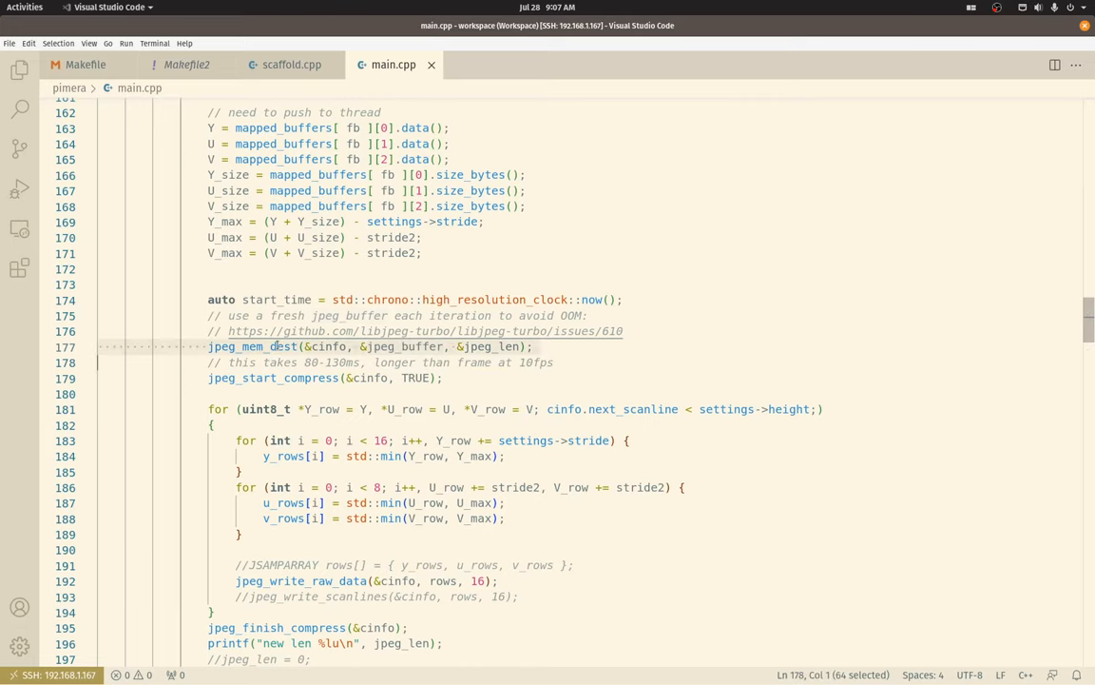
# Step: Step through the Y/U/V row-filling loops and the jpeg_write_raw_data call in the scanline loop
pyautogui.scroll(-3)
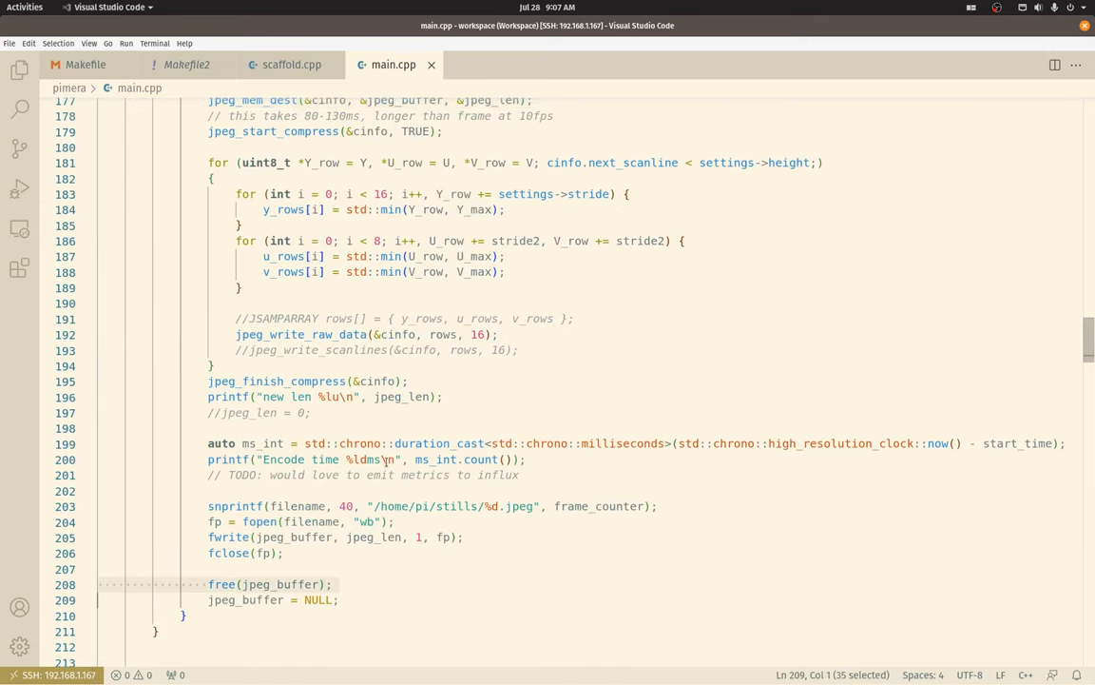
pyautogui.scroll(3)
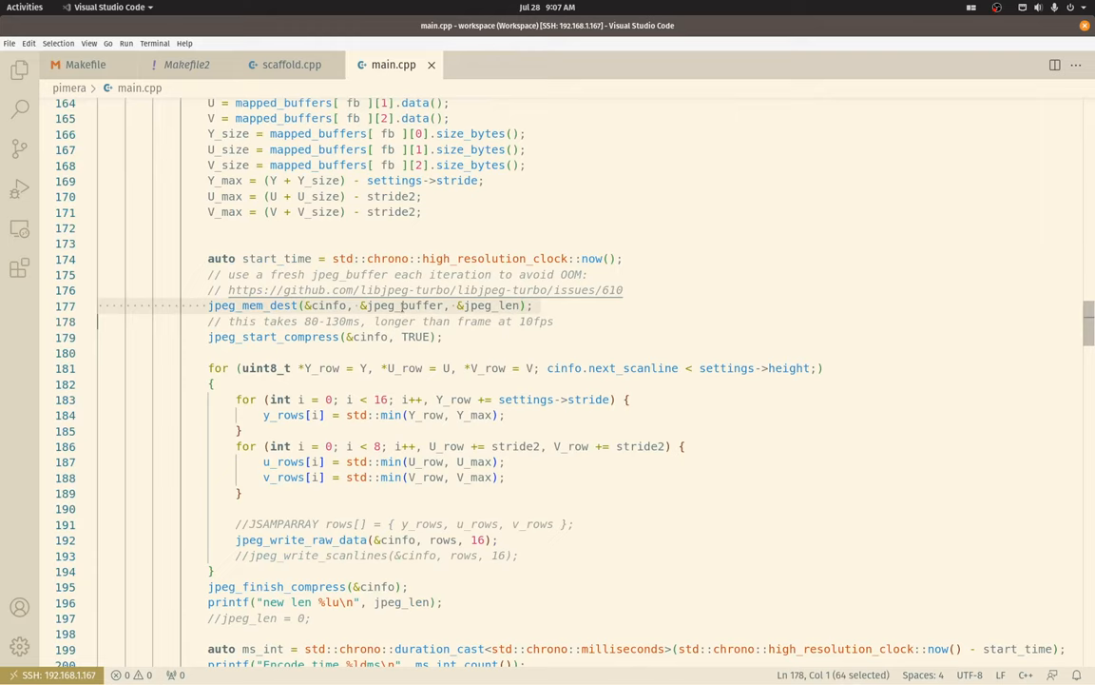
pyautogui.moveTo(373, 325)
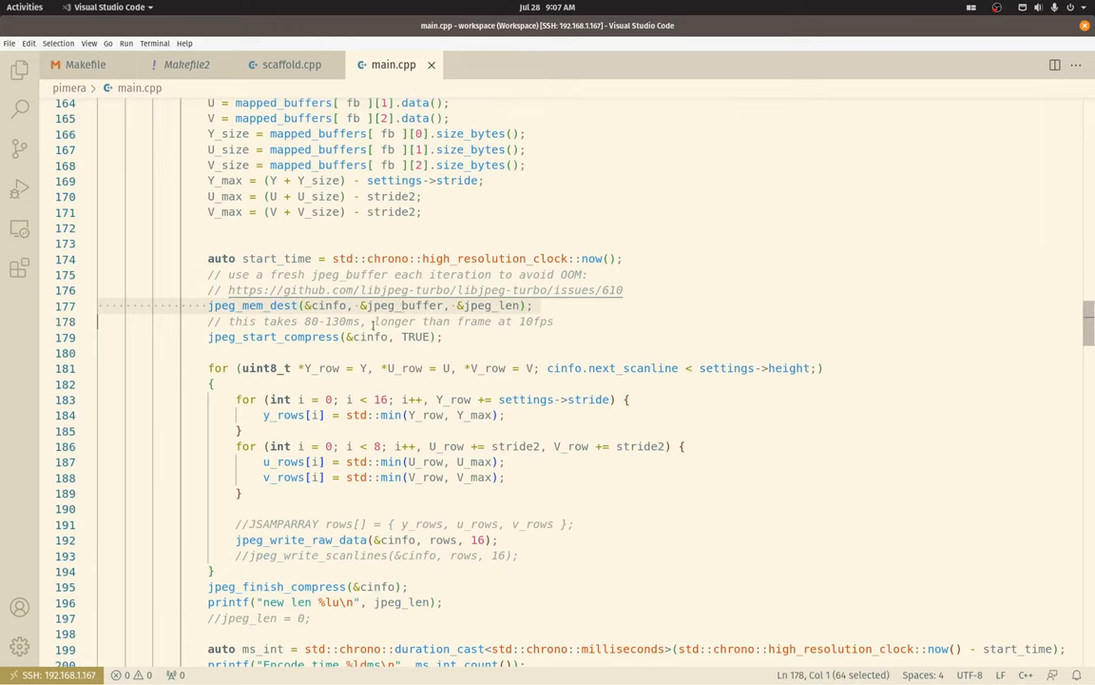
pyautogui.click(397, 321)
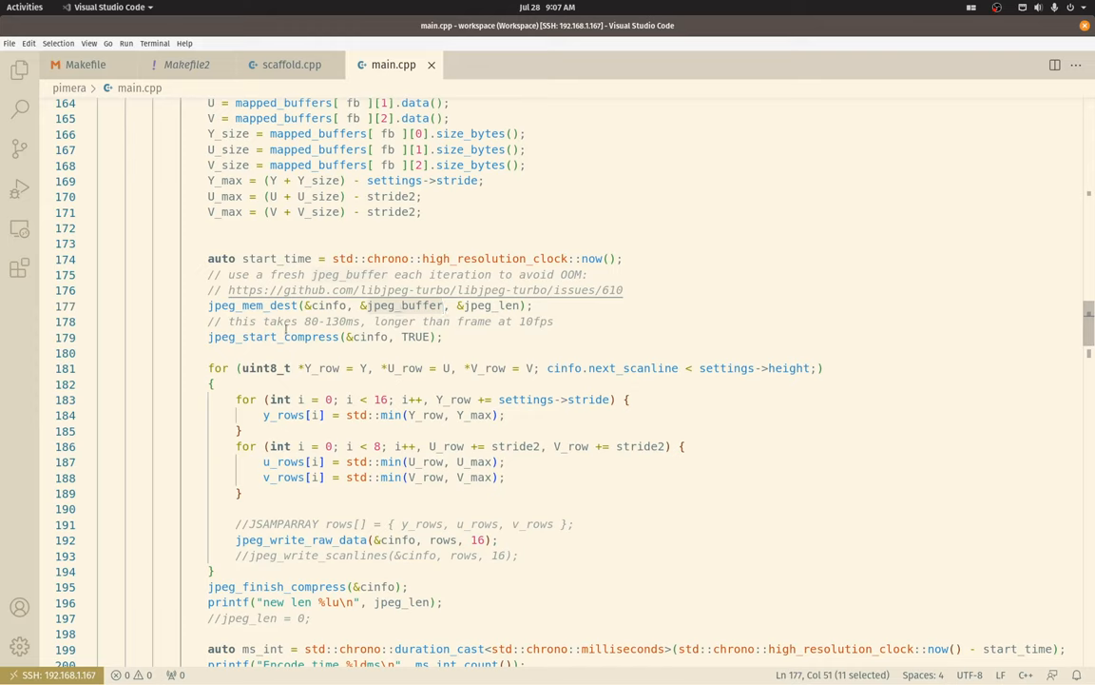
pyautogui.click(304, 258)
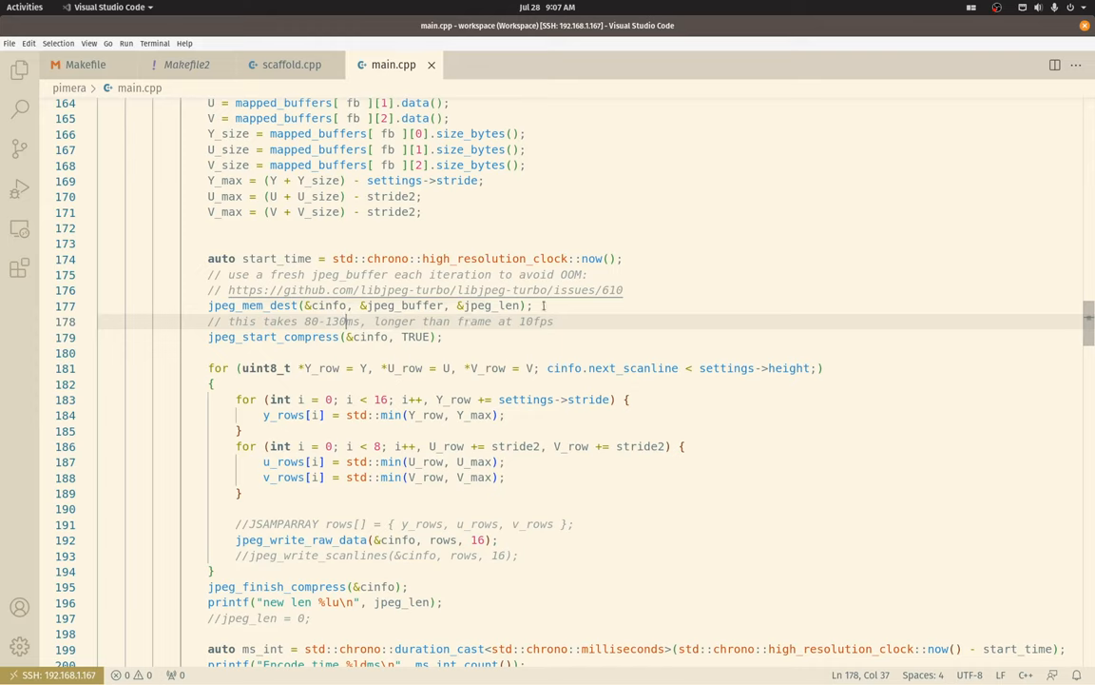
pyautogui.click(534, 306)
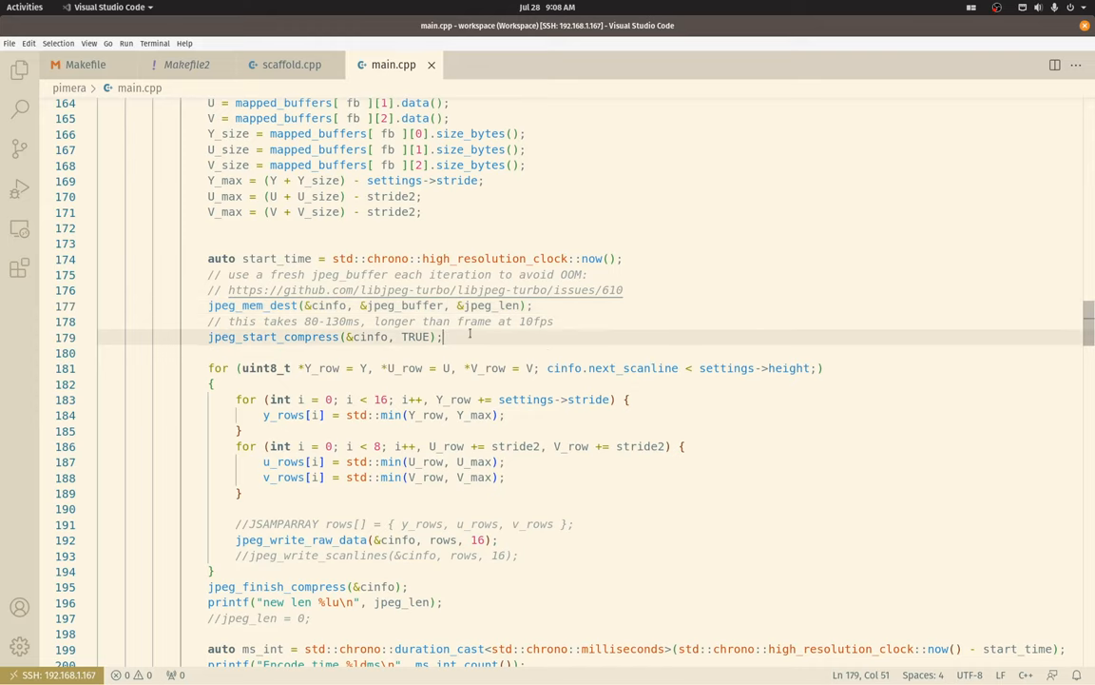
pyautogui.moveTo(348, 370)
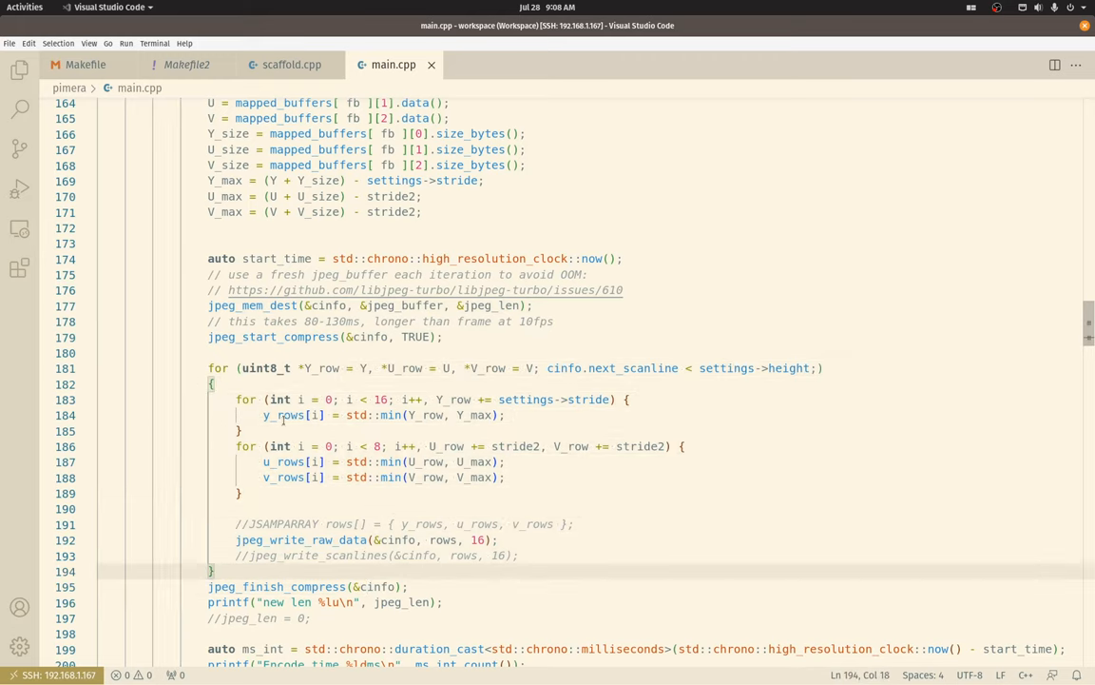
pyautogui.click(283, 415)
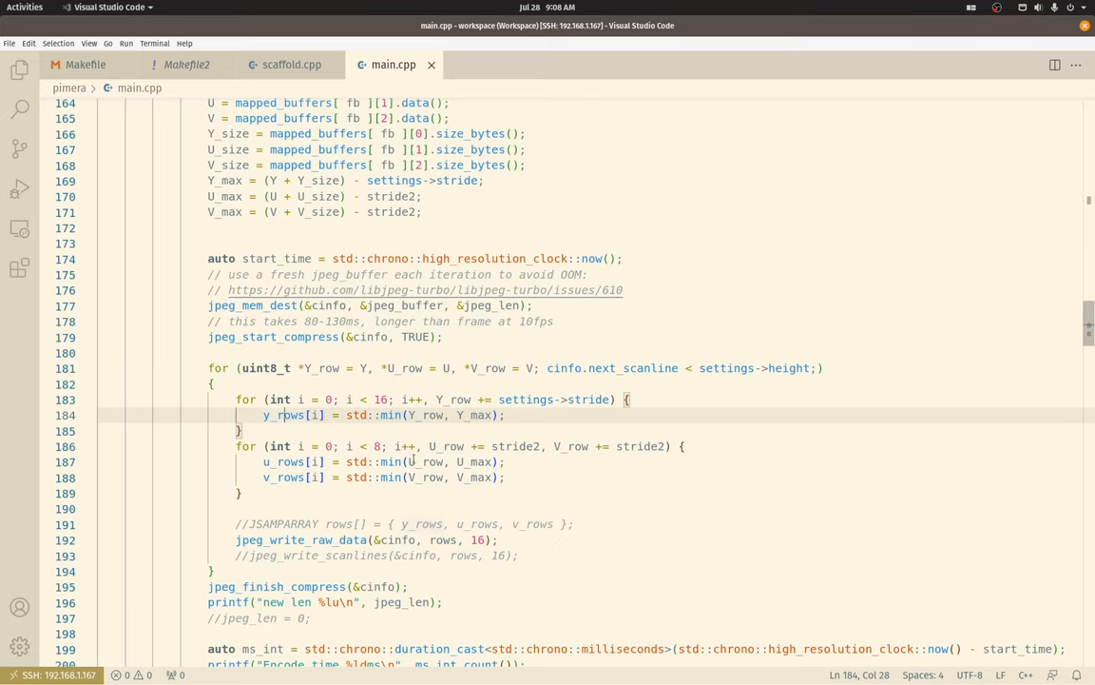
pyautogui.moveTo(464, 488)
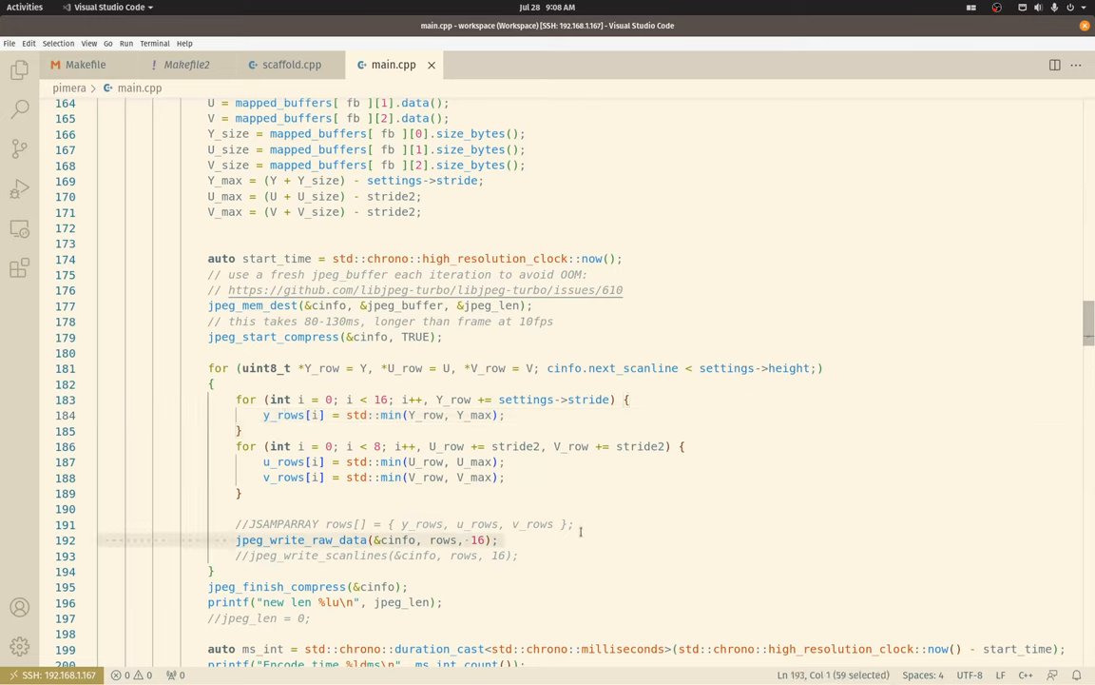
pyautogui.click(501, 539)
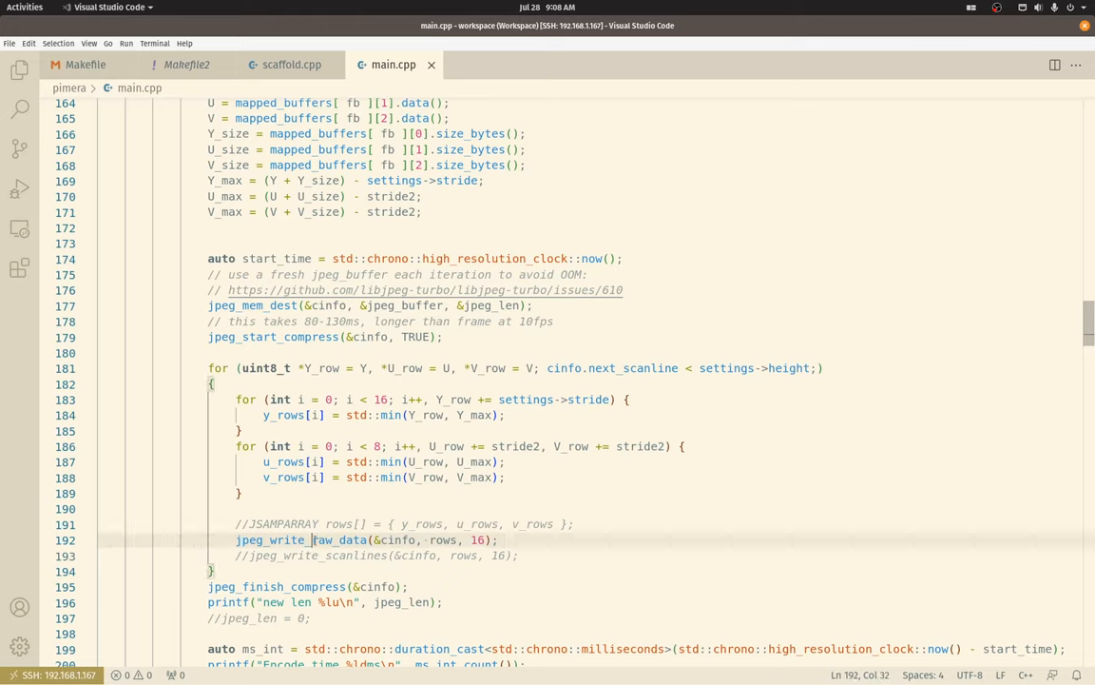
# Step: Review jpeg_finish_compress, the file write, motion-detection stub and jpeg_destroy_compress near line 231
pyautogui.scroll(-3)
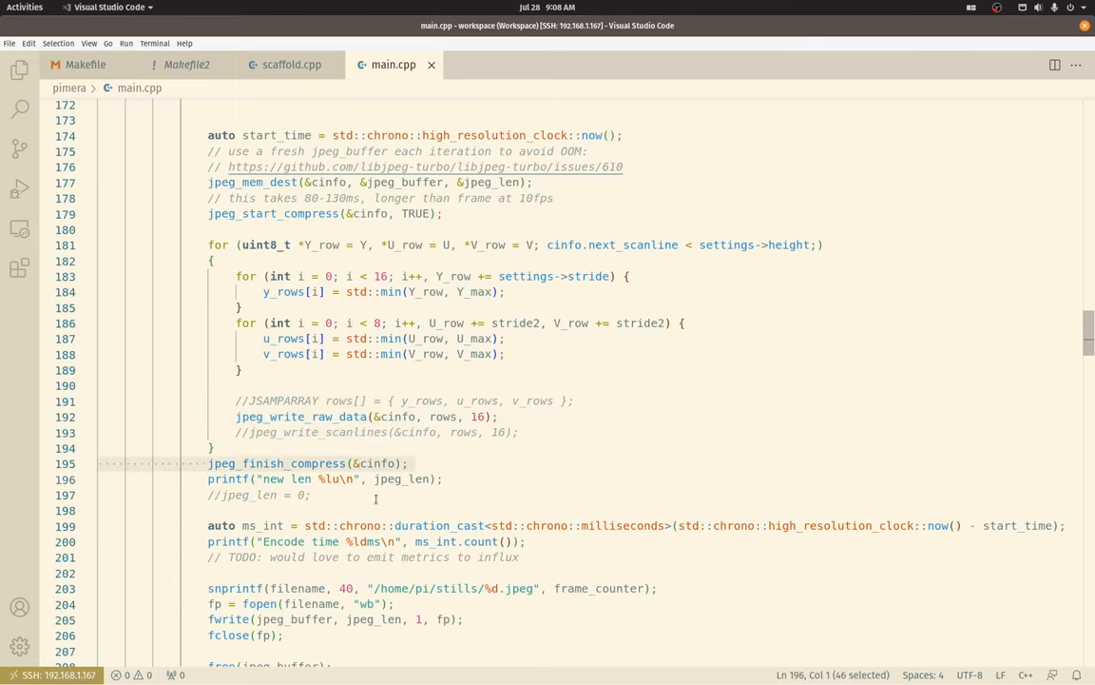
pyautogui.scroll(-3)
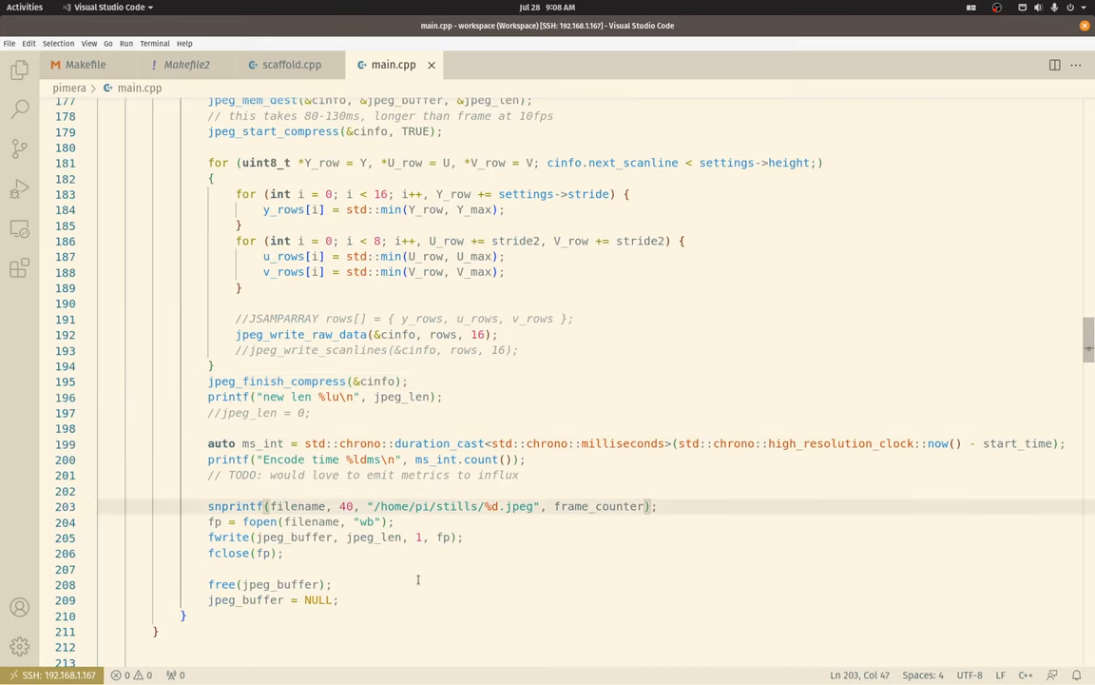
pyautogui.scroll(-3)
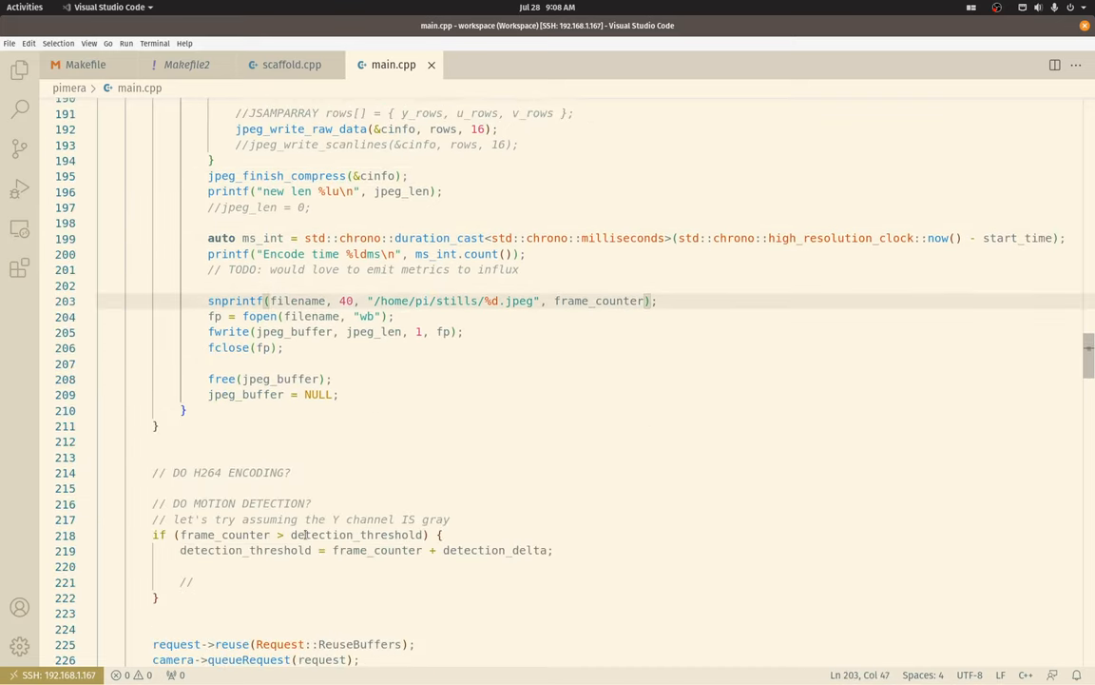
pyautogui.scroll(-3)
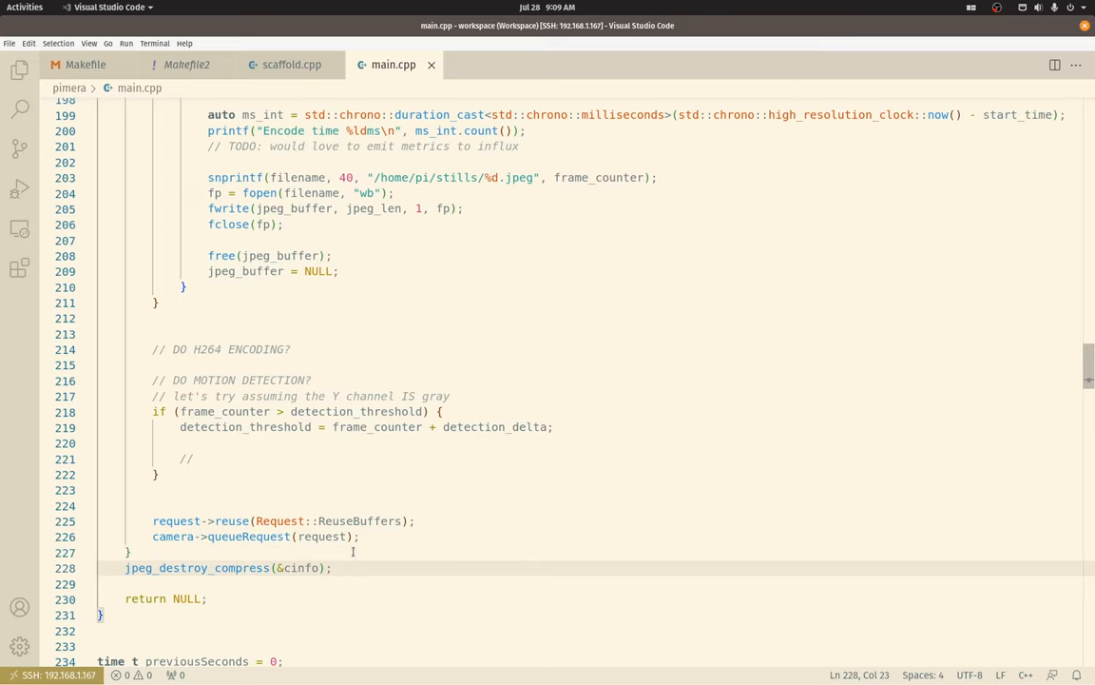
pyautogui.scroll(-3)
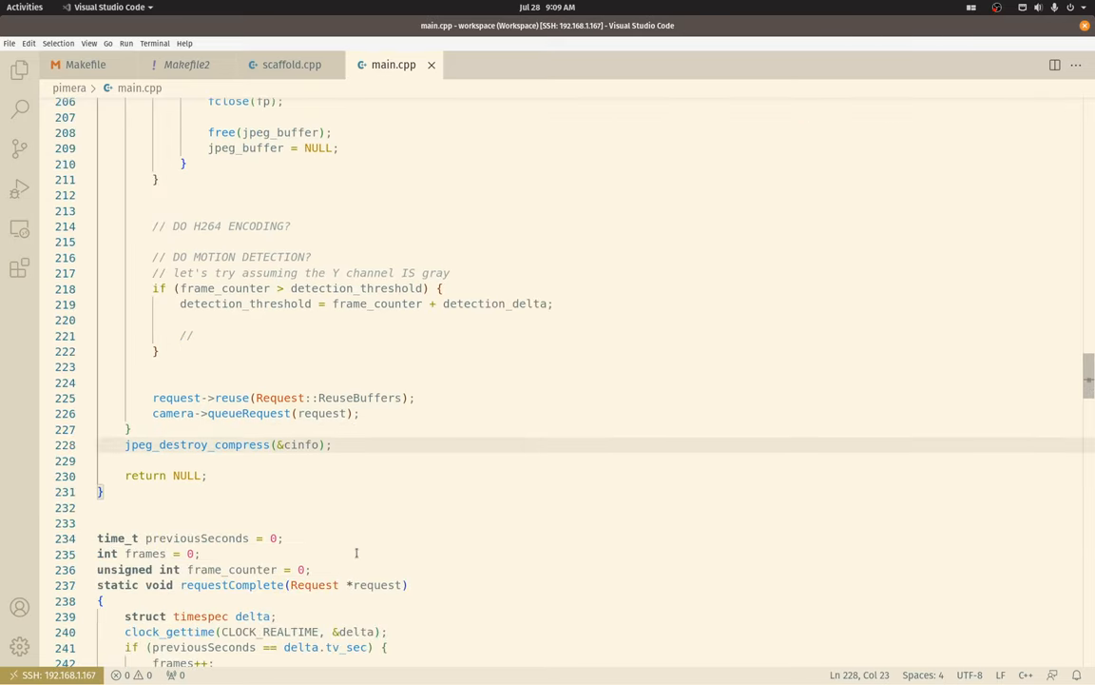
pyautogui.click(433, 350)
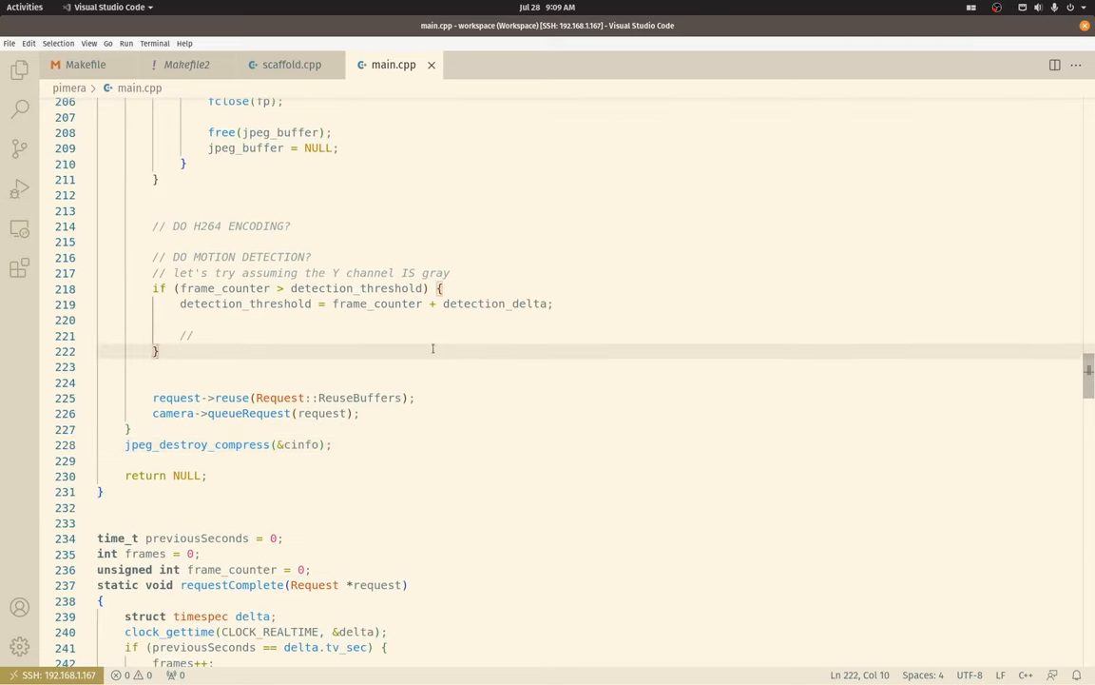